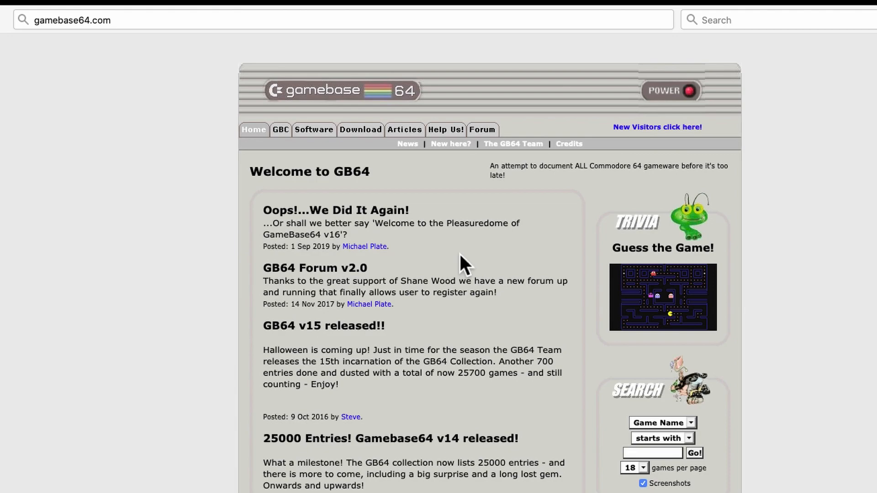
mouse_move(225, 216)
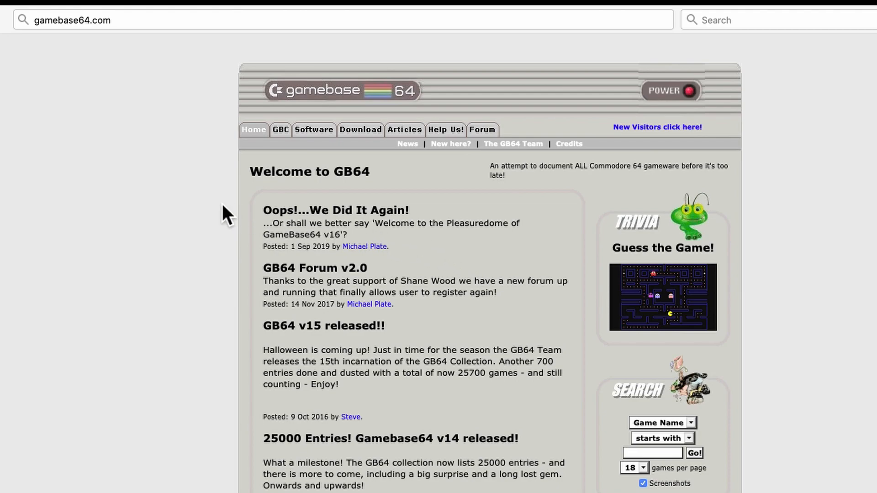
mouse_move(137, 26)
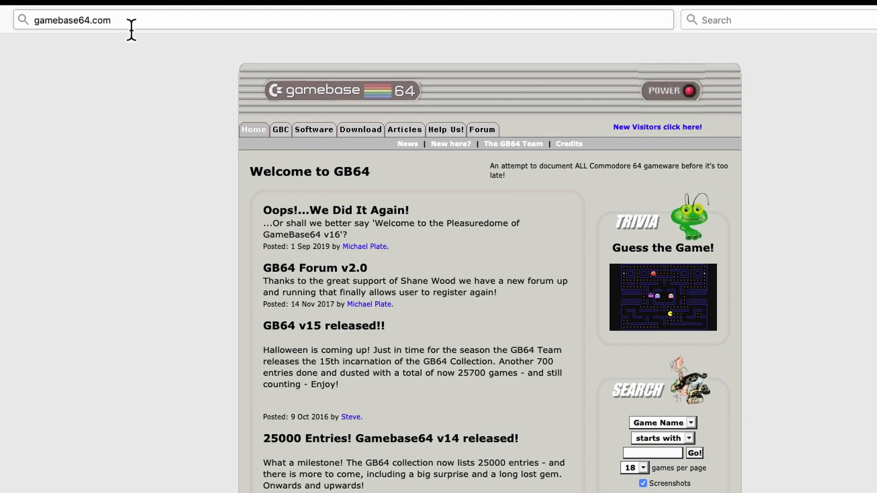
mouse_move(522, 309)
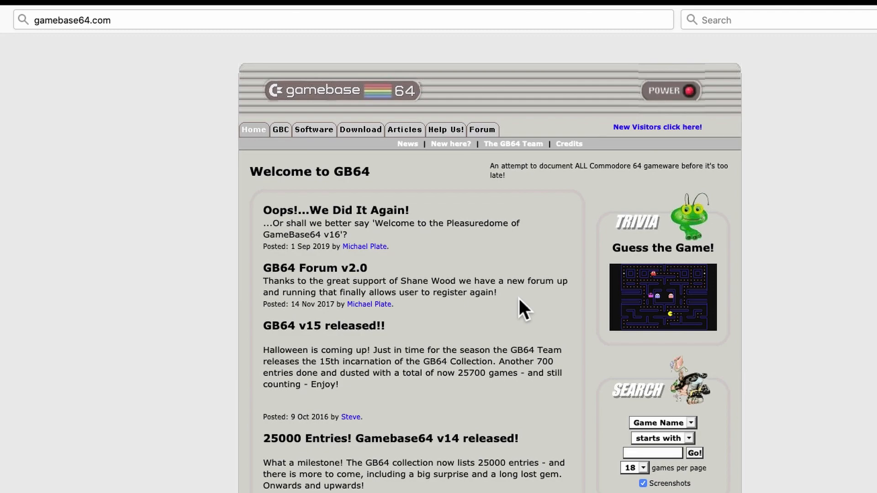
mouse_move(420, 285)
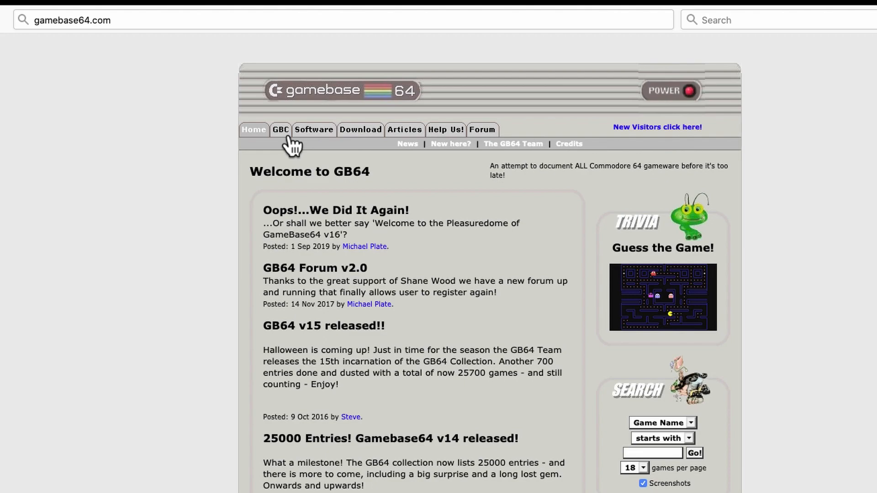
- Open the GBC collection page and browse recommended games like Orc Attack and Crime and Punishment
left_click(281, 130)
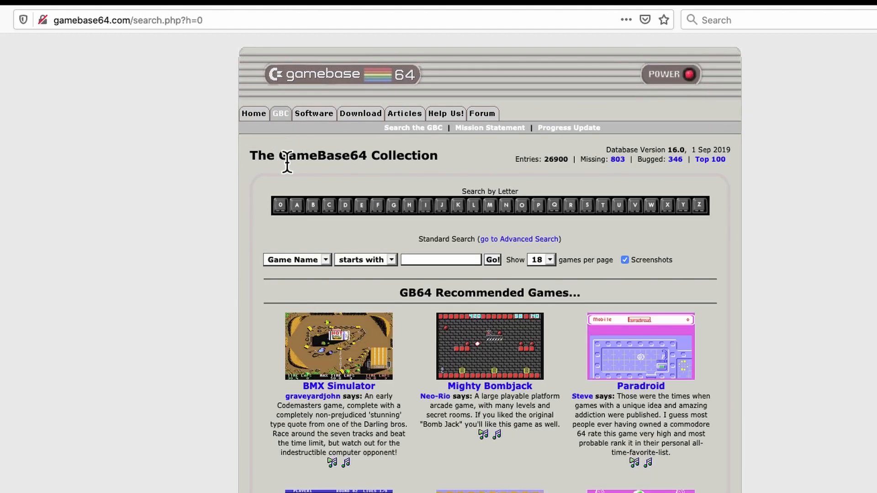
mouse_move(505, 347)
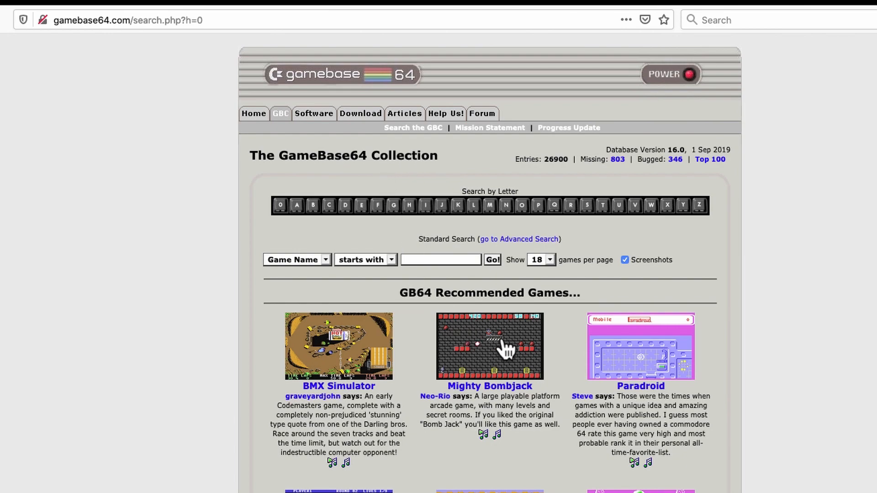
scroll("down", 3)
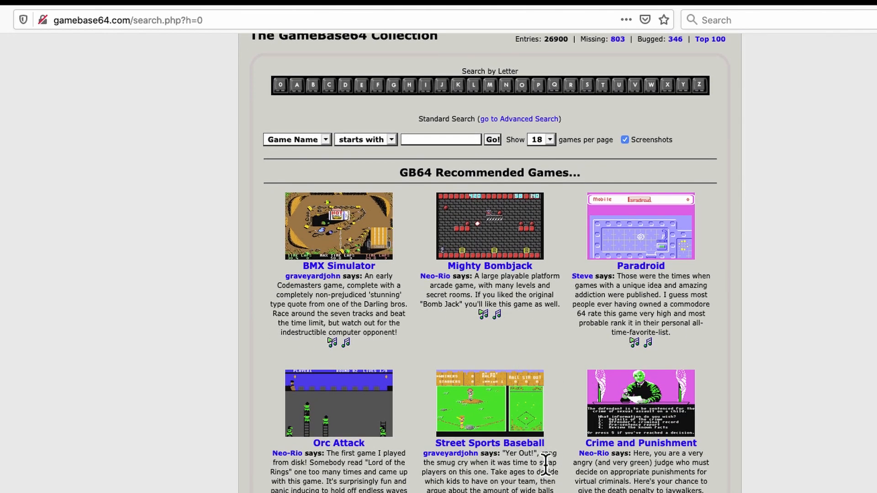
scroll("up", 3)
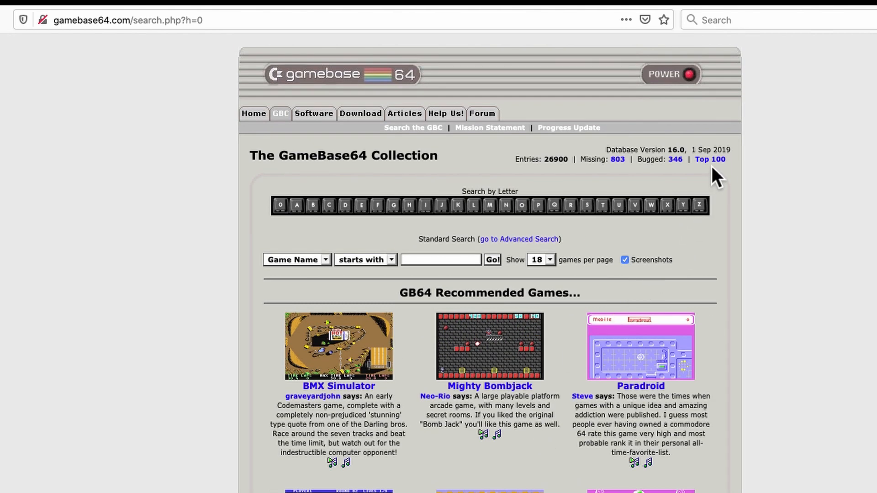
mouse_move(718, 179)
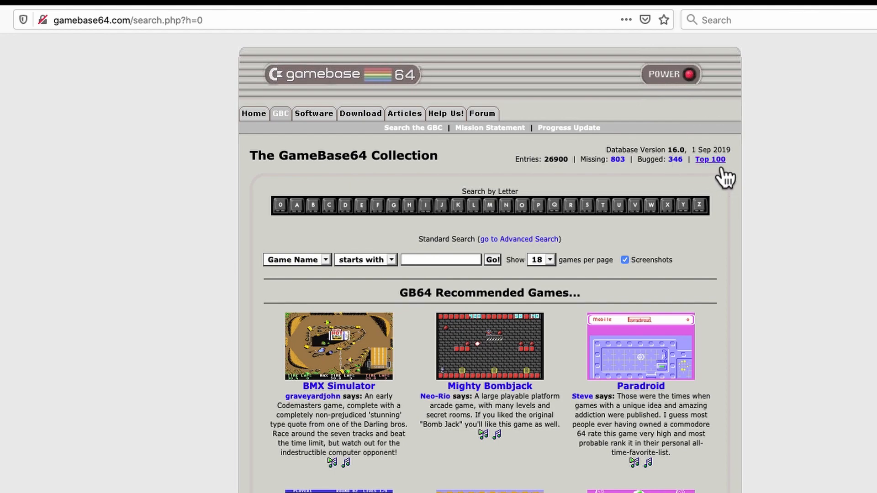
- Open the Top 100 Viewed Games list and browse its first 18 games
left_click(710, 159)
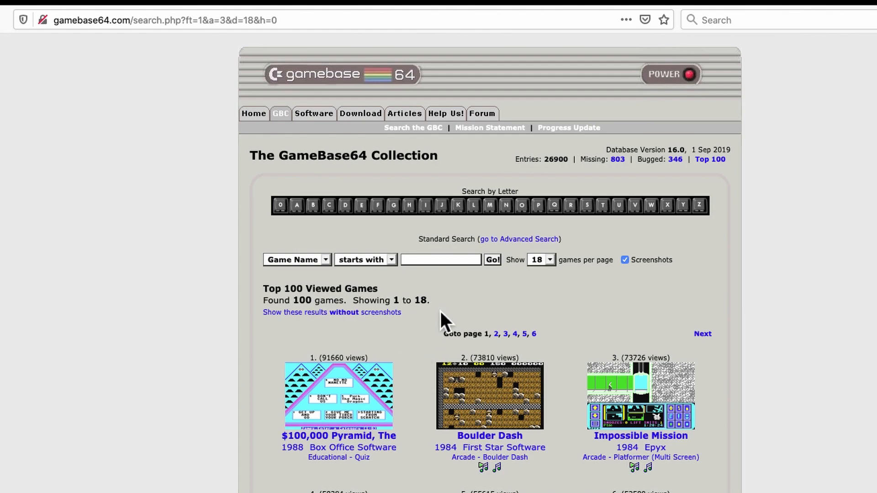
mouse_move(271, 293)
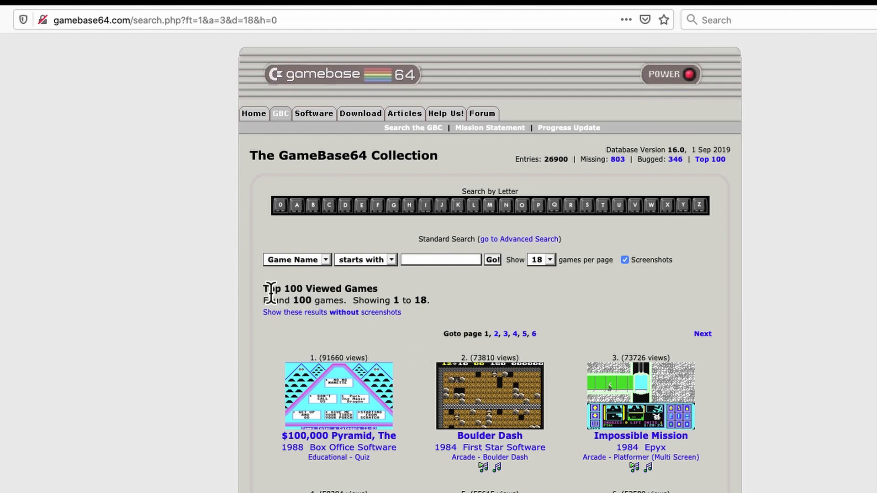
mouse_move(667, 305)
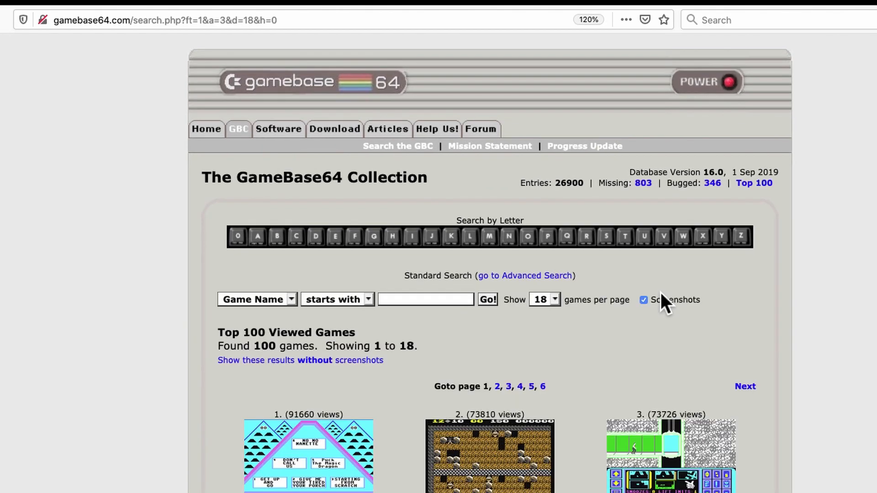
scroll("down", 3)
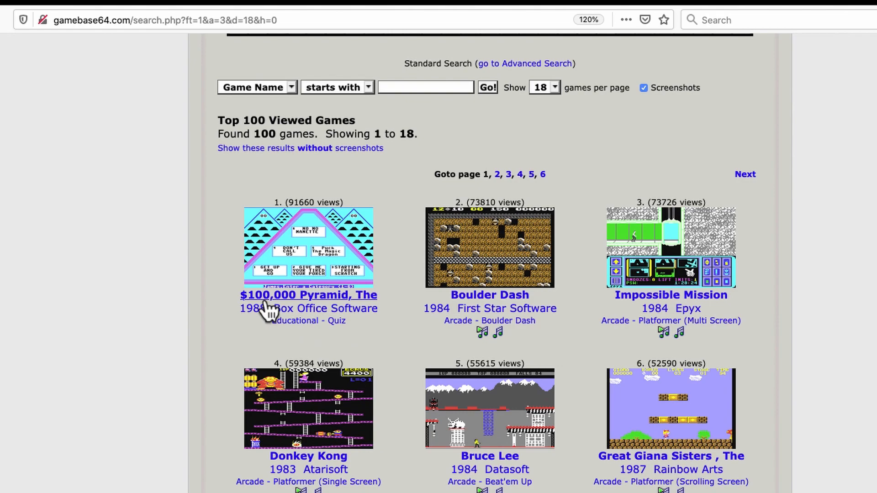
mouse_move(270, 338)
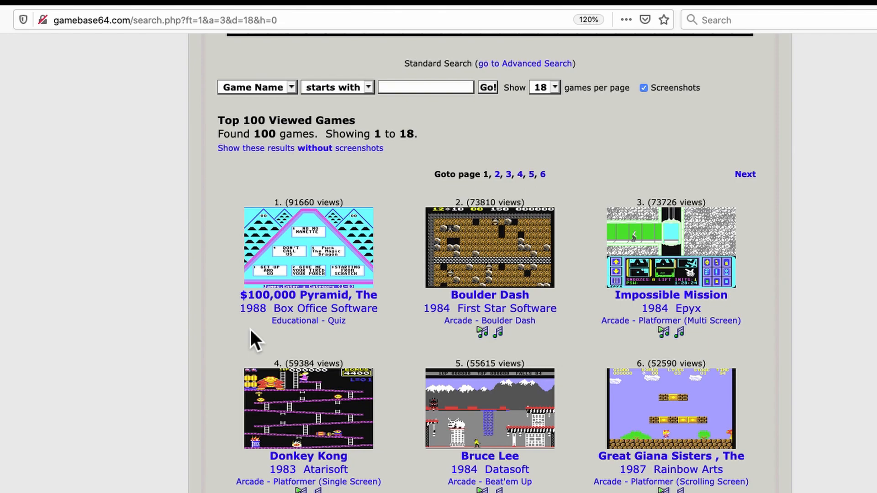
mouse_move(309, 308)
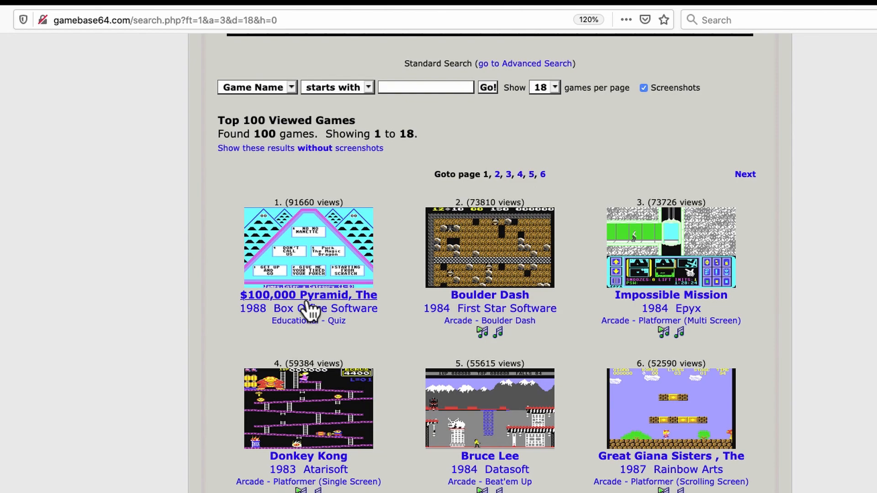
mouse_move(342, 312)
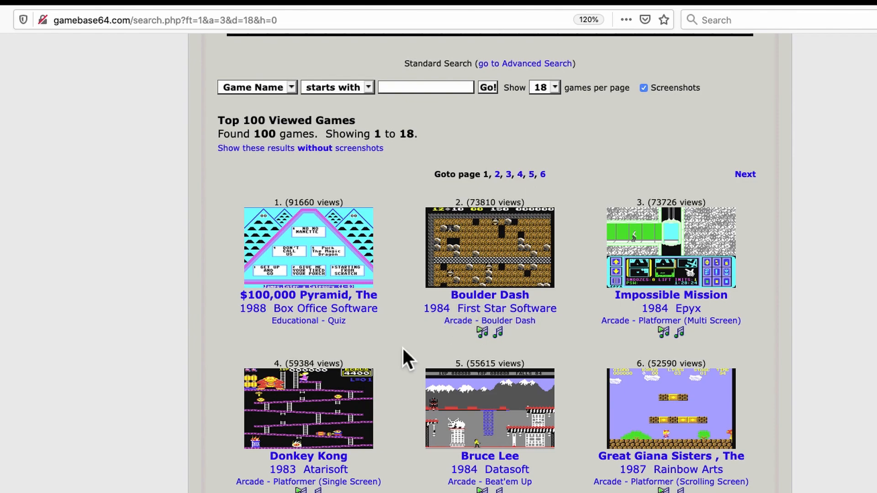
scroll("down", 3)
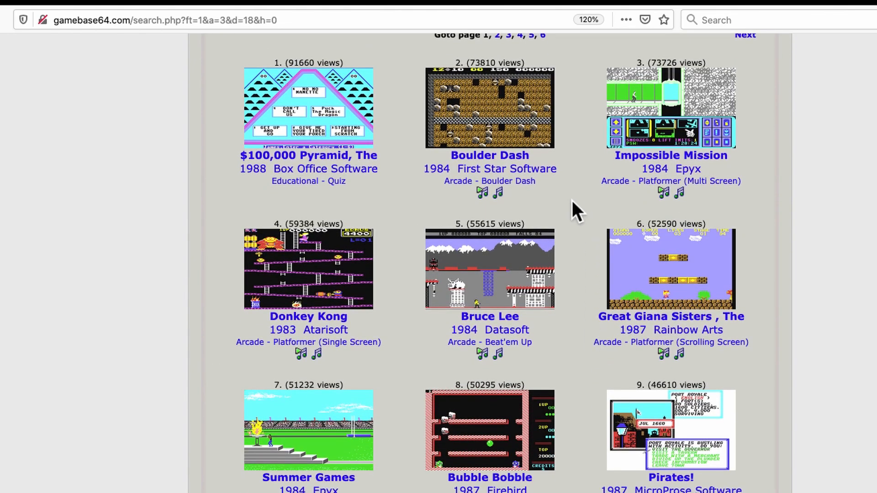
mouse_move(341, 361)
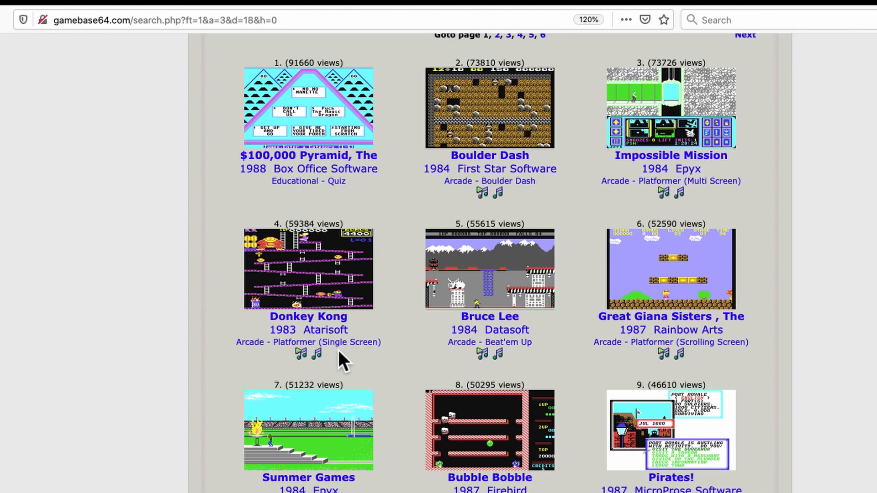
mouse_move(570, 362)
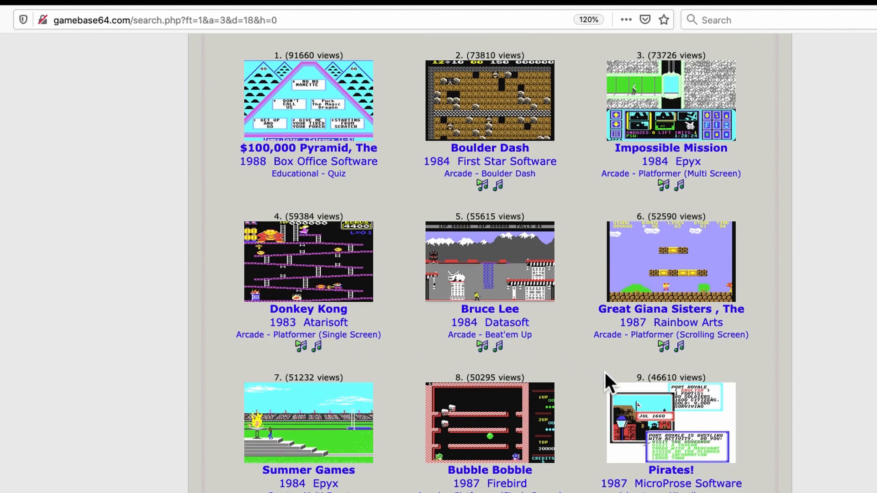
scroll("down", 3)
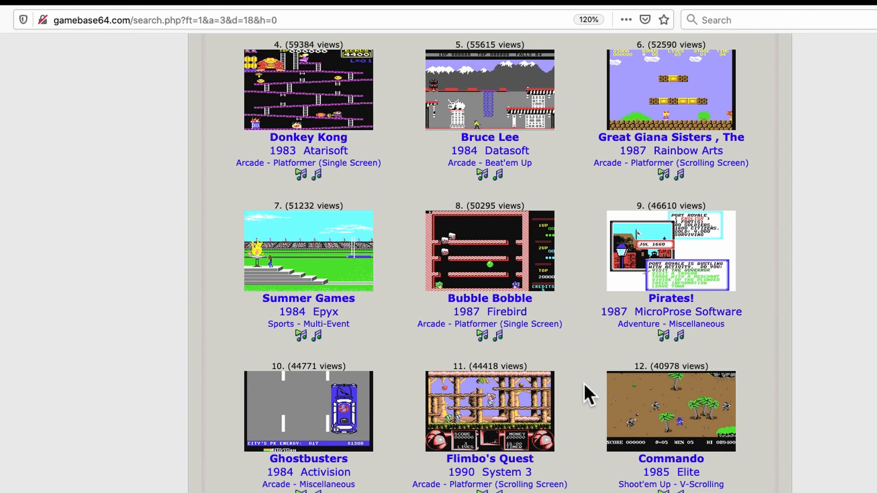
scroll("down", 3)
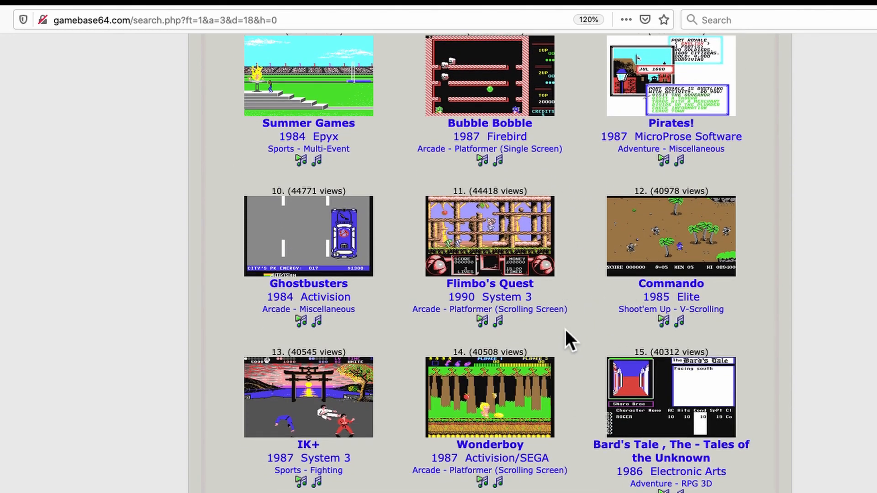
scroll("down", 3)
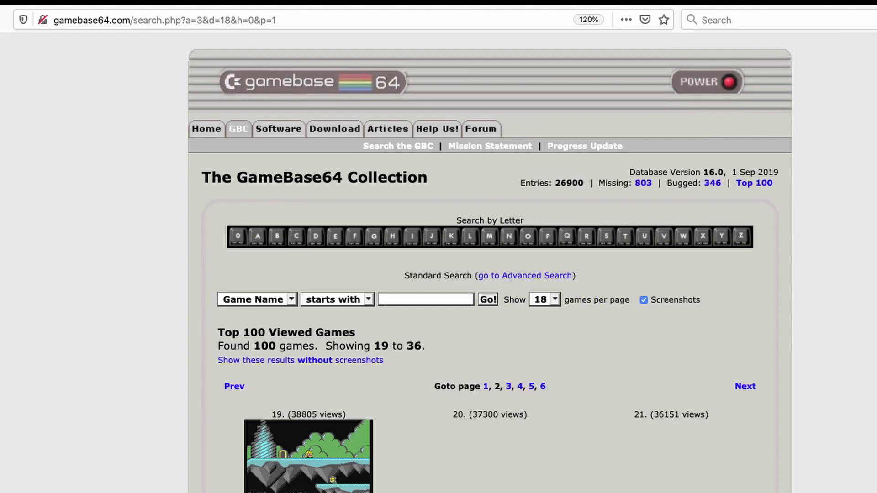
- Scroll through Top 100 page 2, covering games 19 to 36
scroll("down", 3)
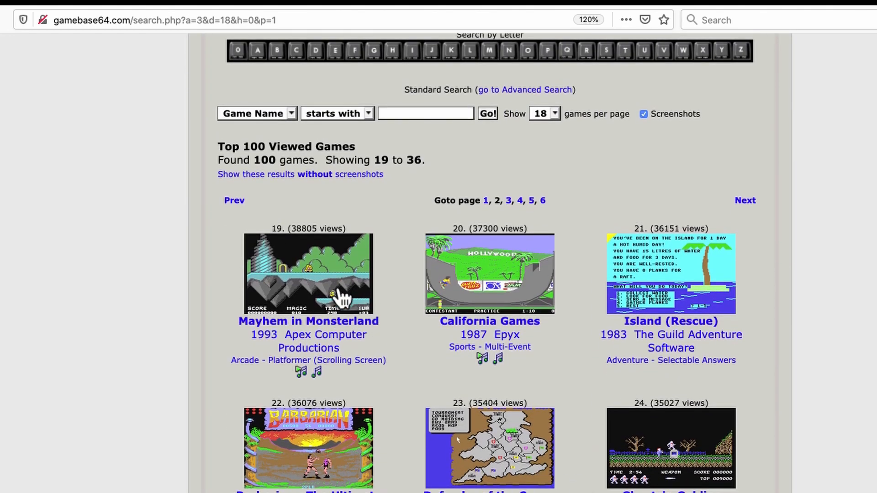
scroll("down", 3)
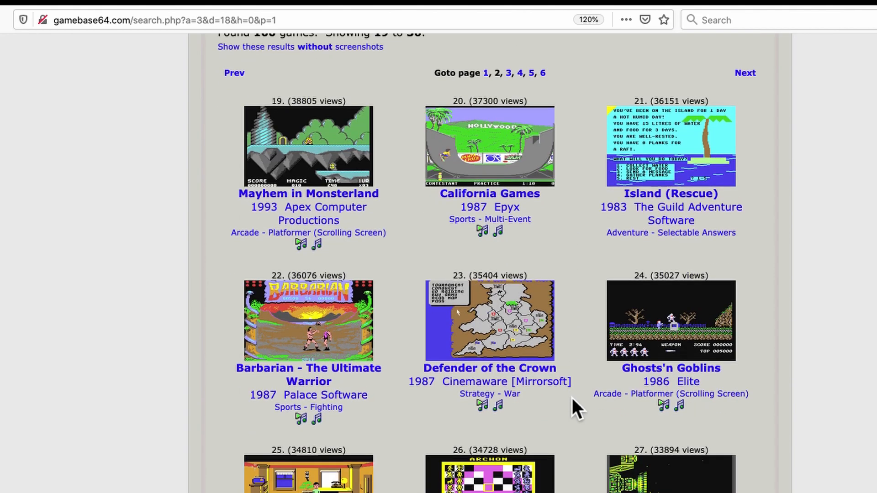
scroll("down", 3)
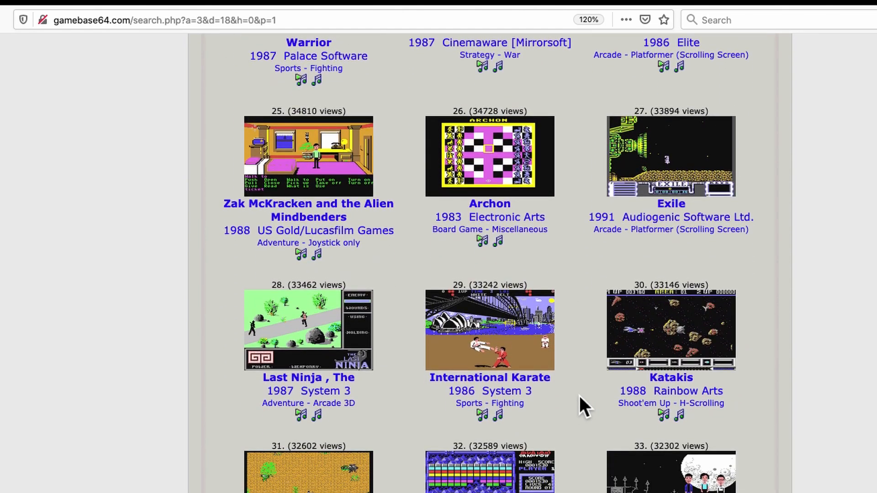
scroll("down", 3)
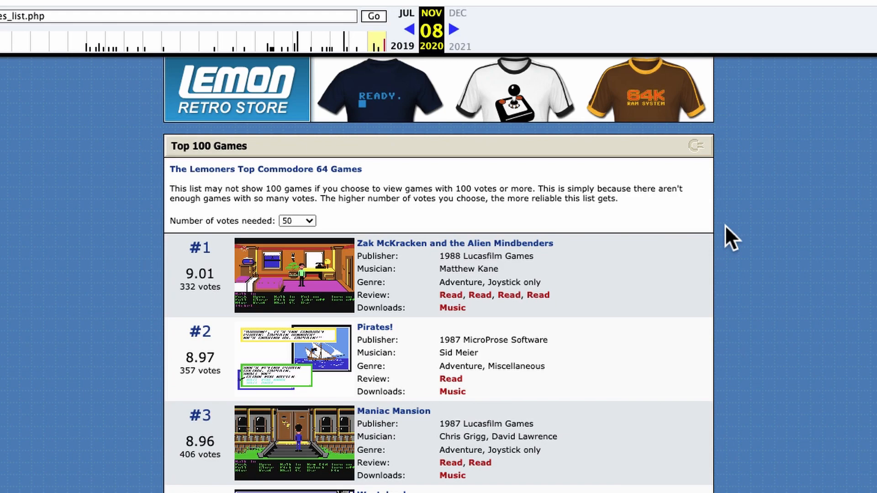
mouse_move(683, 239)
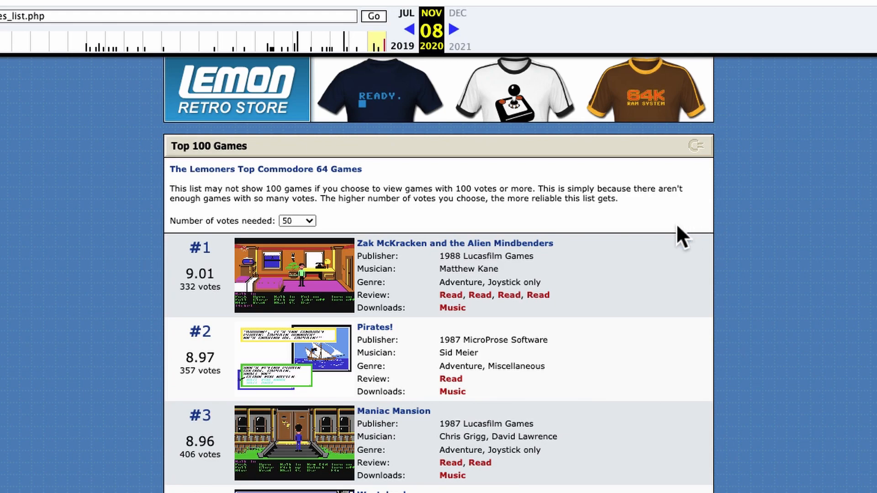
mouse_move(643, 241)
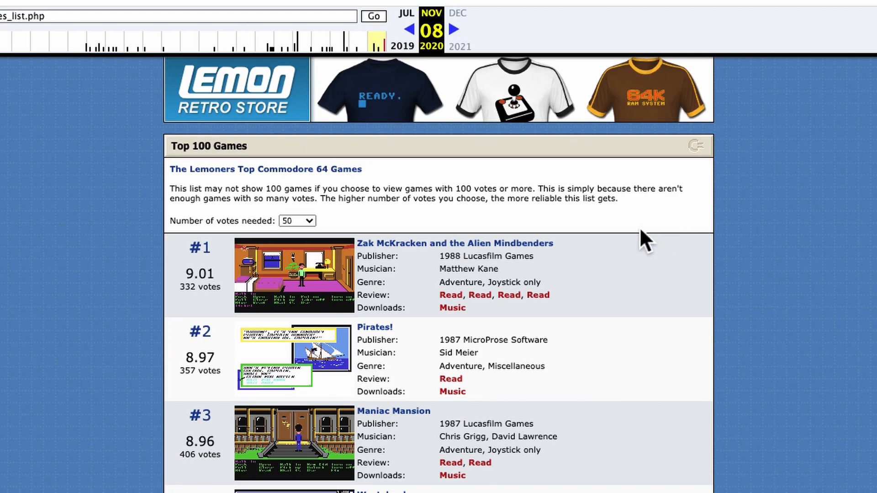
mouse_move(655, 219)
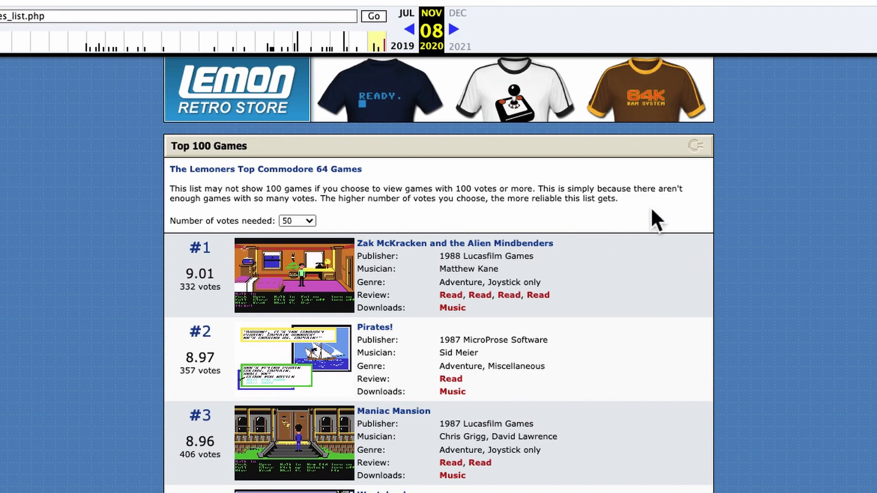
mouse_move(647, 218)
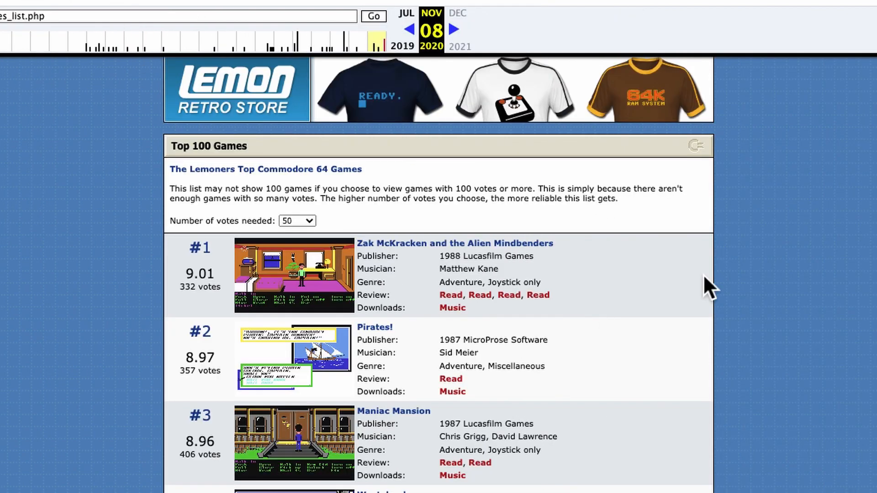
mouse_move(703, 289)
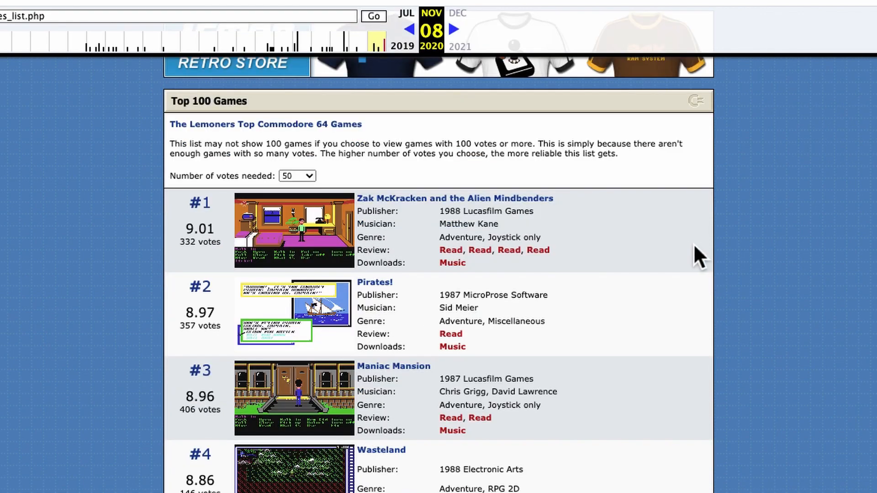
- Scroll the archived Lemon64 Top 100 down past entries #92–#96
scroll("down", 3)
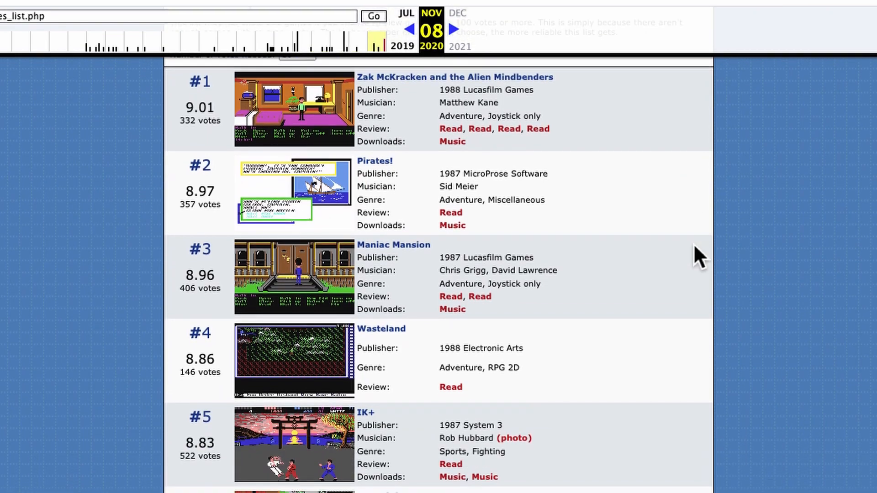
scroll("down", 3)
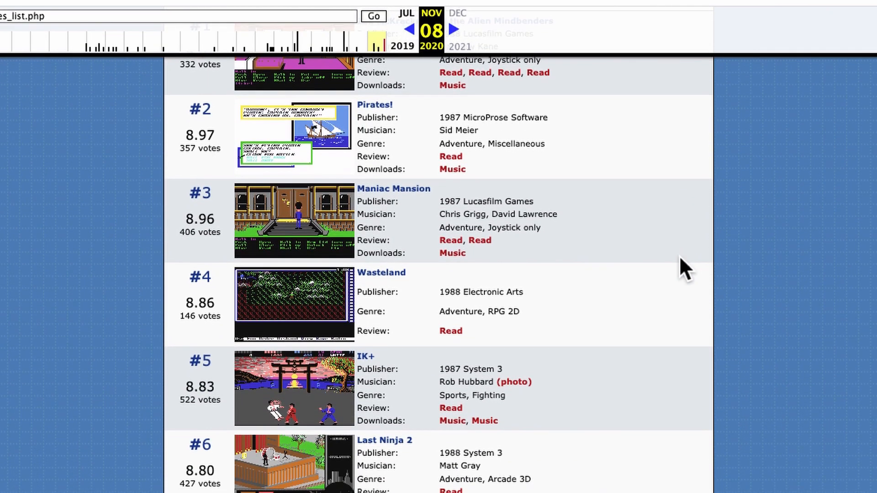
scroll("down", 3)
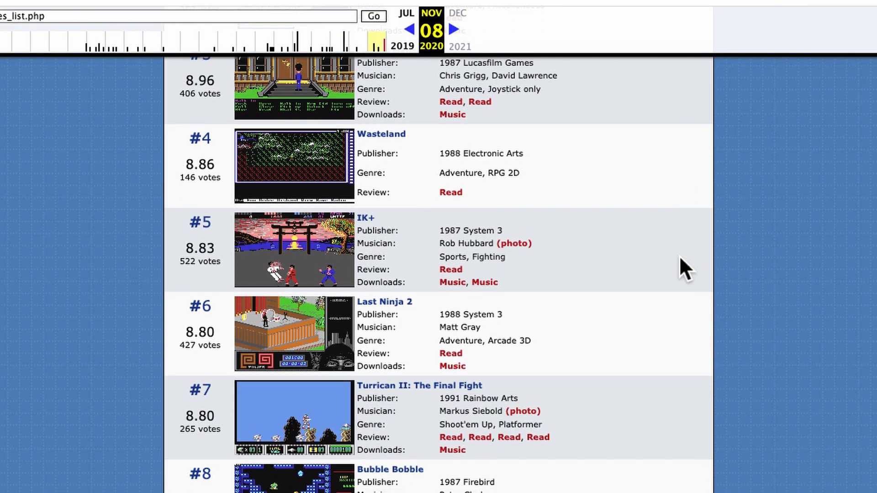
scroll("down", 3)
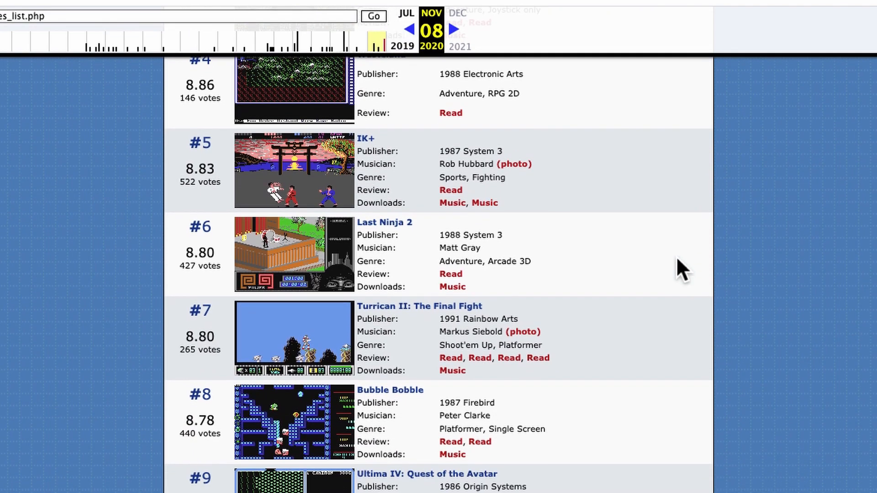
scroll("down", 3)
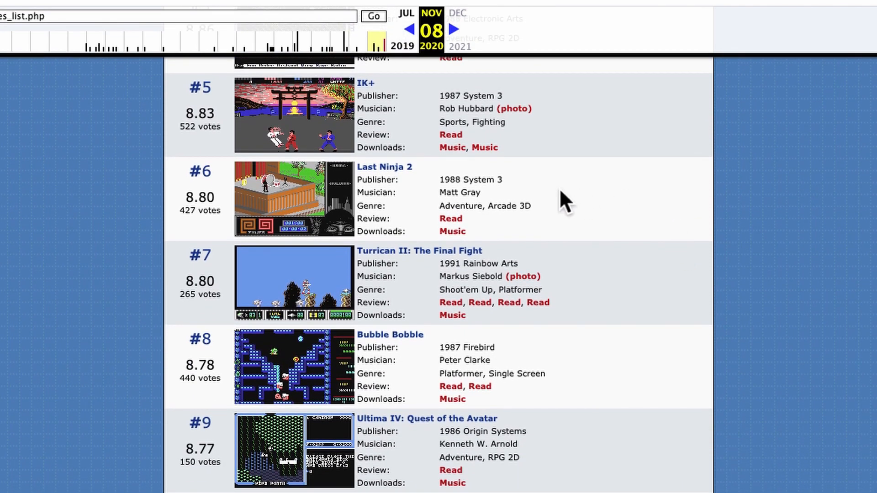
scroll("down", 3)
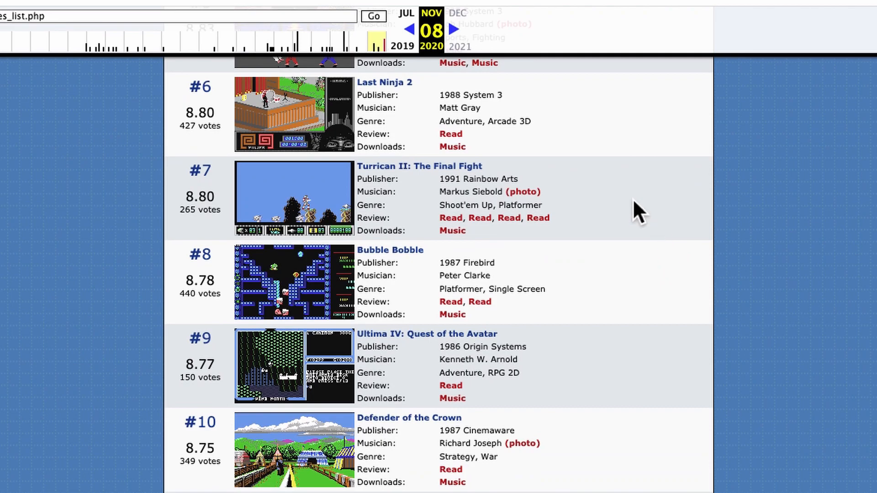
scroll("down", 3)
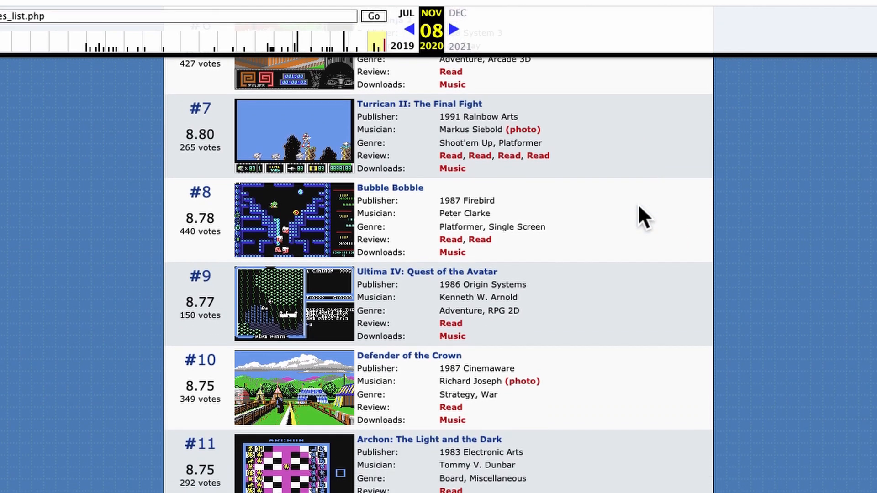
scroll("down", 3)
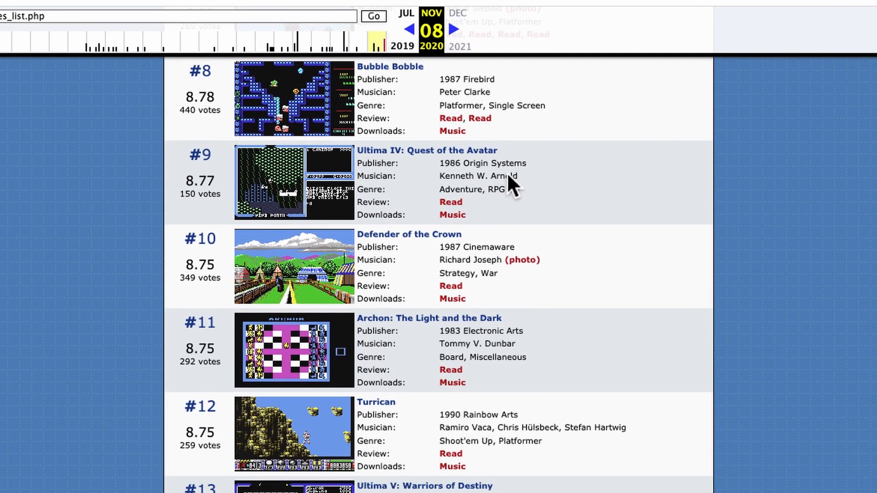
mouse_move(630, 194)
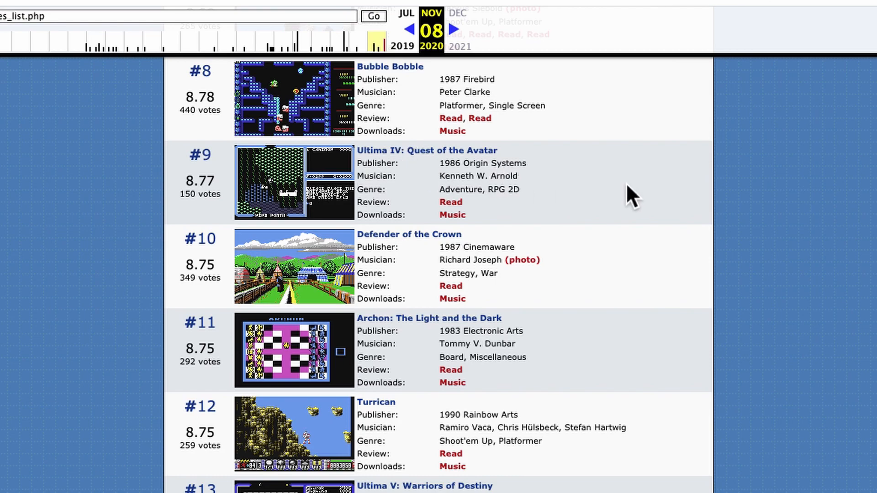
scroll("down", 3)
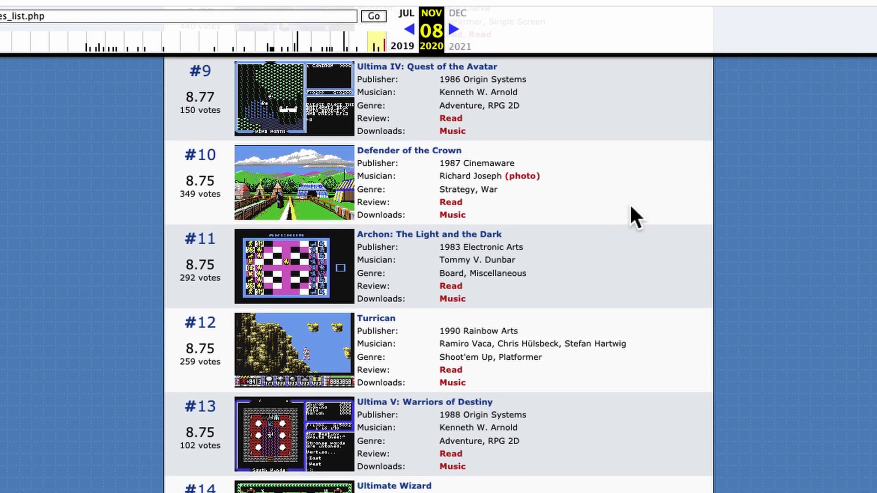
scroll("down", 3)
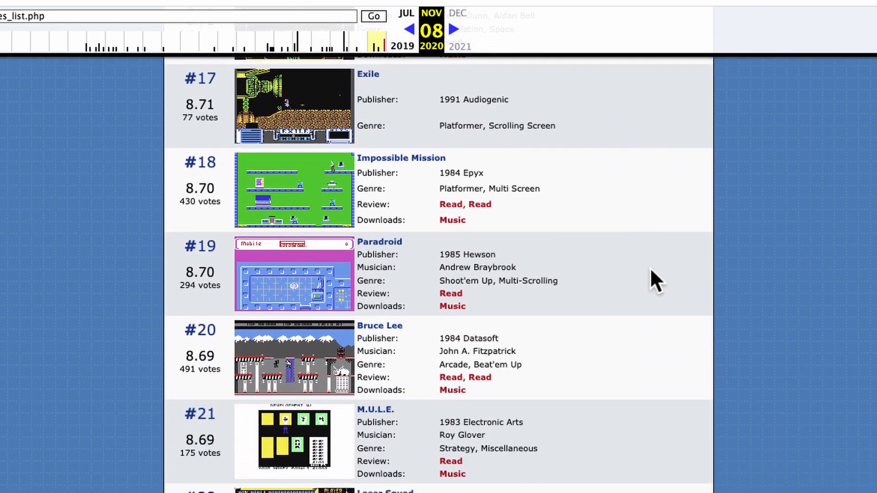
scroll("down", 3)
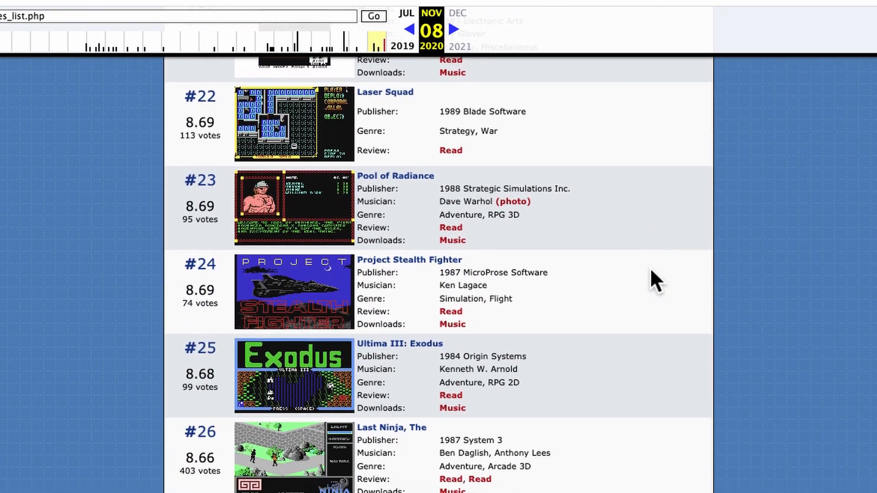
scroll("down", 3)
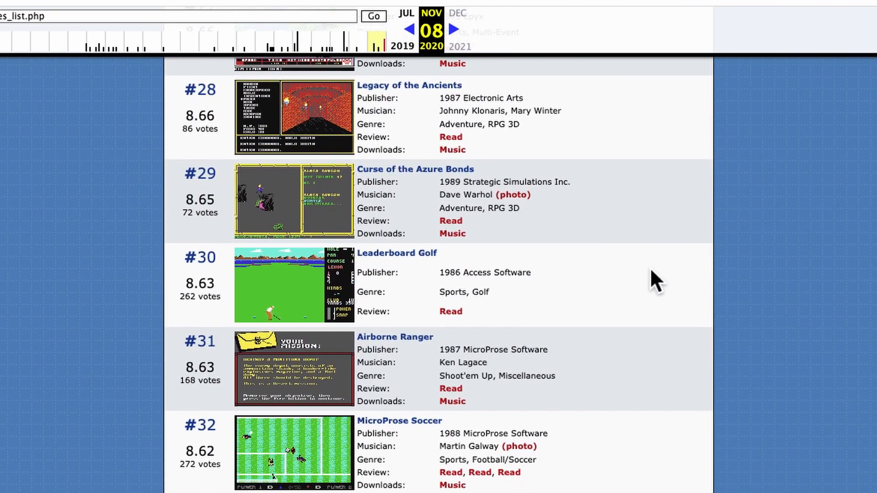
scroll("down", 3)
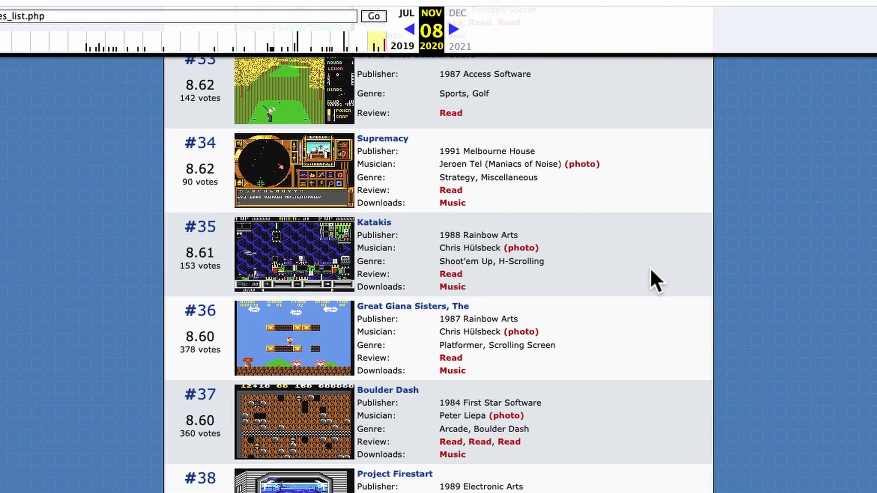
scroll("down", 3)
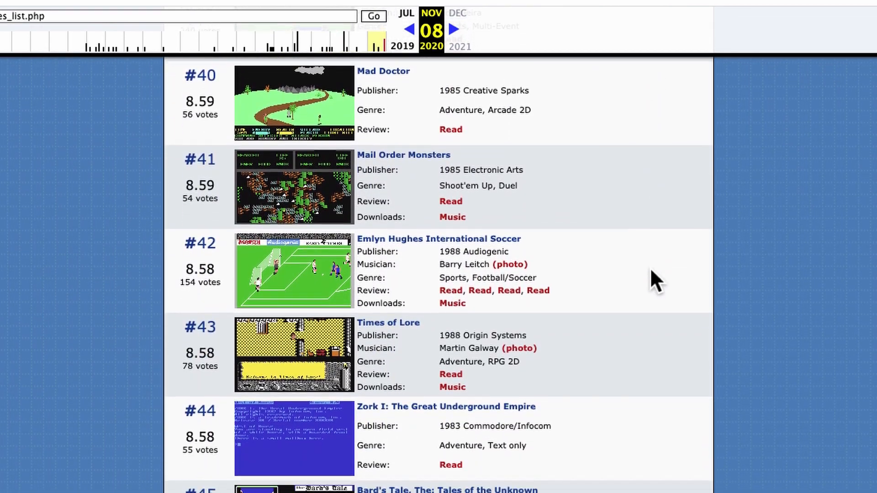
scroll("down", 3)
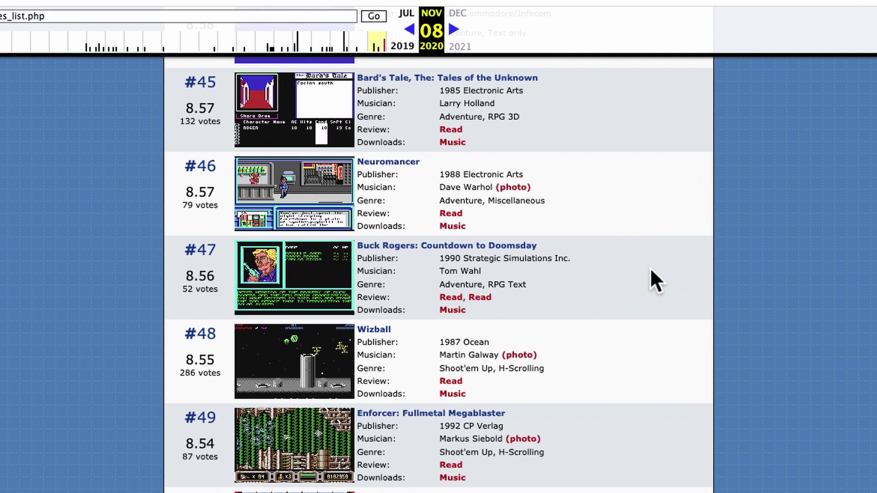
scroll("down", 3)
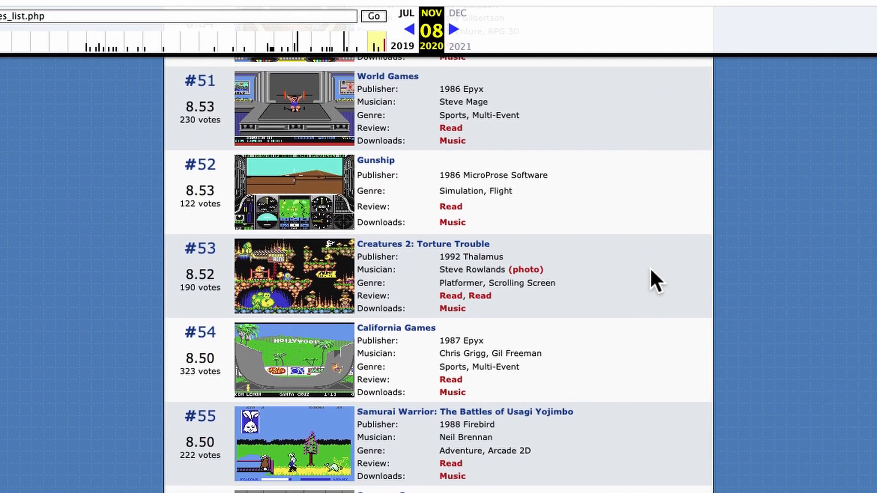
scroll("down", 3)
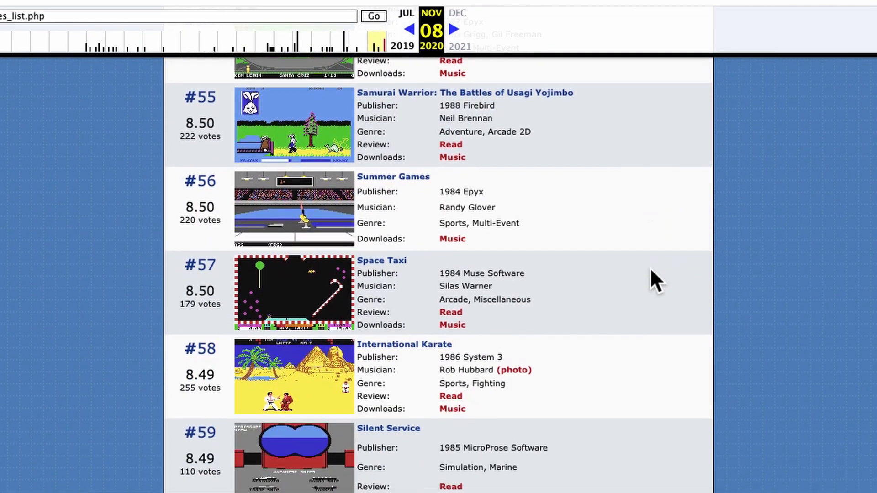
scroll("down", 3)
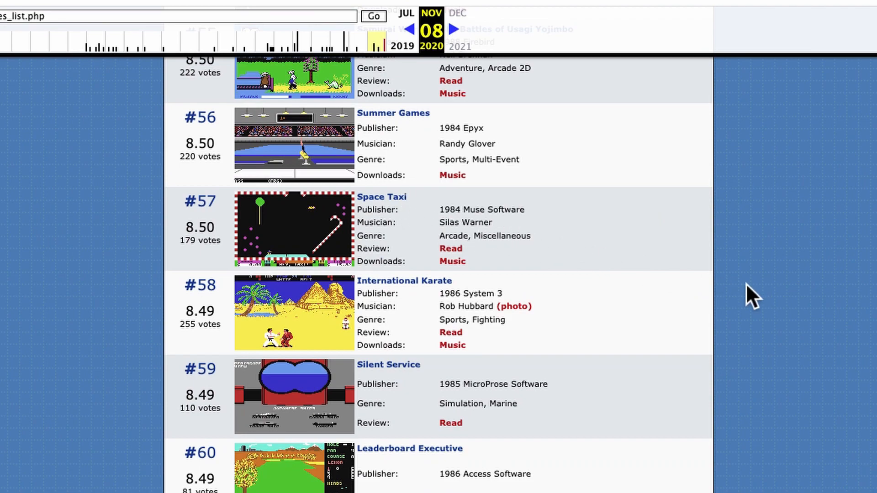
scroll("down", 3)
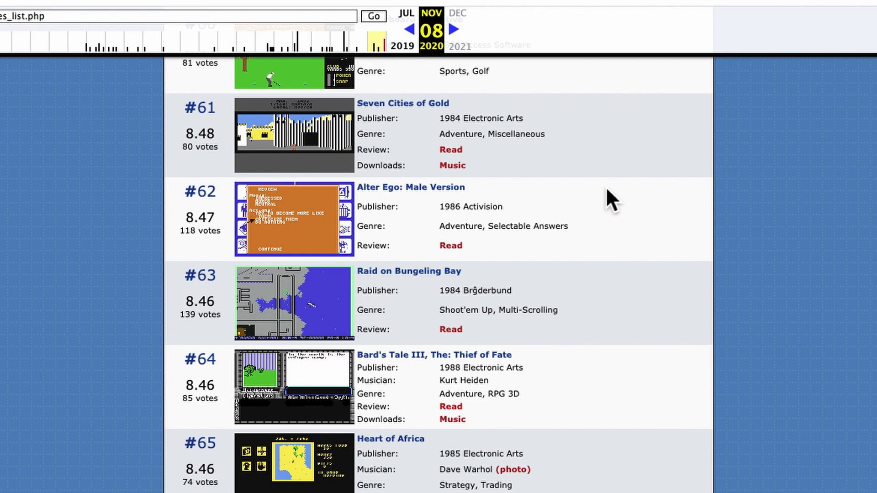
scroll("down", 3)
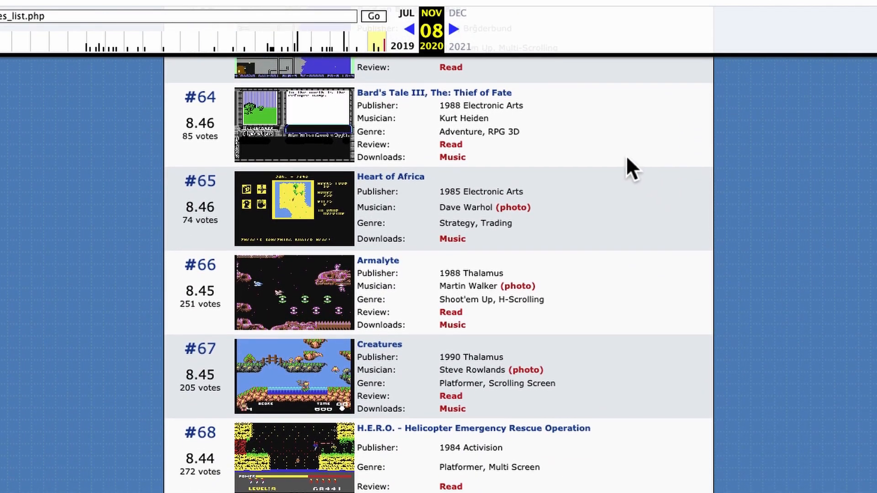
scroll("down", 3)
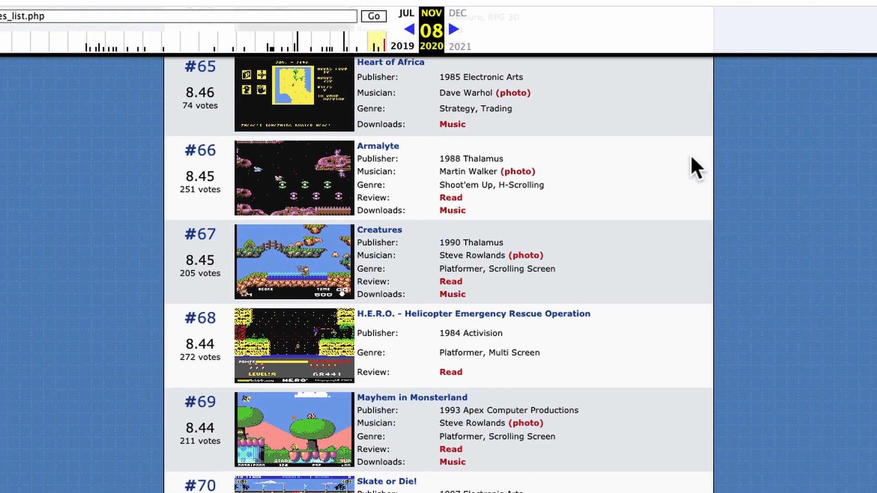
scroll("down", 3)
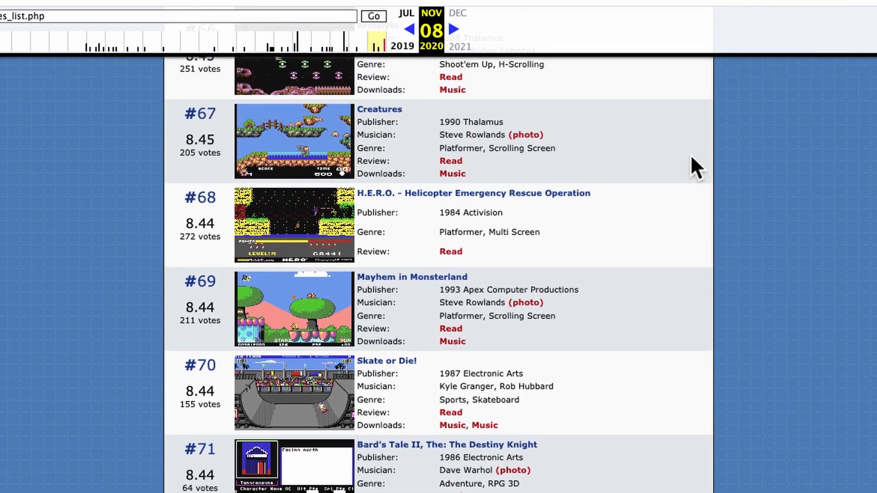
scroll("down", 3)
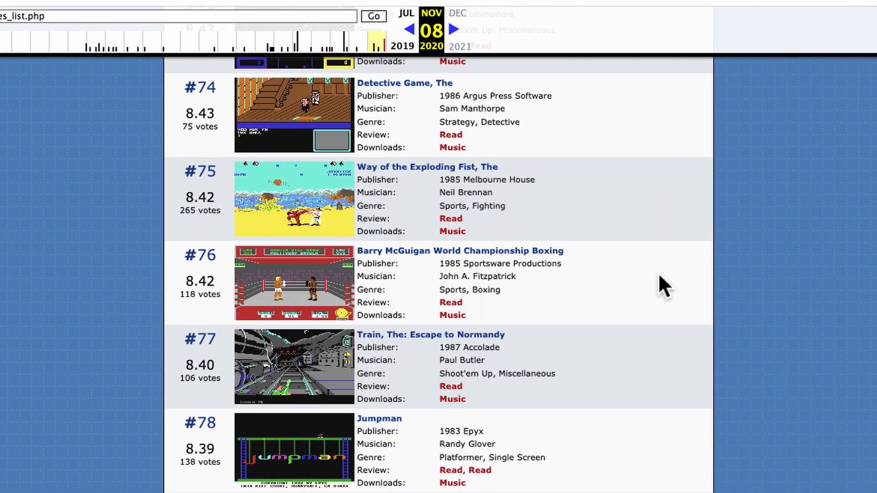
scroll("down", 3)
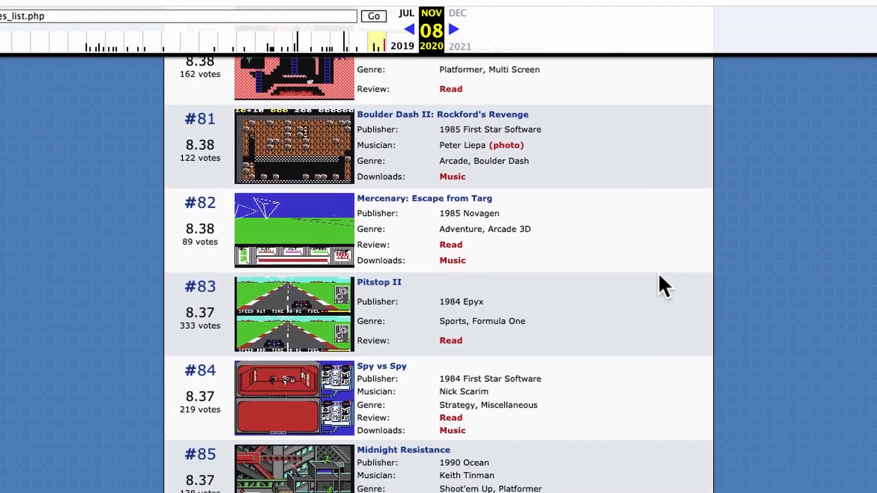
scroll("down", 3)
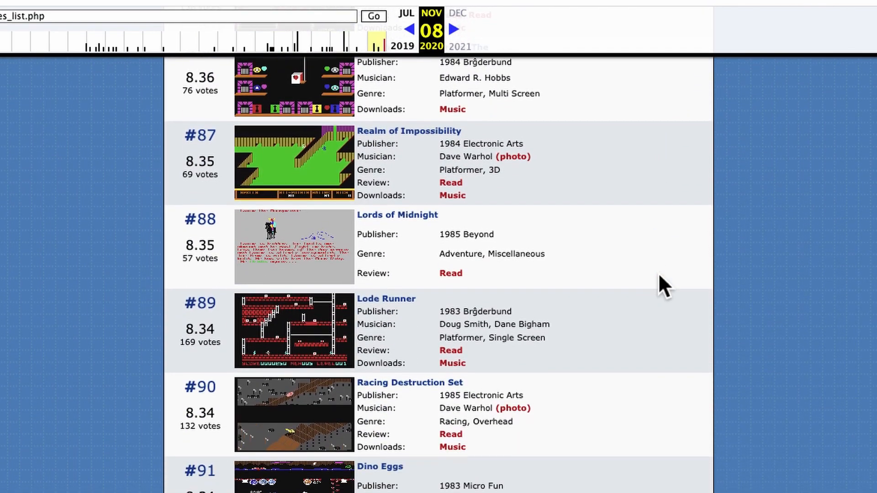
scroll("down", 3)
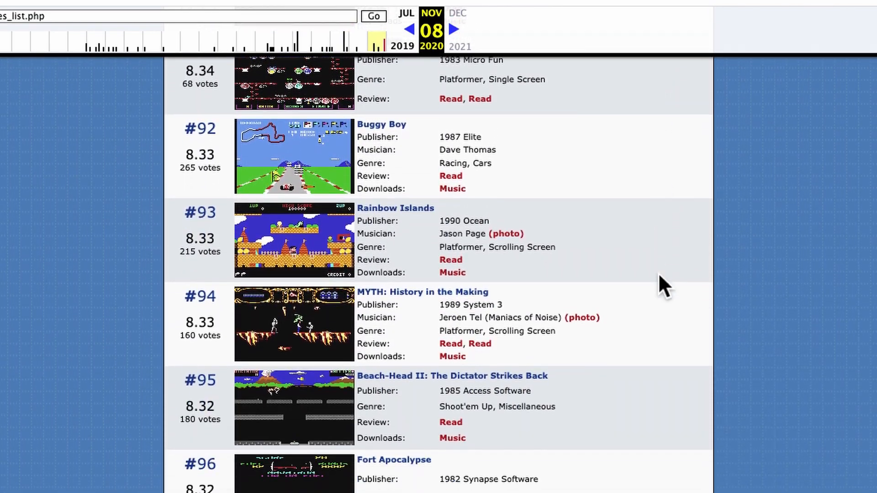
scroll("down", 3)
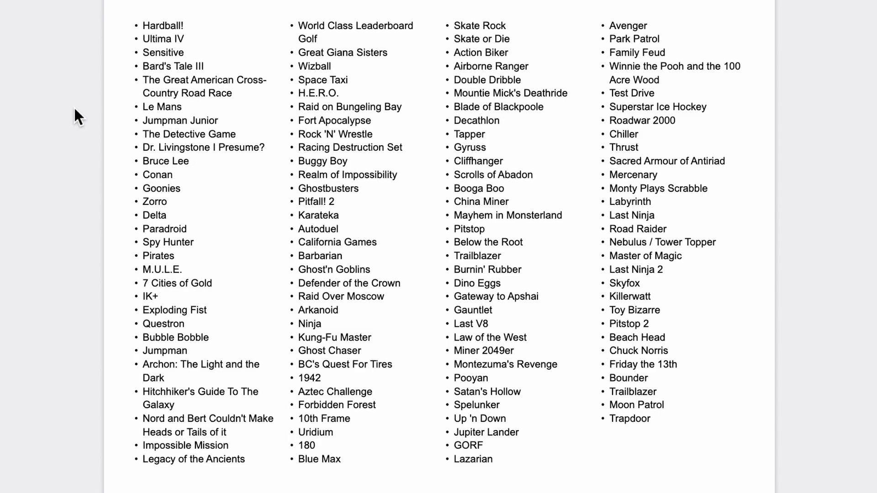
mouse_move(170, 31)
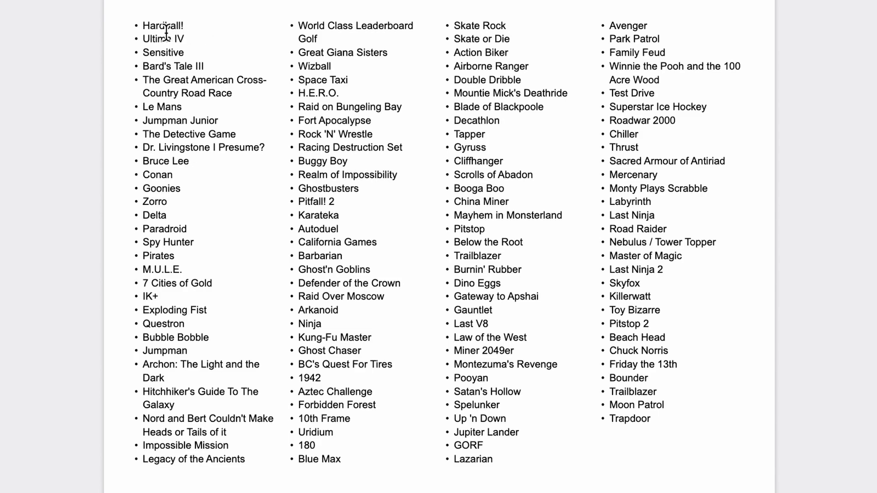
mouse_move(211, 38)
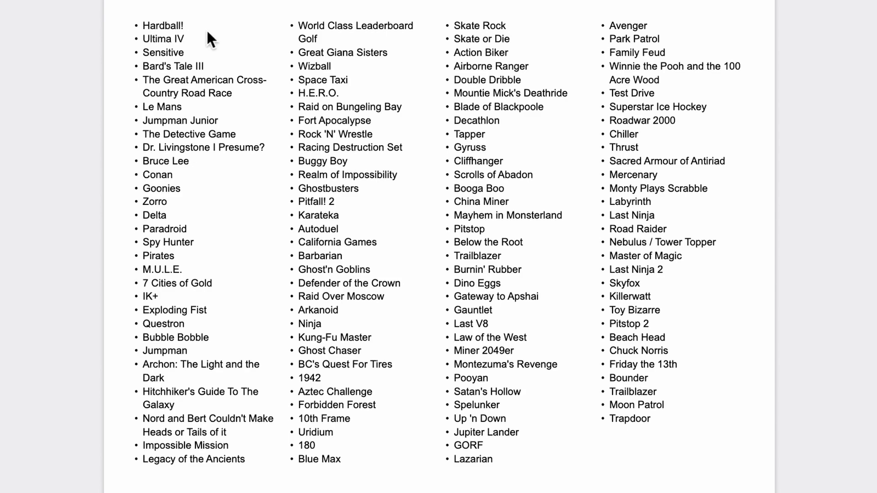
mouse_move(176, 40)
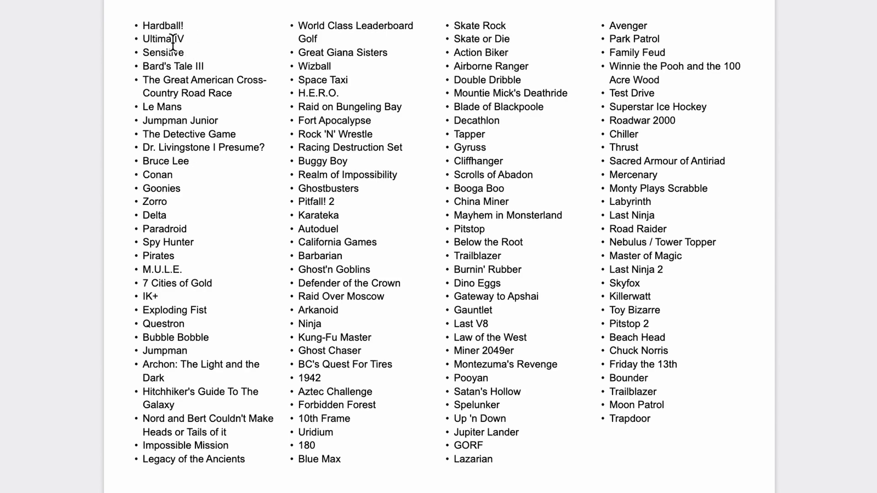
mouse_move(204, 48)
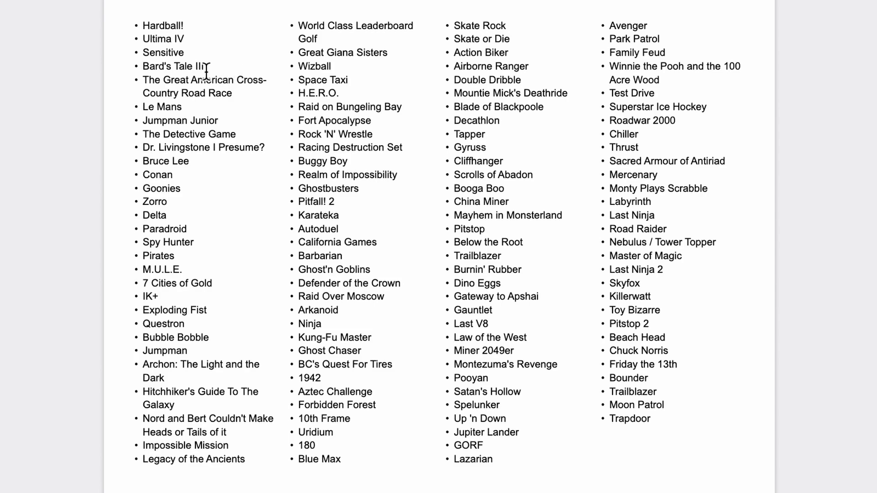
mouse_move(220, 75)
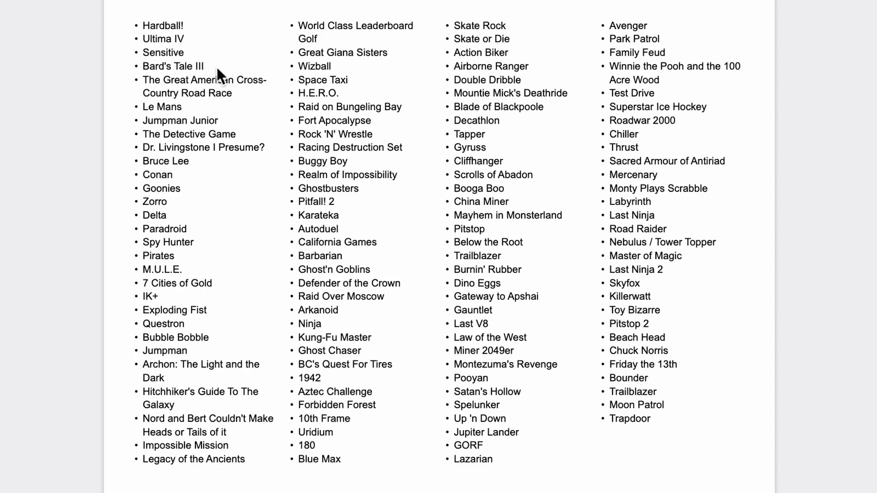
mouse_move(231, 89)
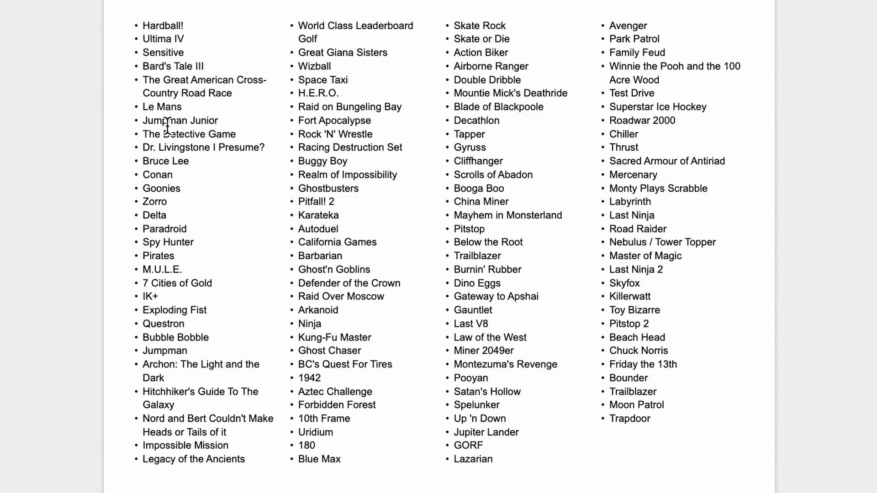
mouse_move(235, 128)
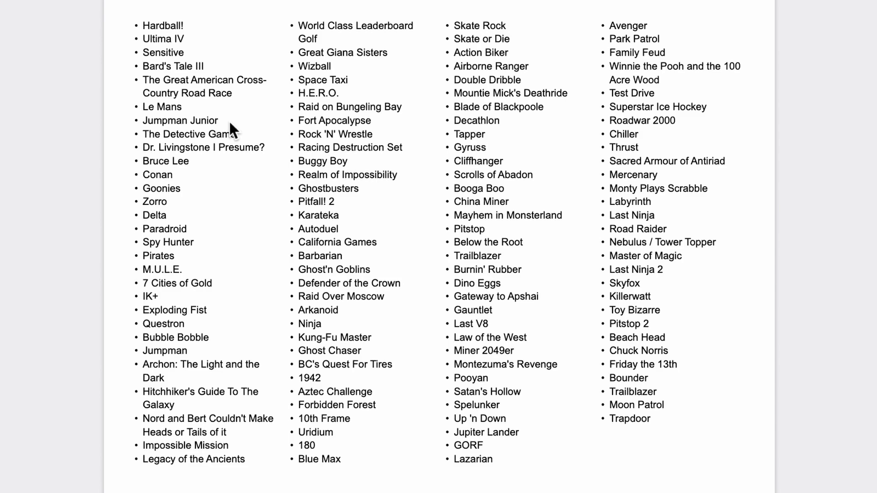
mouse_move(228, 130)
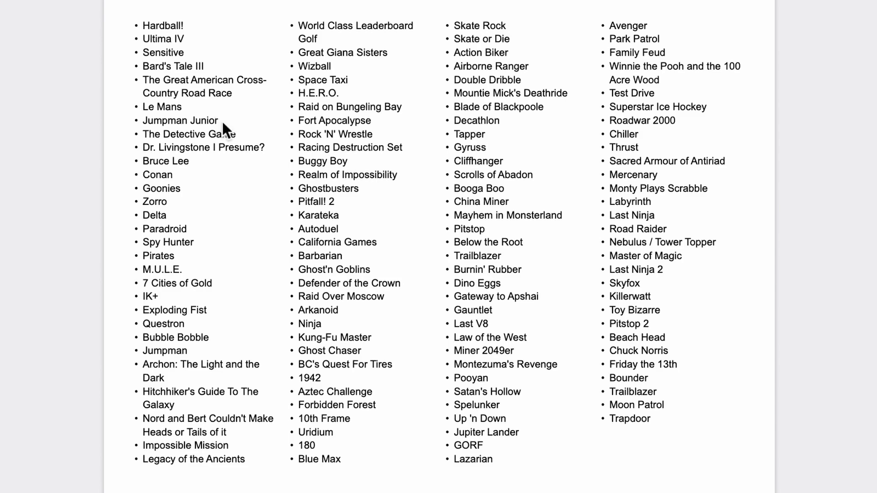
mouse_move(221, 143)
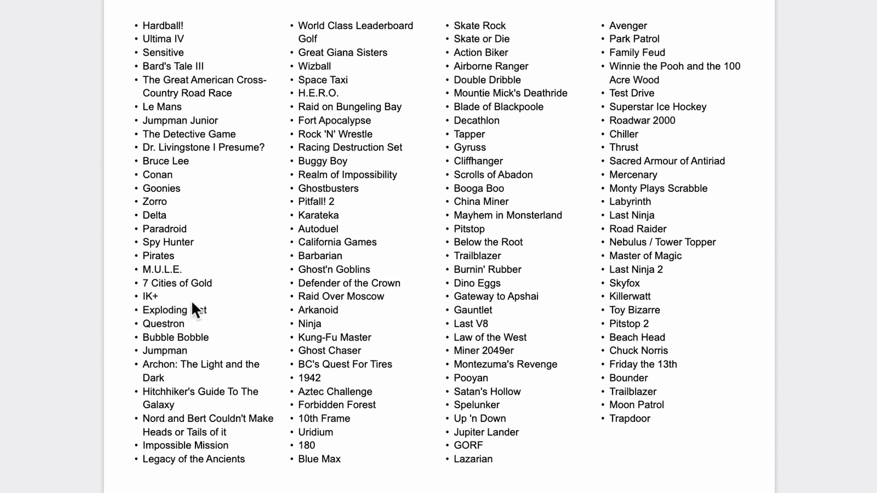
mouse_move(219, 318)
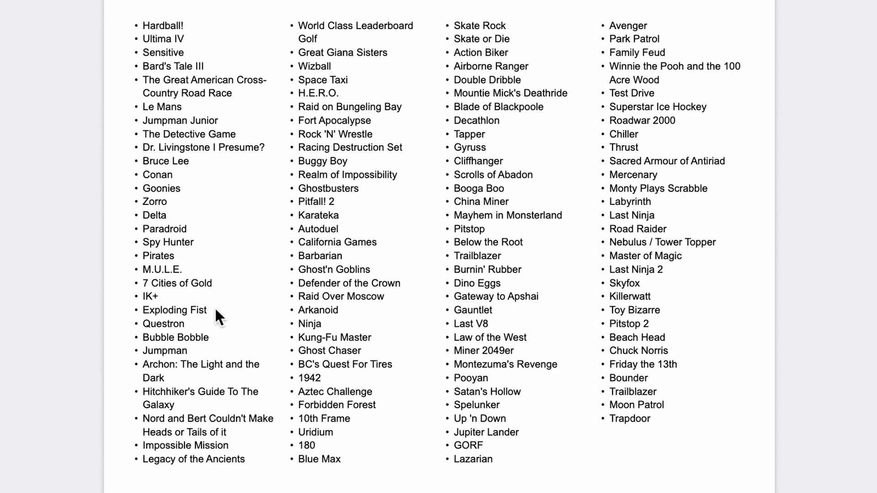
mouse_move(256, 289)
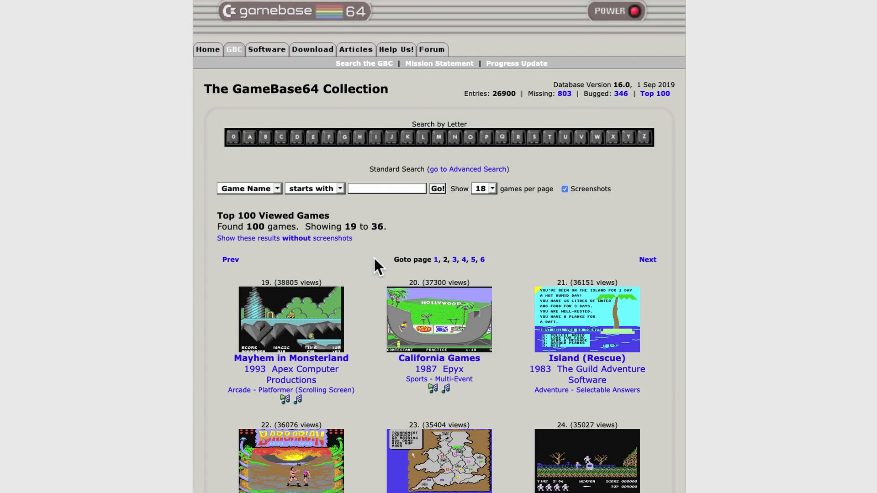
- Open the Ghosts'n Goblins page from its Top 100 screenshot
scroll("down", 3)
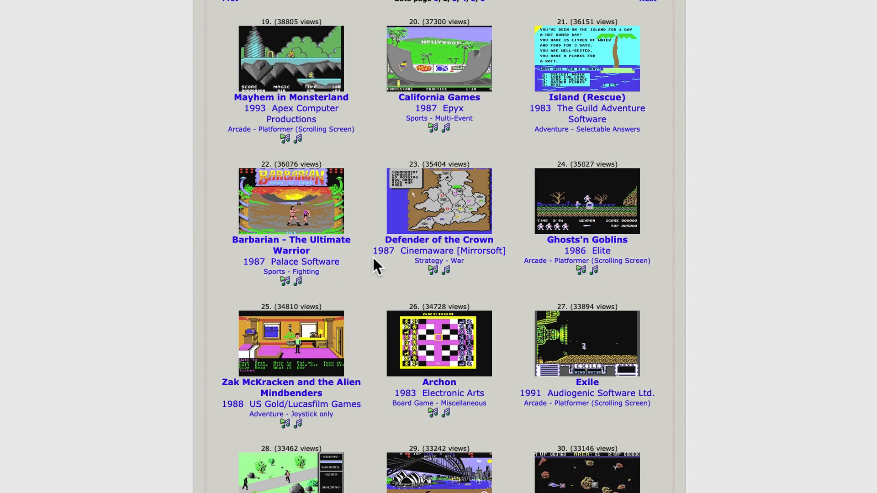
mouse_move(503, 288)
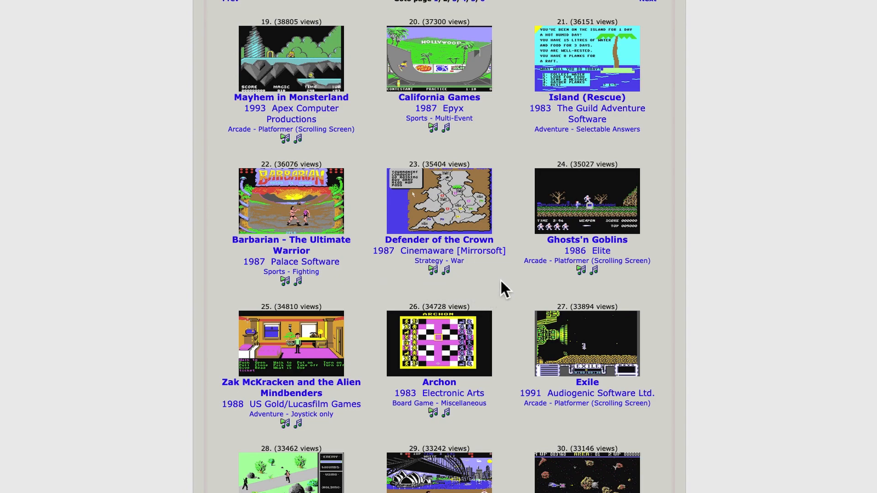
mouse_move(590, 216)
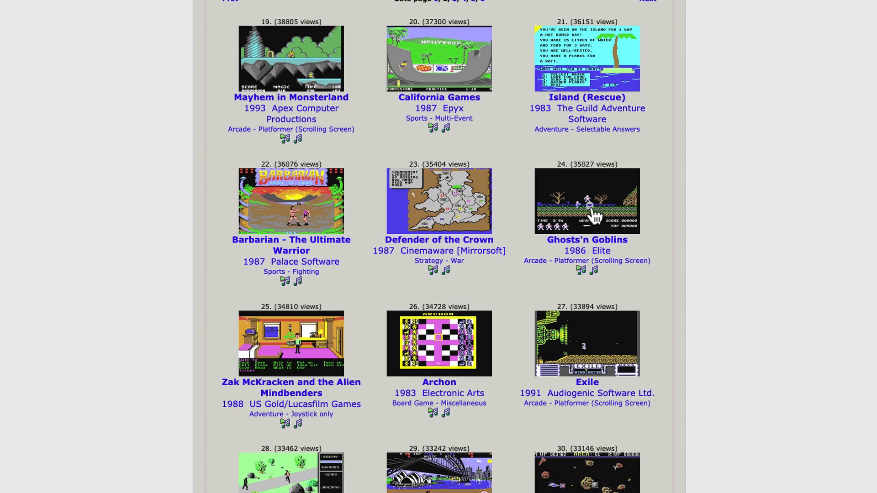
left_click(586, 239)
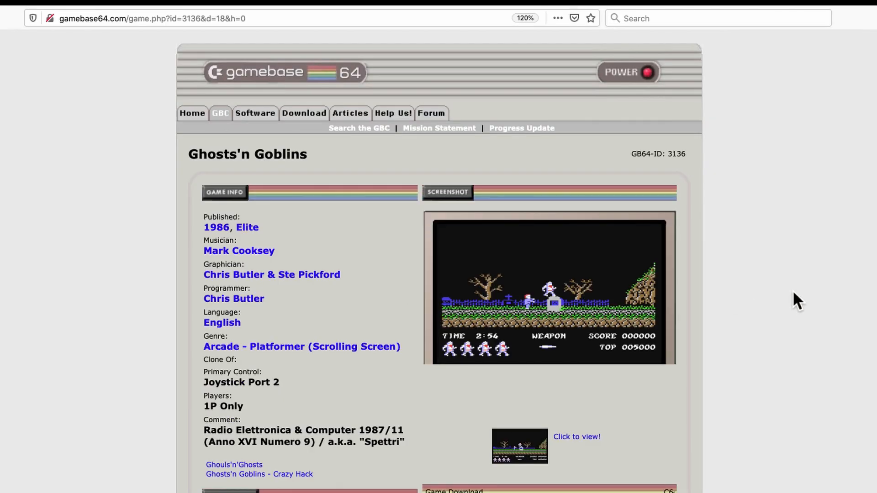
scroll("down", 3)
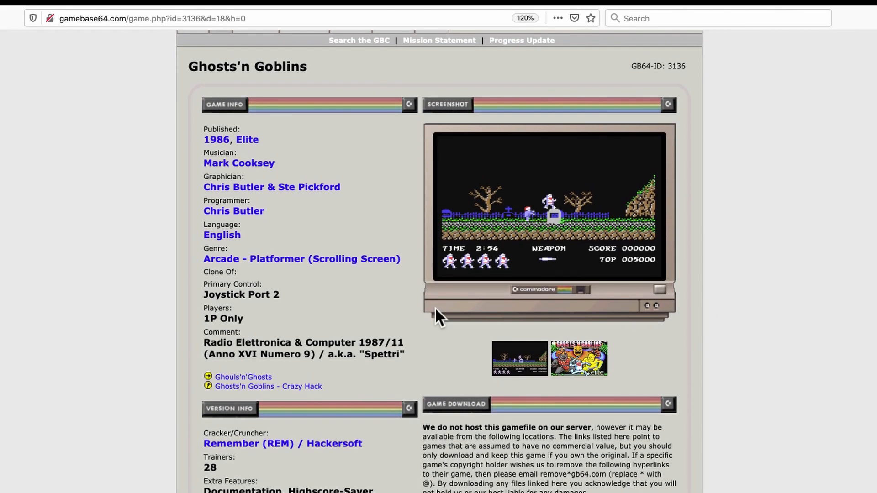
mouse_move(197, 139)
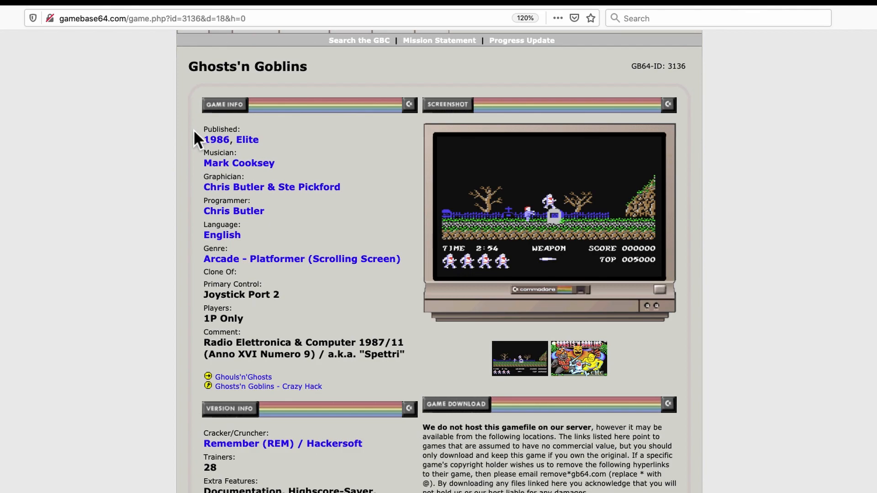
mouse_move(291, 154)
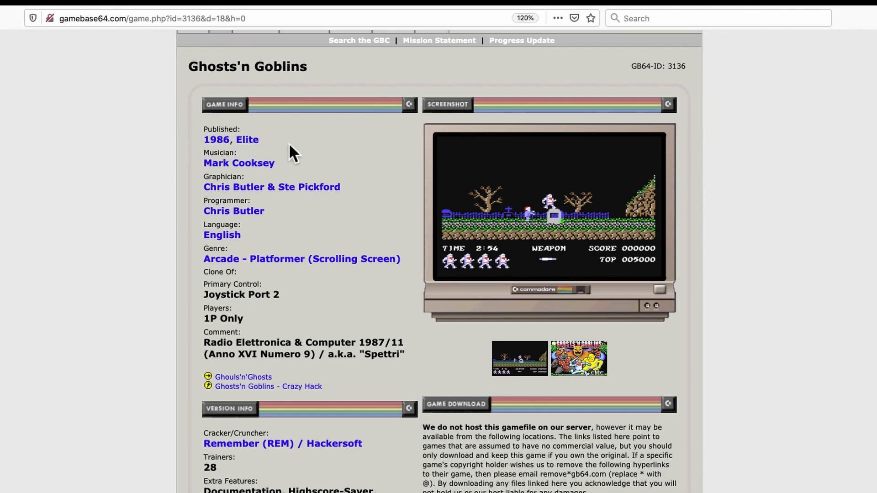
mouse_move(294, 202)
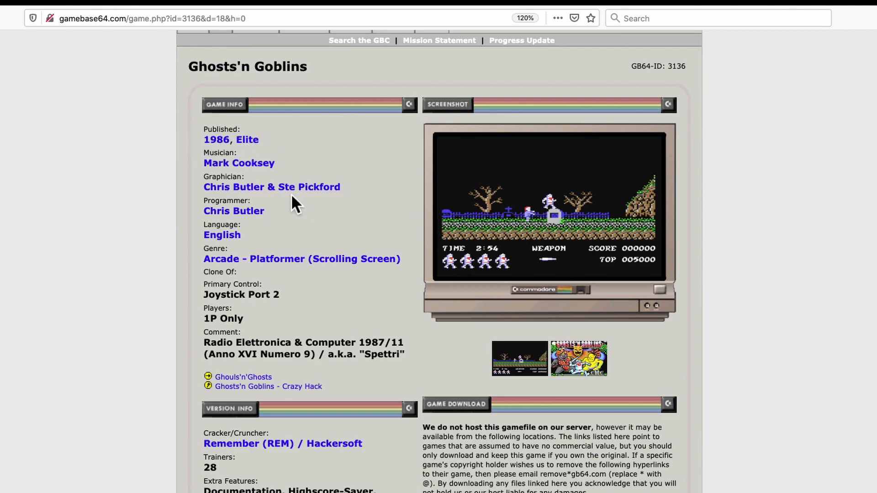
mouse_move(367, 202)
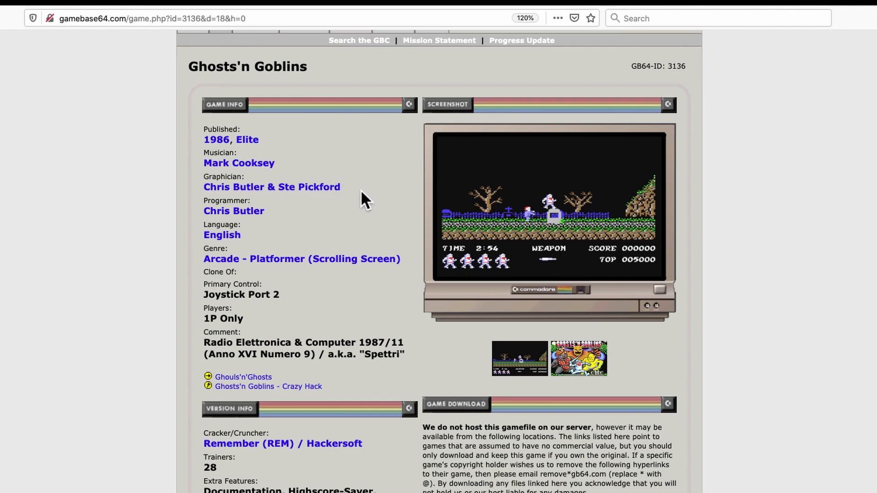
mouse_move(299, 235)
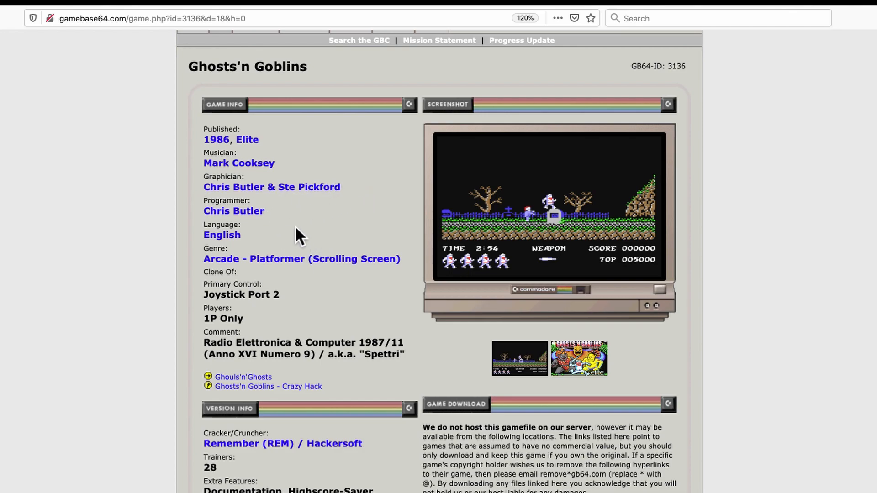
mouse_move(419, 390)
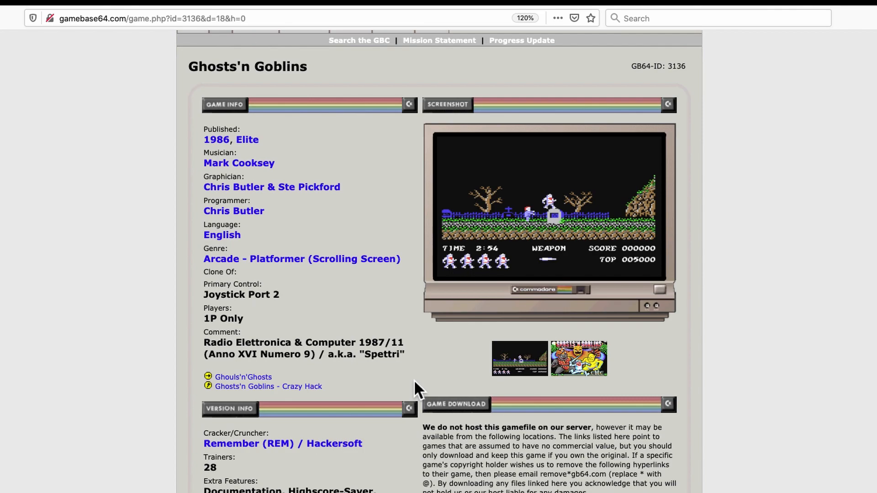
scroll("down", 3)
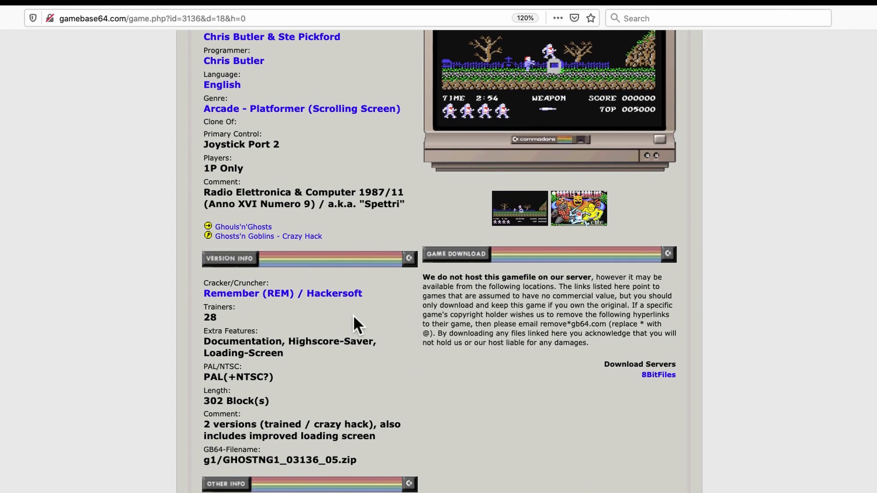
mouse_move(333, 311)
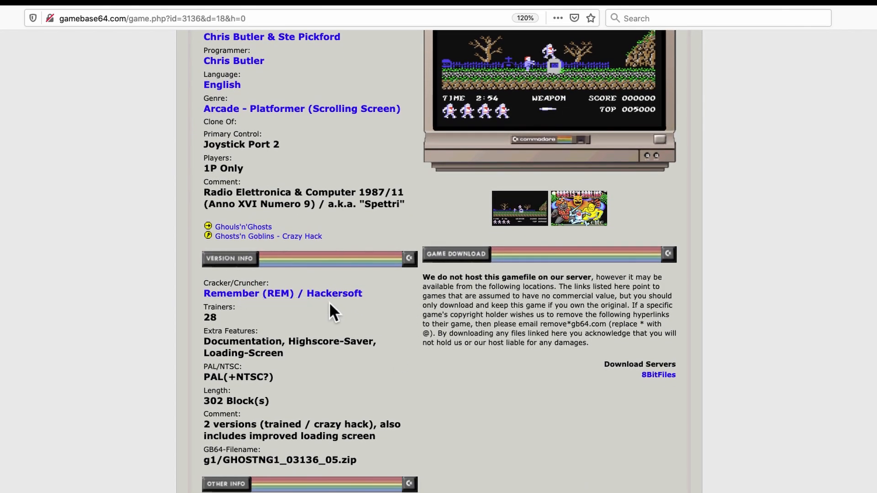
mouse_move(381, 310)
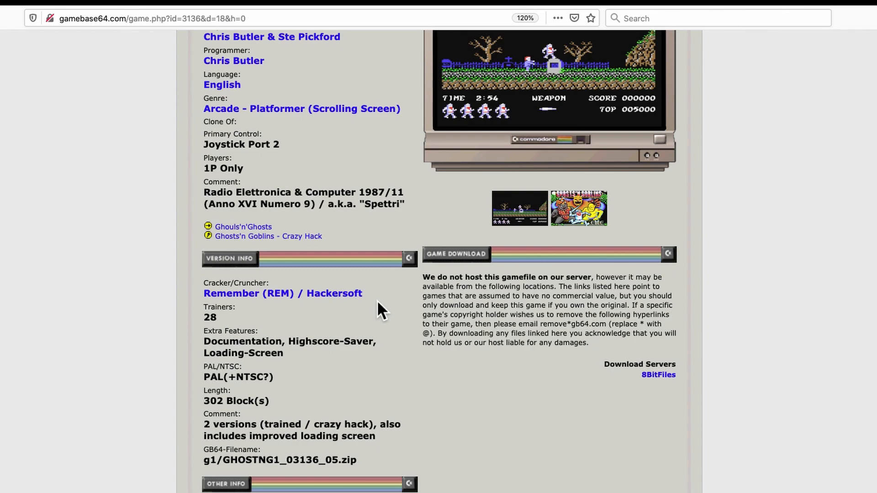
mouse_move(352, 311)
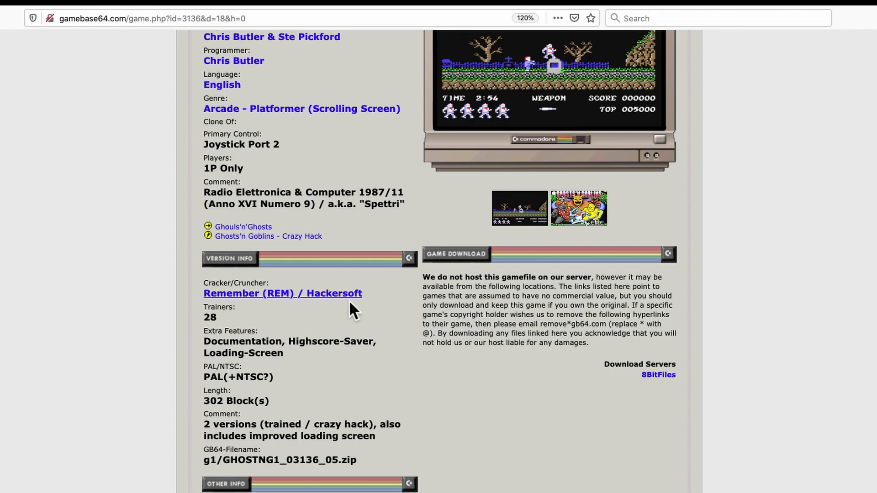
mouse_move(257, 308)
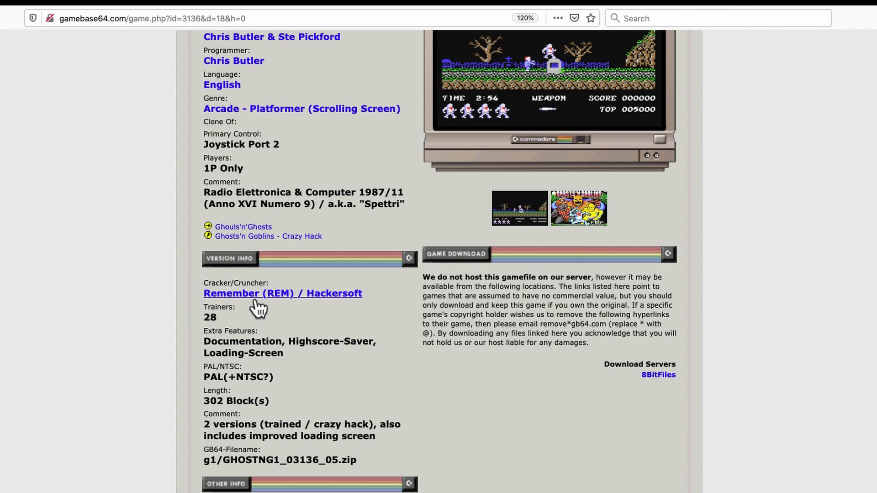
mouse_move(330, 324)
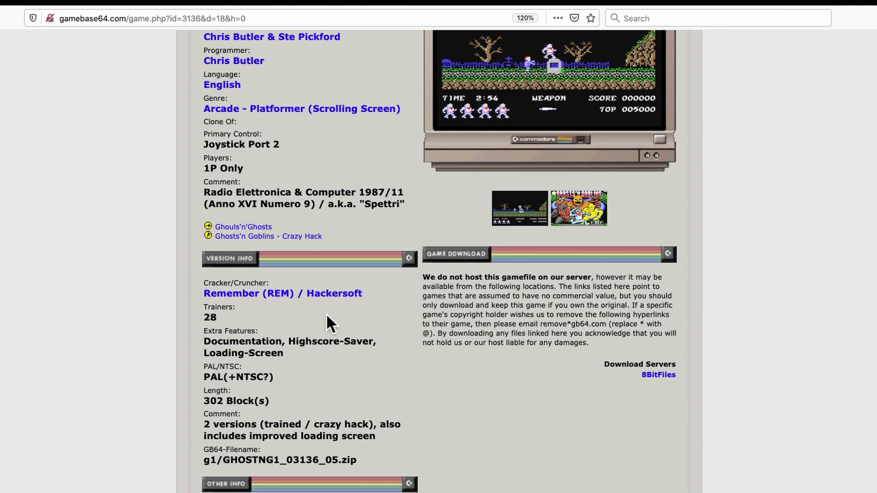
mouse_move(285, 309)
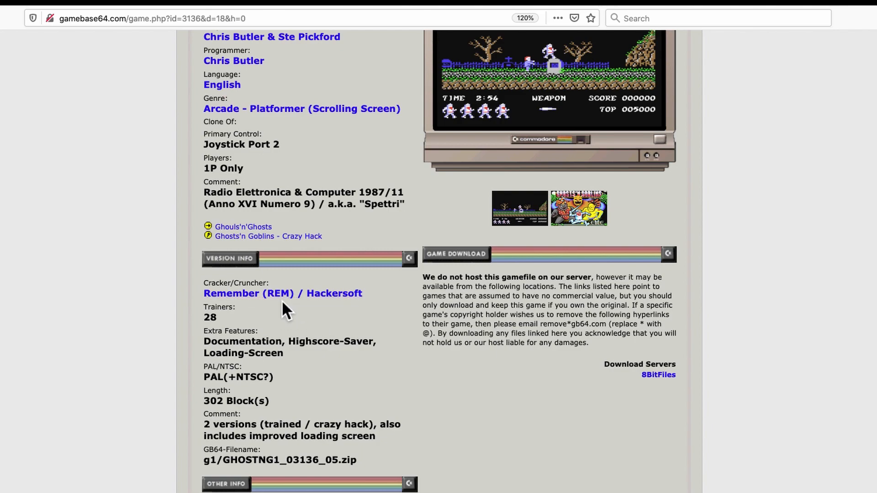
mouse_move(313, 327)
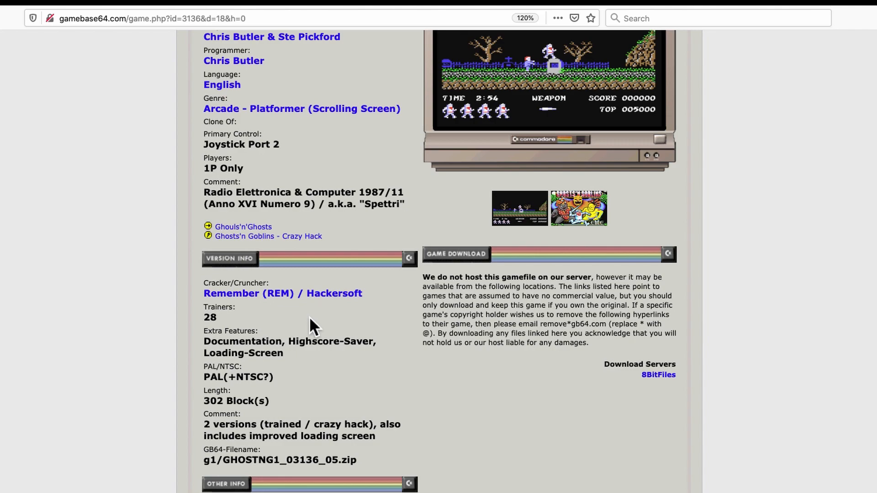
scroll("down", 3)
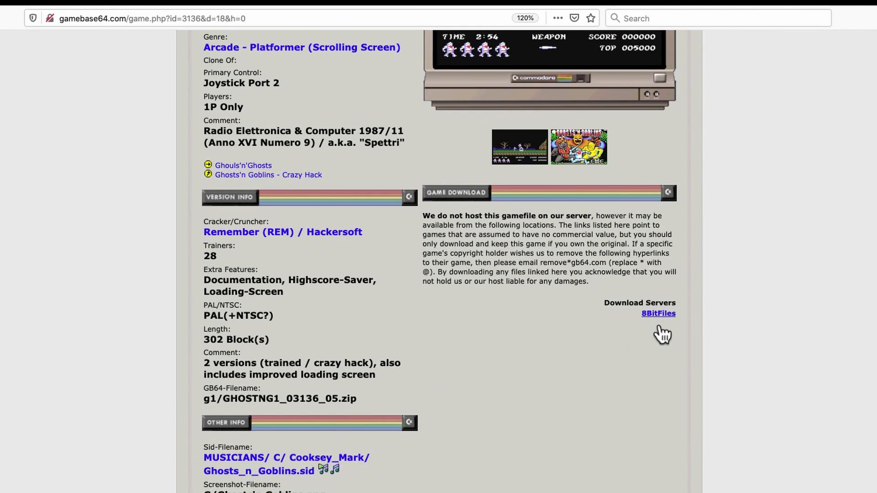
mouse_move(657, 312)
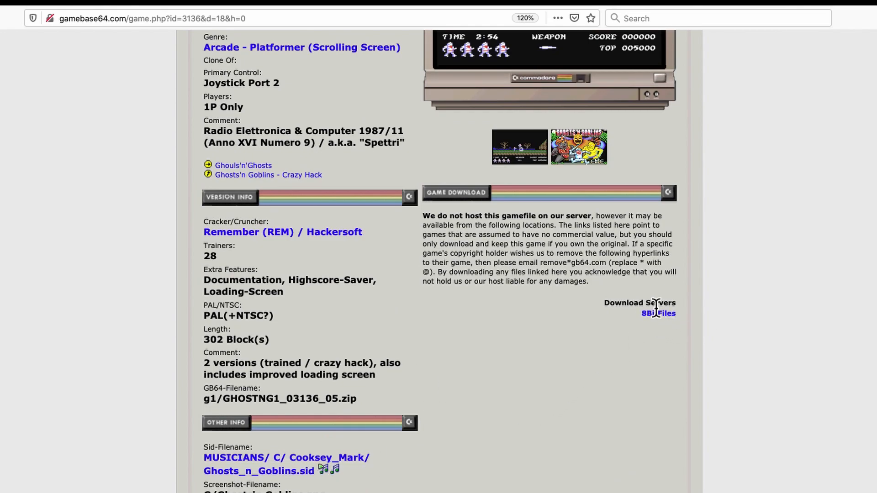
mouse_move(666, 328)
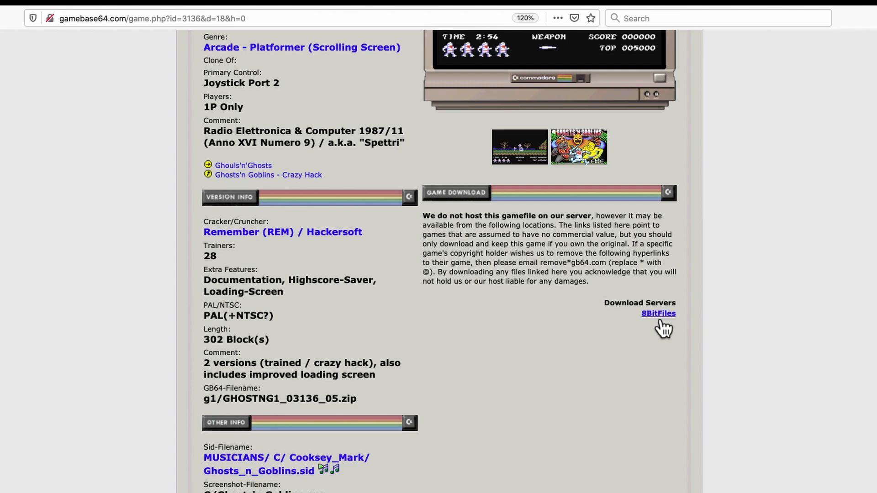
scroll("up", 3)
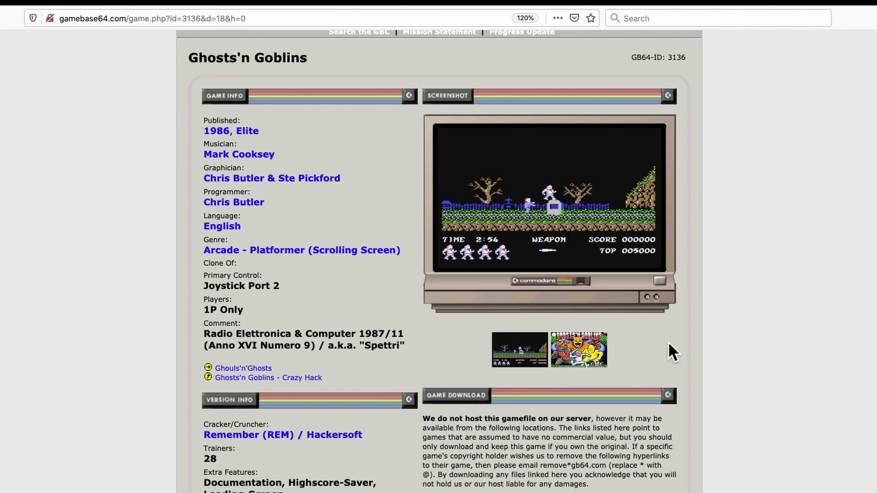
mouse_move(648, 470)
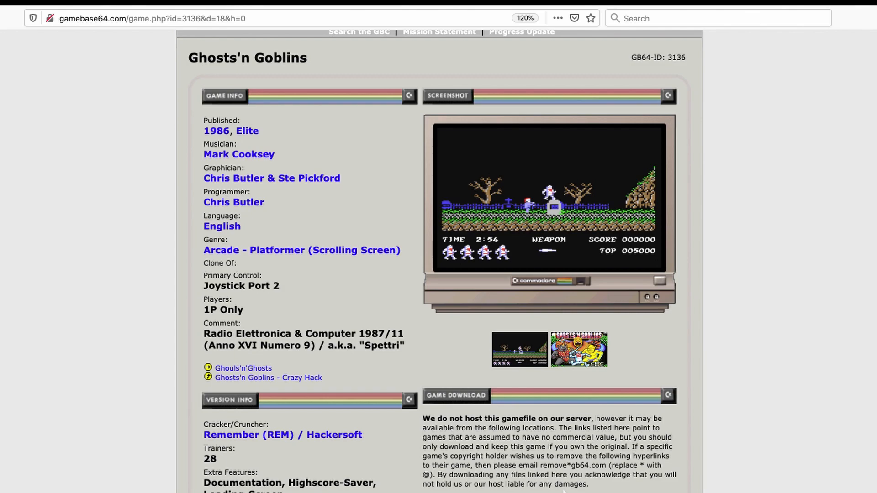
mouse_move(123, 179)
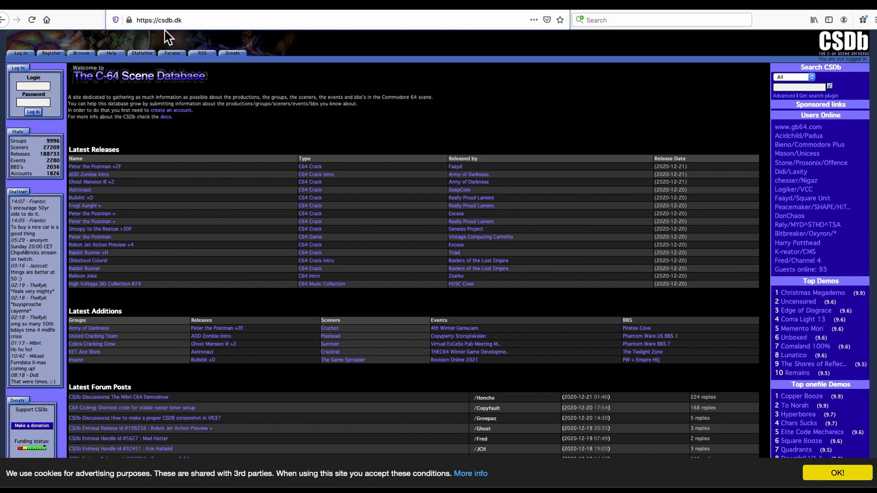
mouse_move(192, 69)
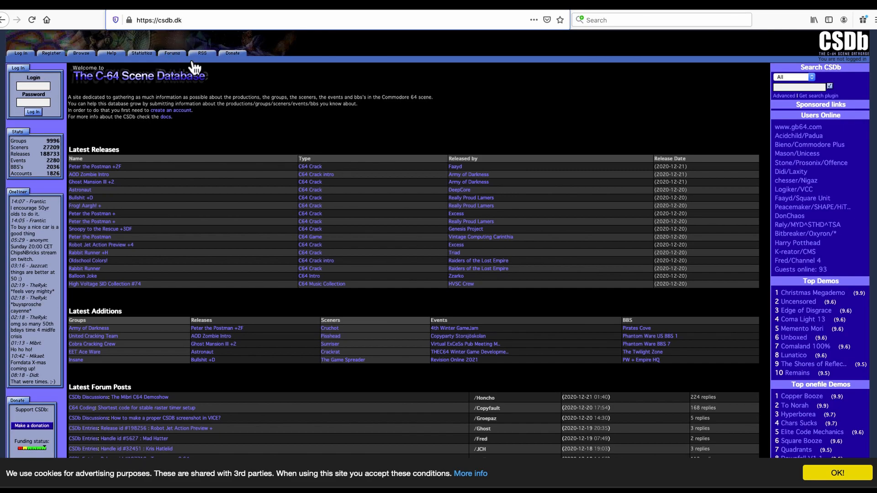
mouse_move(163, 92)
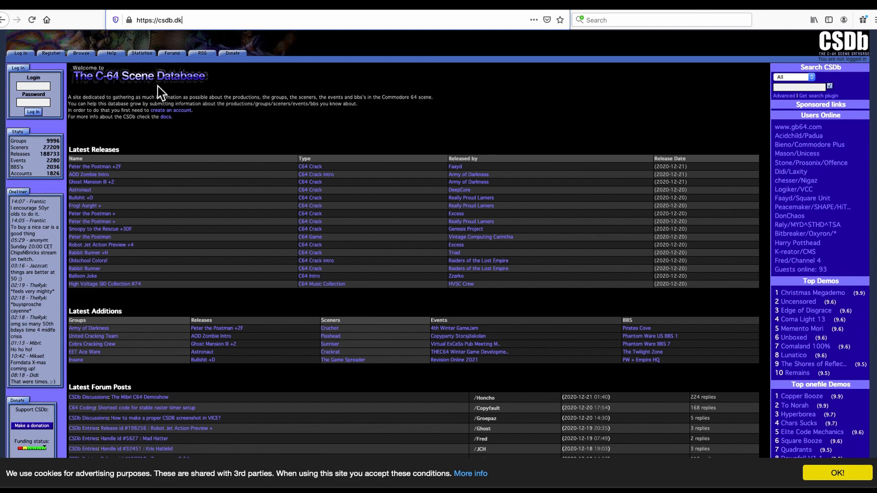
mouse_move(207, 90)
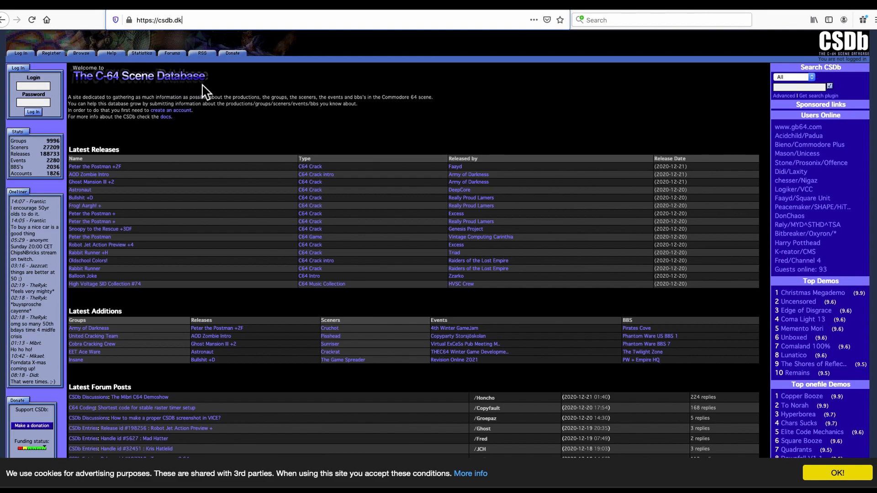
mouse_move(229, 128)
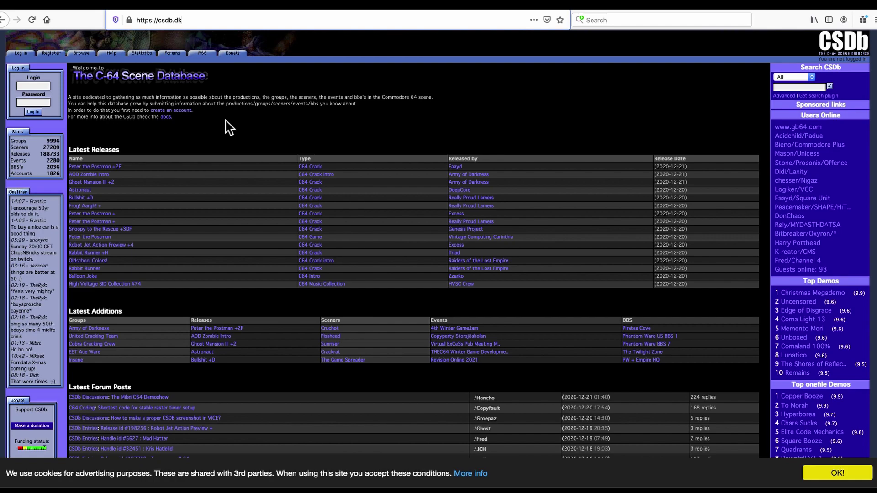
mouse_move(251, 128)
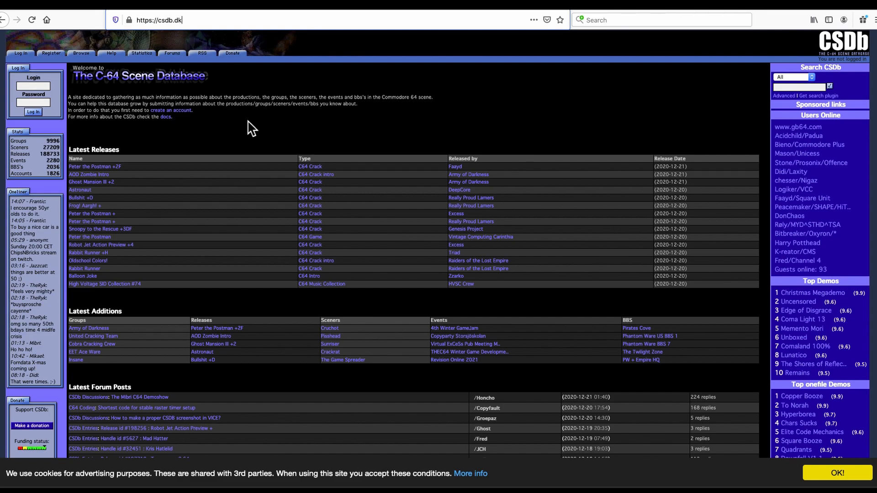
mouse_move(432, 132)
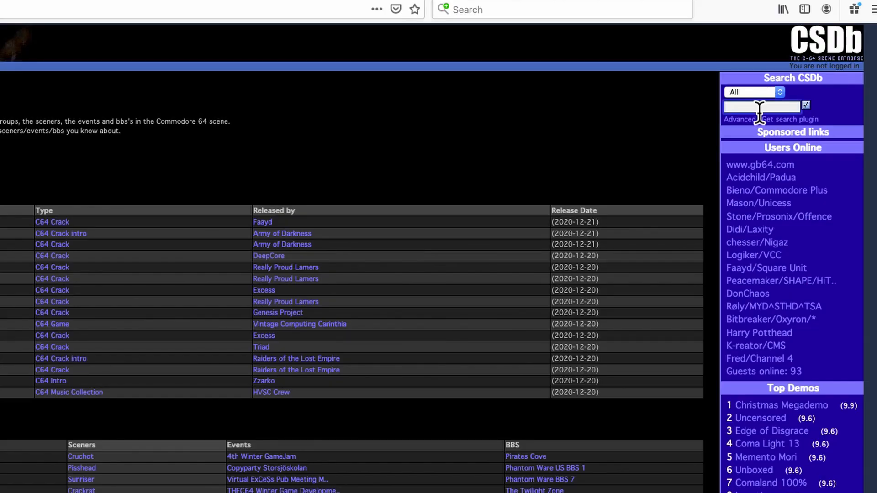
- Search CSDb for 'ghostbusters' and expand the 189 results to all 175 releases
type("ghostbuste")
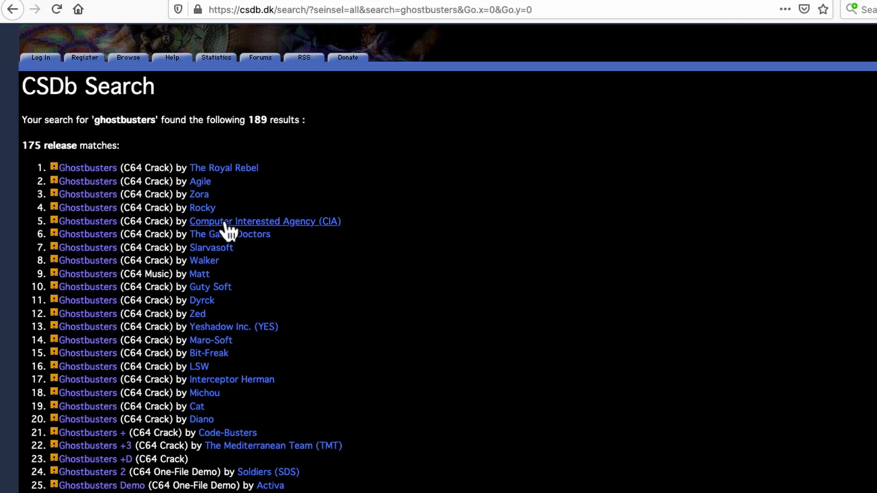
mouse_move(33, 151)
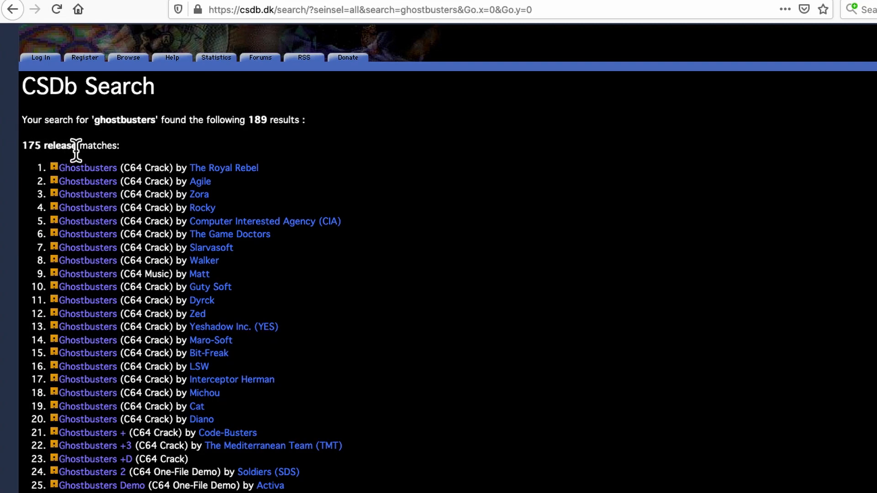
mouse_move(162, 170)
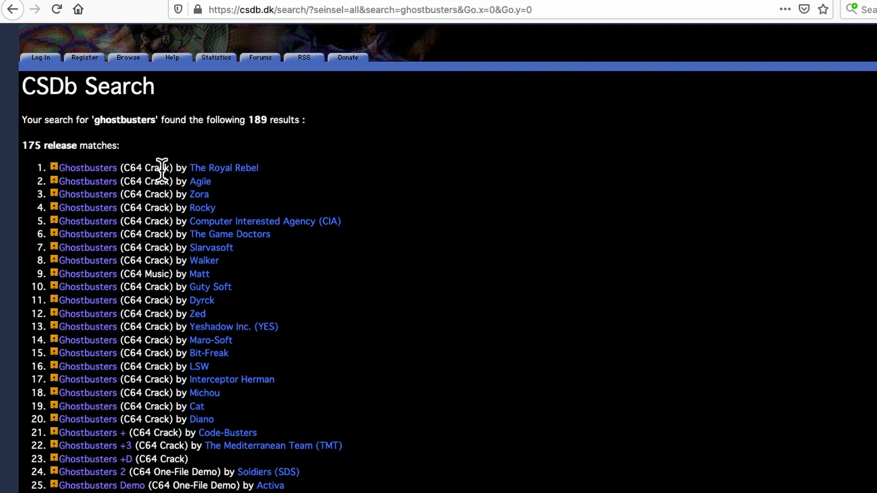
mouse_move(161, 300)
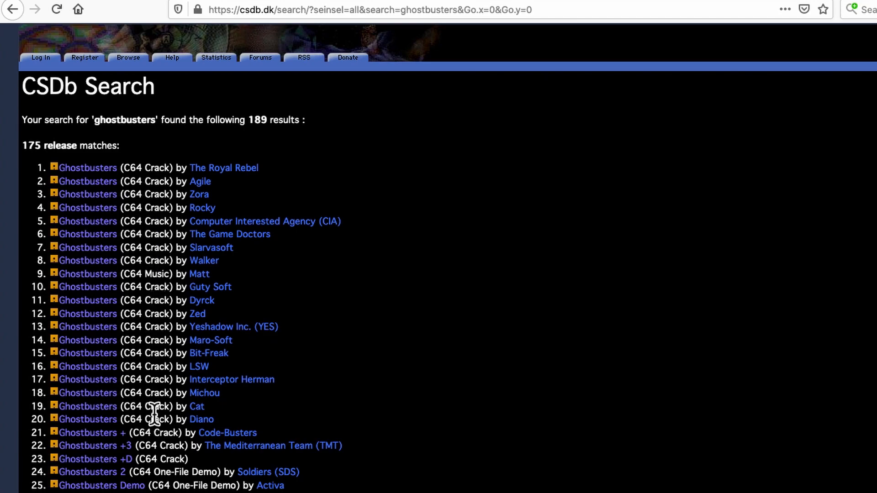
scroll("down", 3)
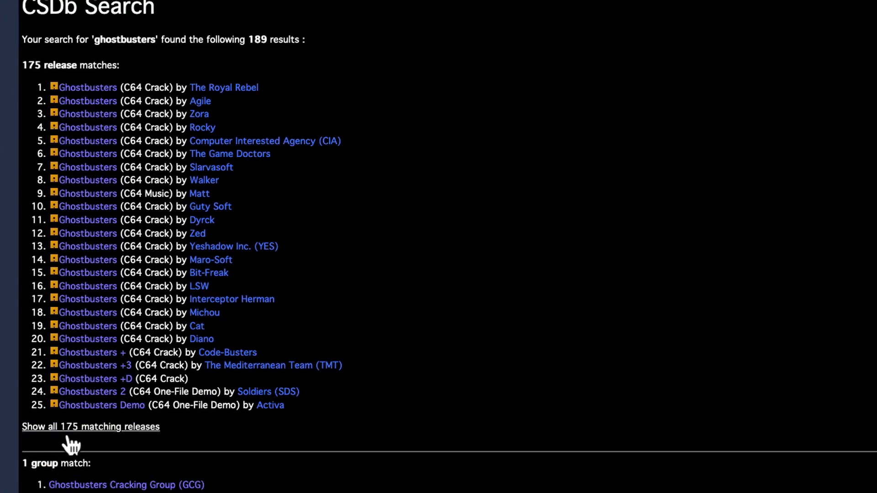
mouse_move(112, 447)
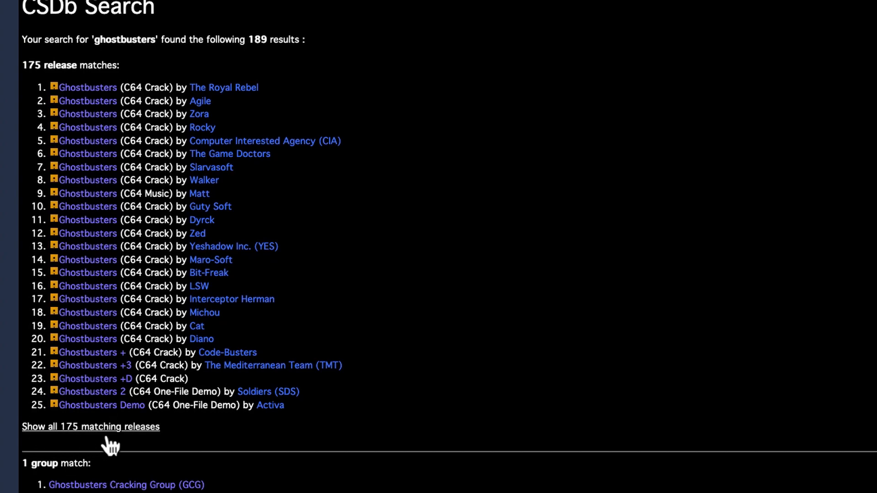
scroll("down", 3)
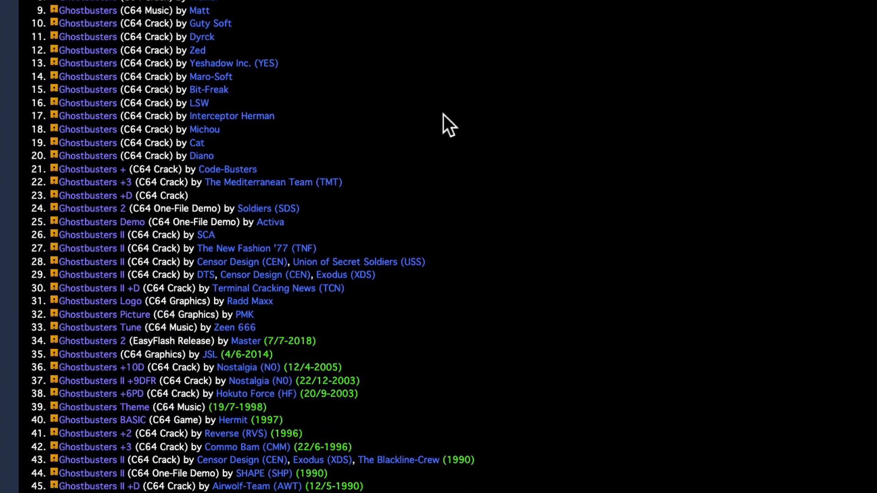
scroll("down", 3)
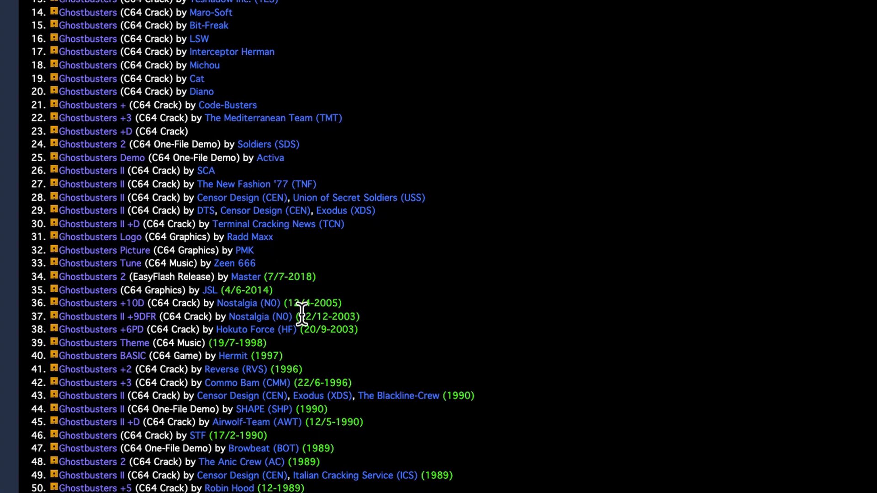
scroll("down", 3)
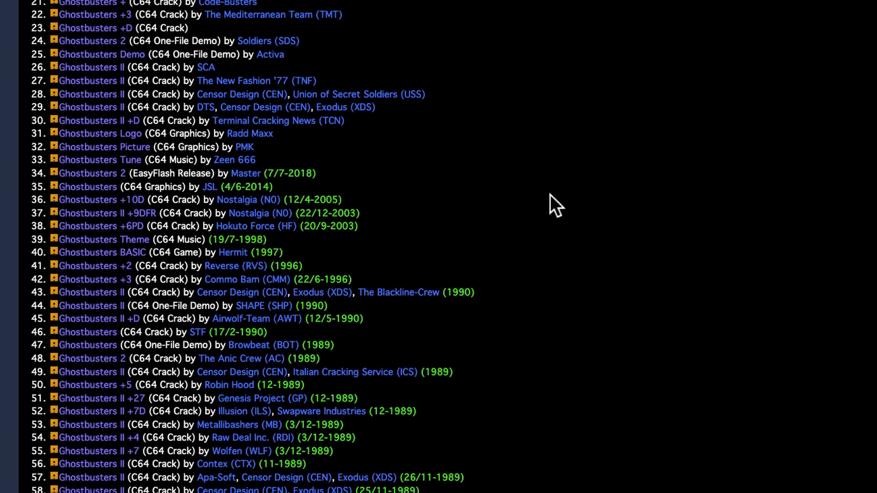
mouse_move(511, 174)
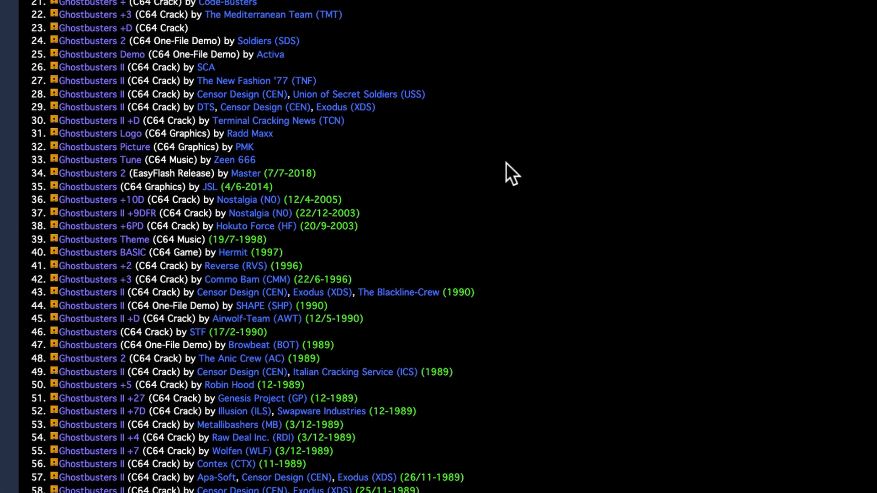
mouse_move(248, 199)
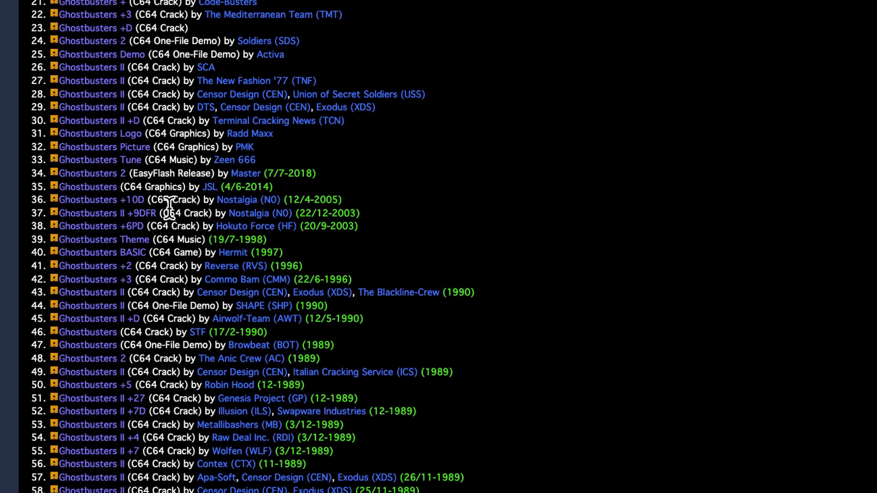
scroll("down", 3)
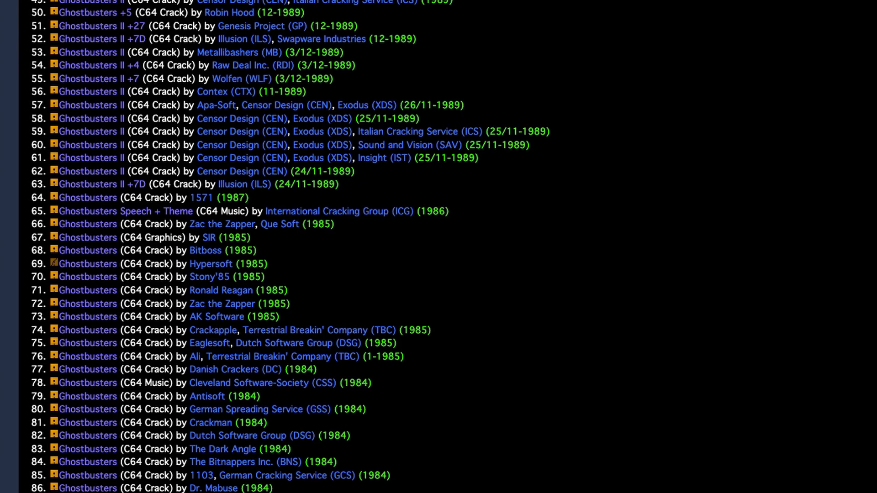
scroll("up", 3)
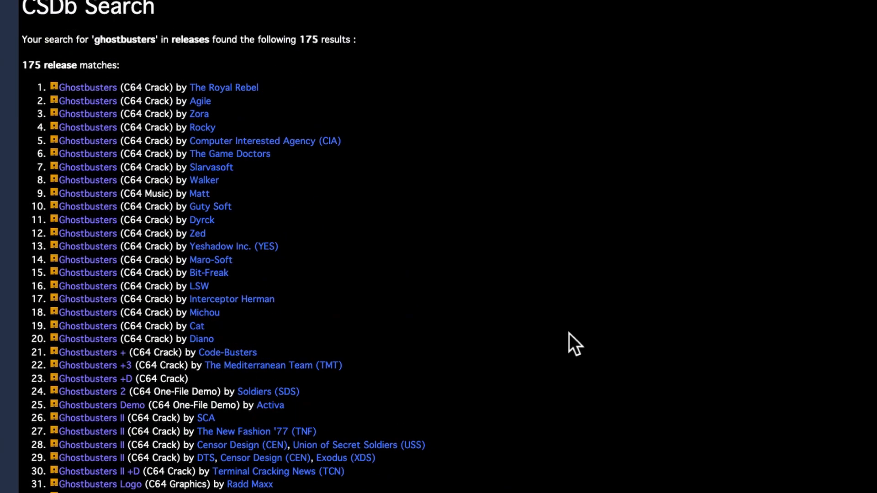
scroll("down", 3)
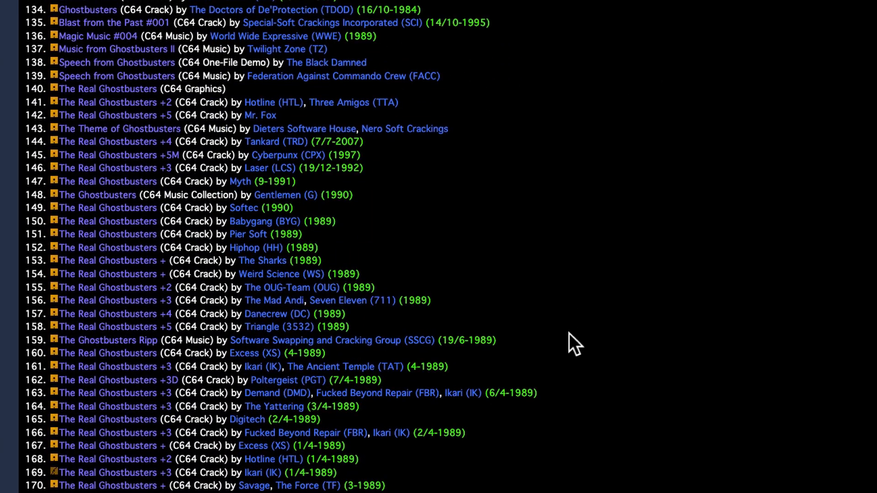
mouse_move(109, 141)
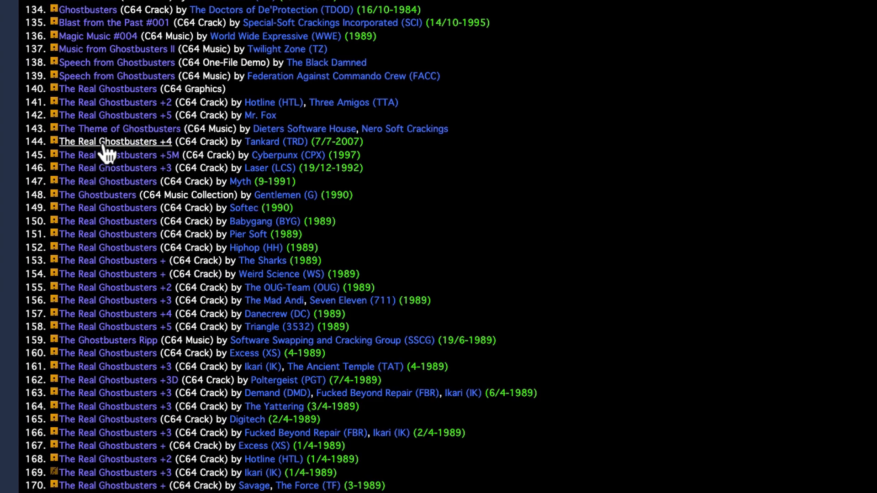
scroll("up", 3)
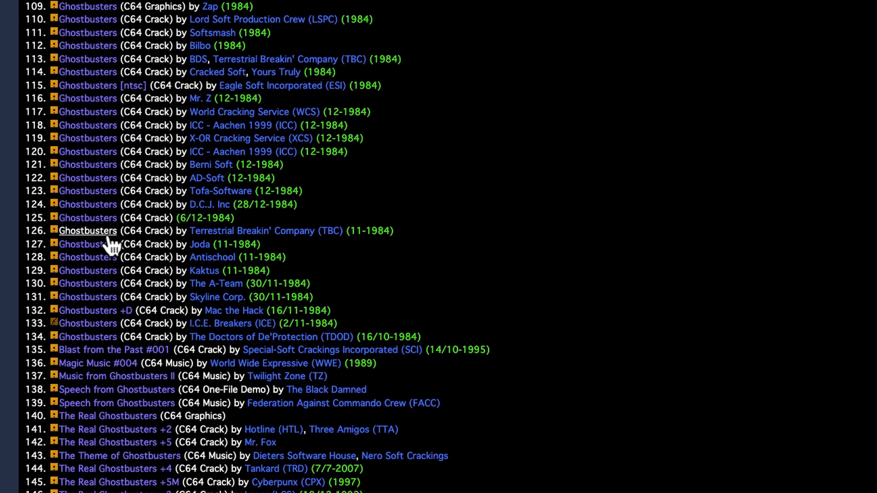
scroll("up", 3)
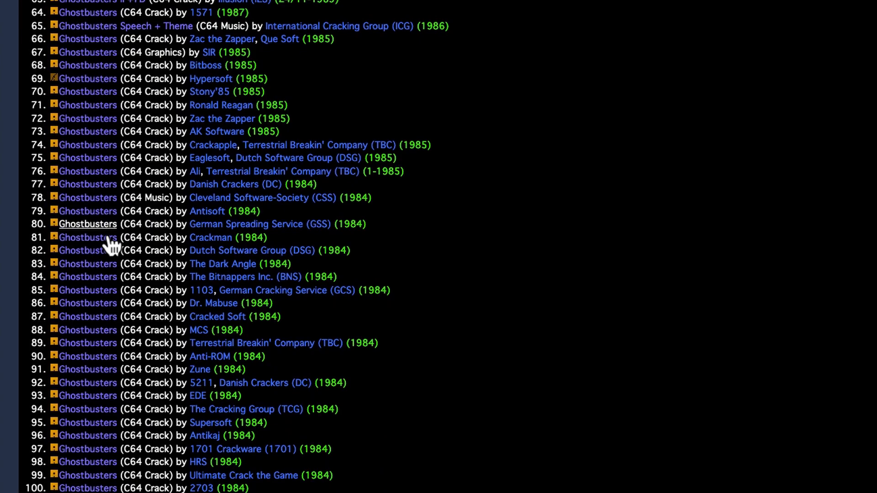
scroll("up", 3)
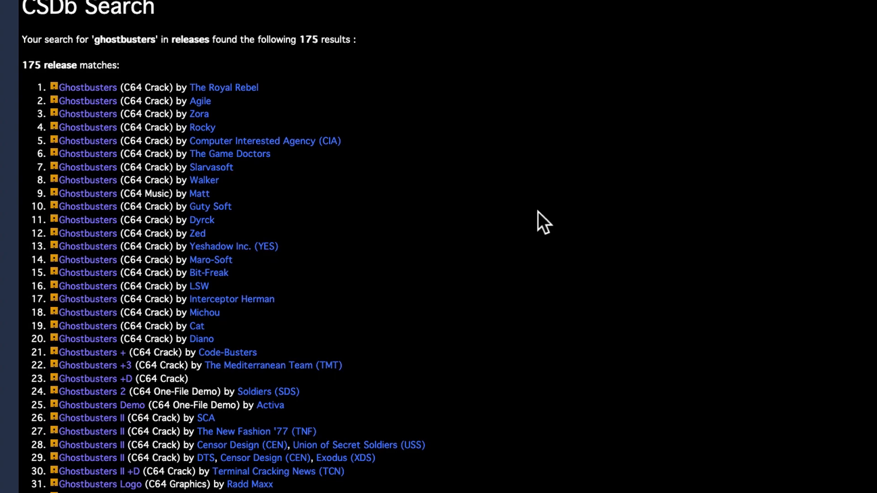
mouse_move(511, 242)
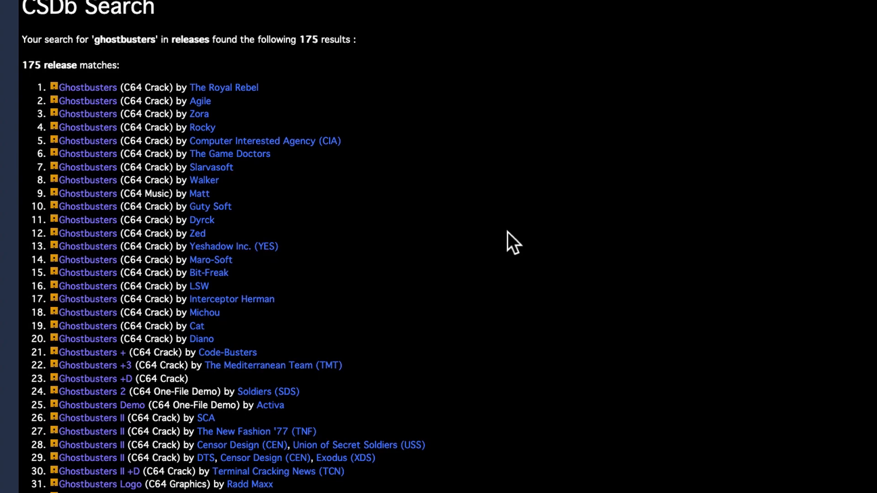
mouse_move(73, 93)
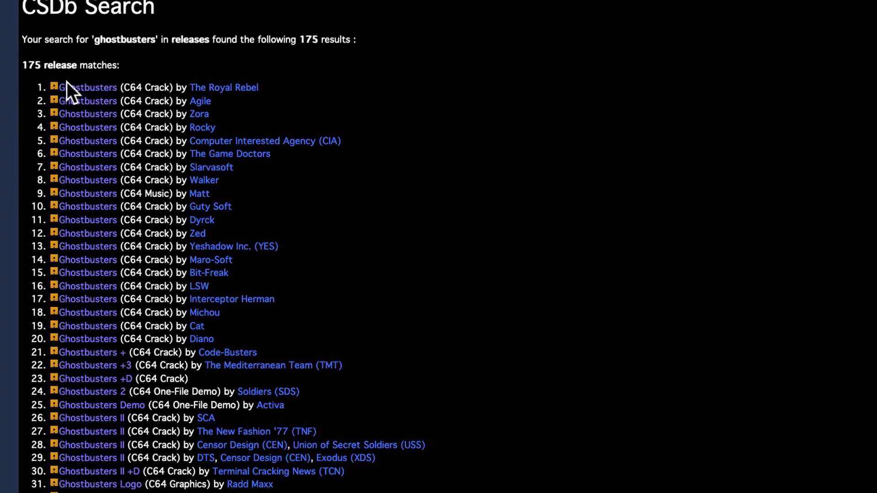
scroll("down", 3)
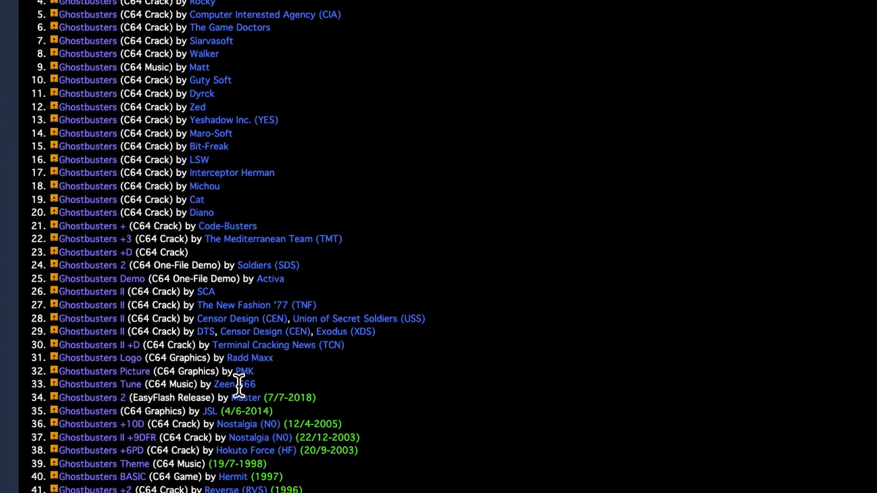
scroll("down", 3)
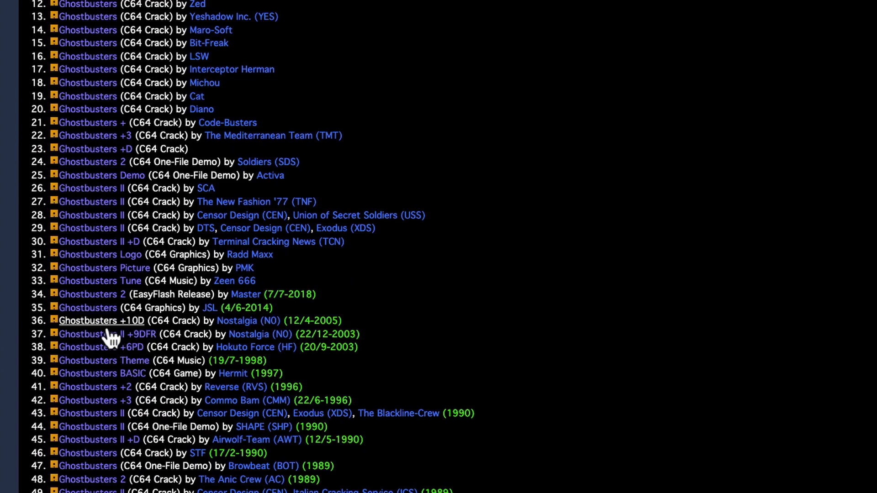
- Open Nostalgia's Ghostbusters +10D release and view its 8580 SID trivia
left_click(101, 321)
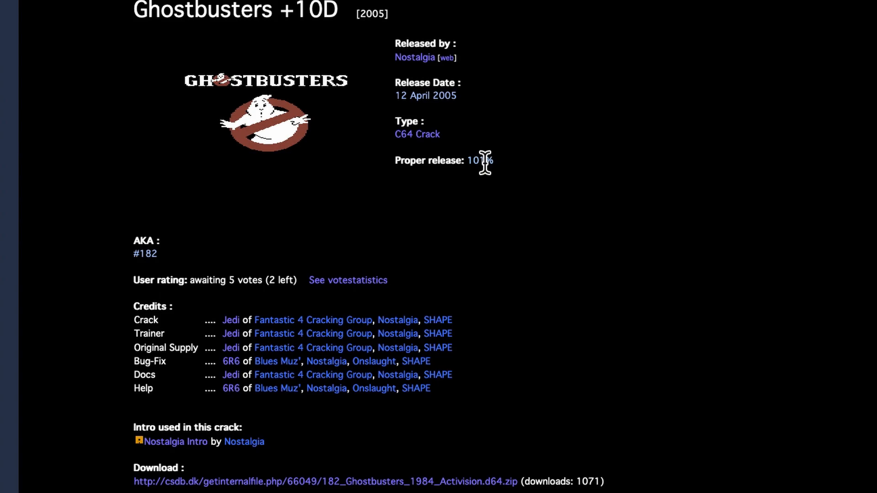
mouse_move(531, 173)
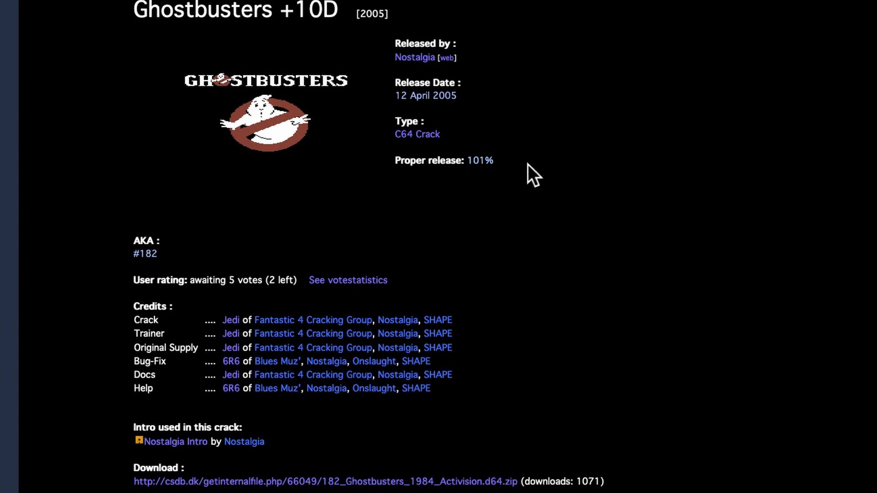
scroll("down", 3)
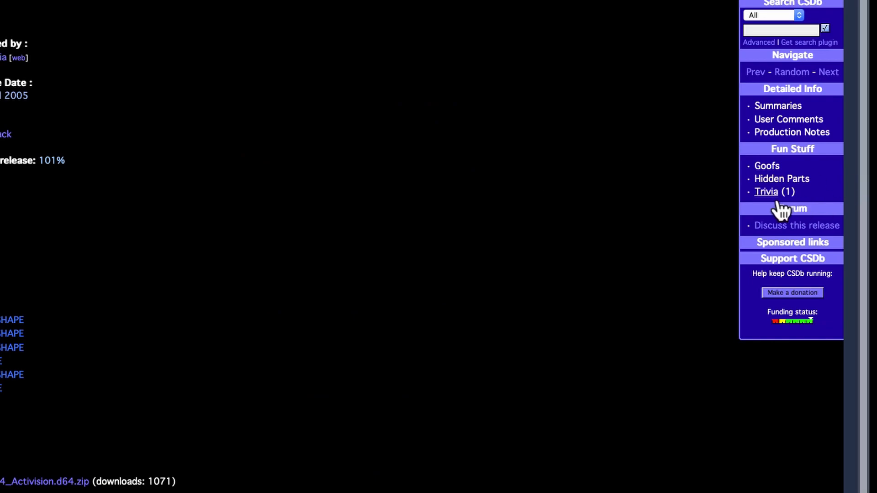
scroll("down", 3)
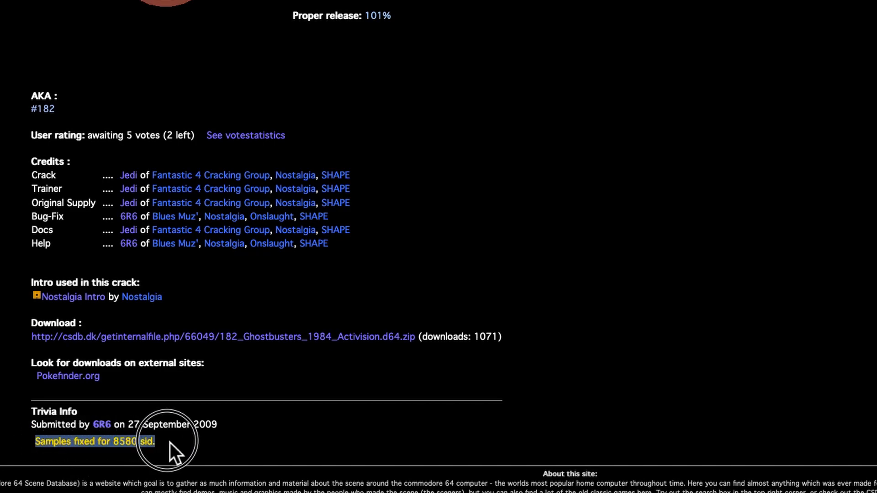
mouse_move(302, 436)
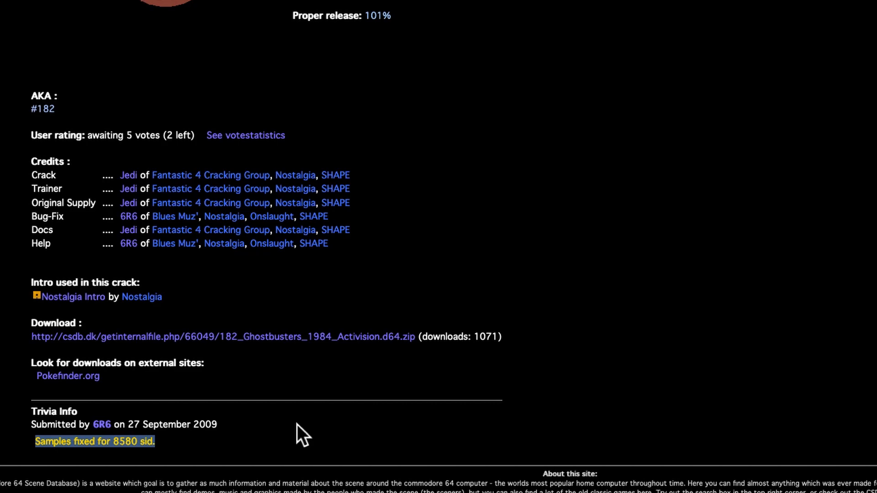
mouse_move(282, 344)
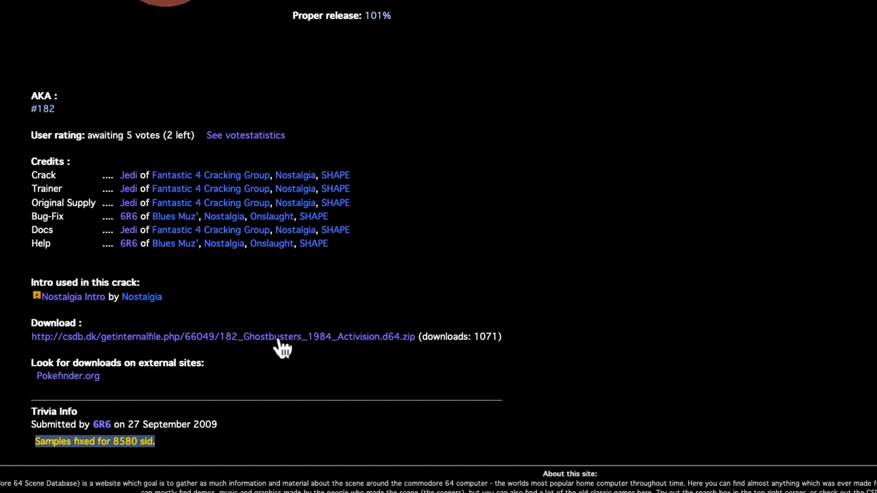
mouse_move(400, 356)
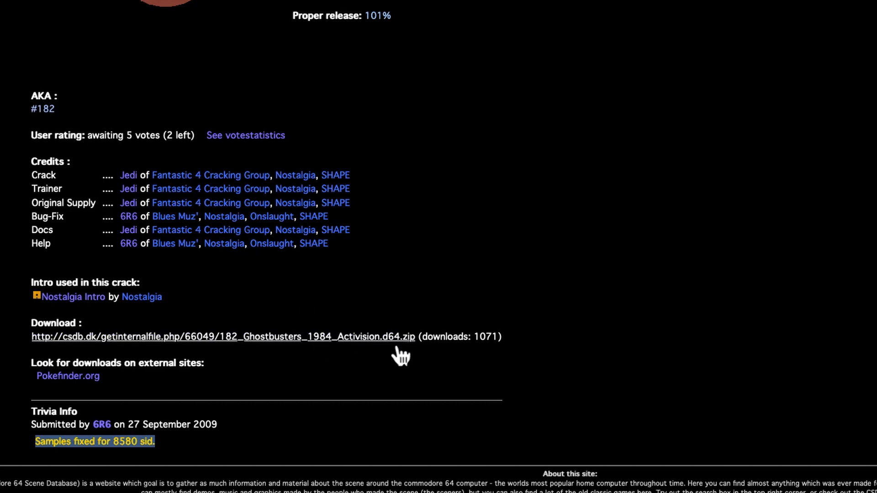
mouse_move(548, 155)
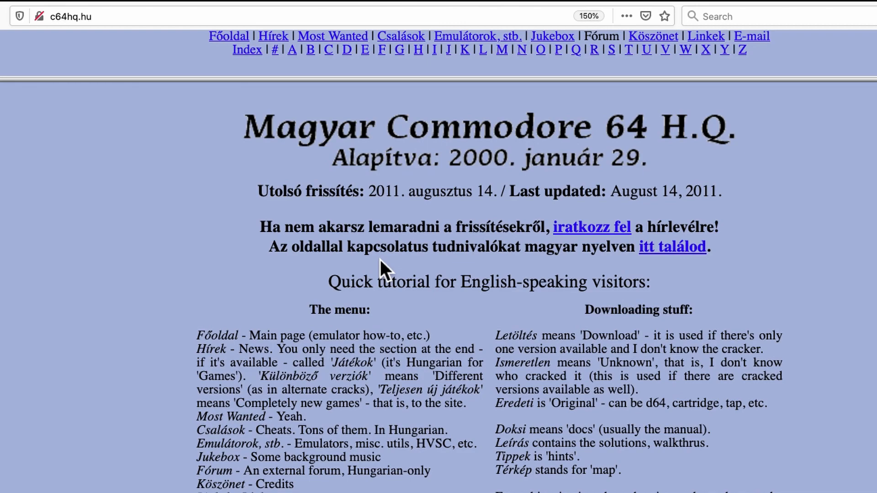
mouse_move(342, 251)
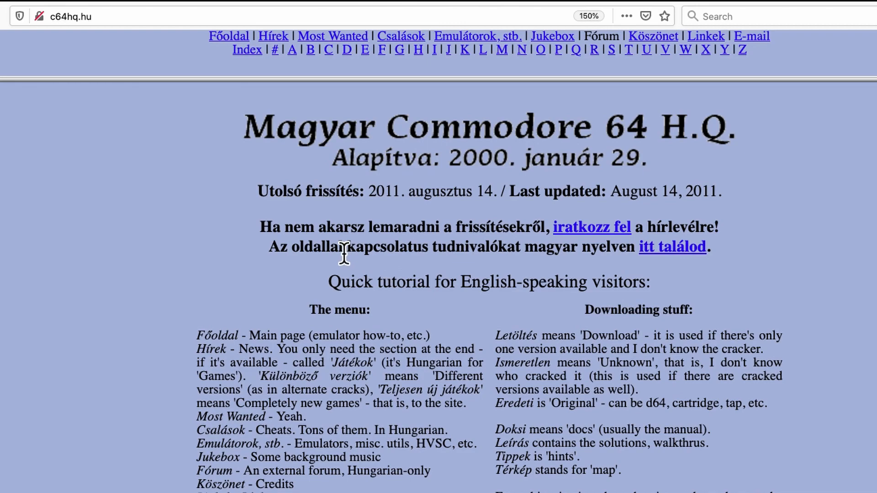
mouse_move(84, 47)
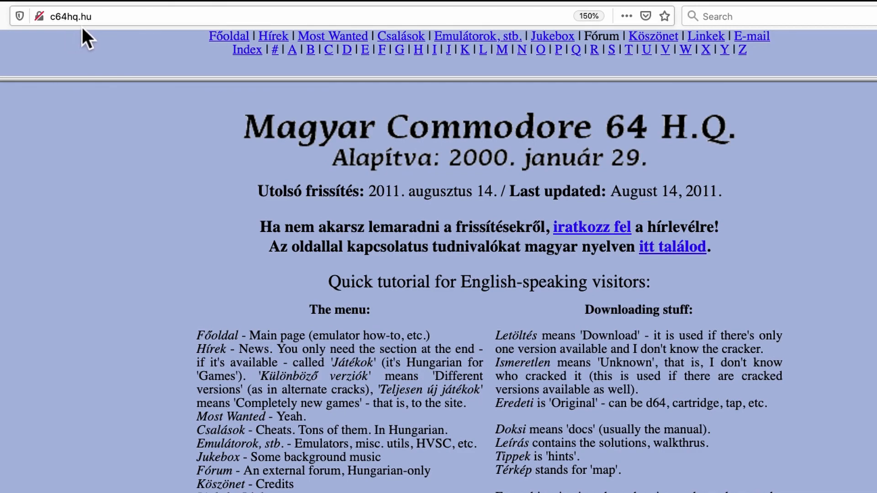
mouse_move(665, 190)
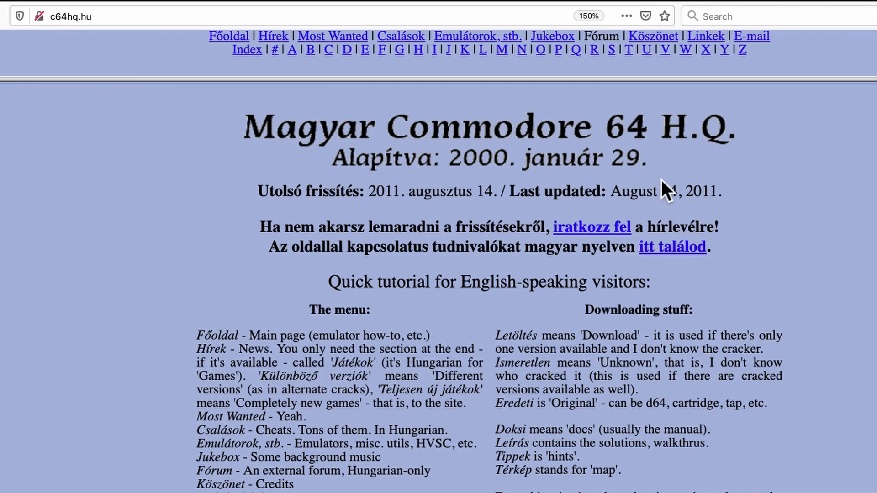
mouse_move(425, 312)
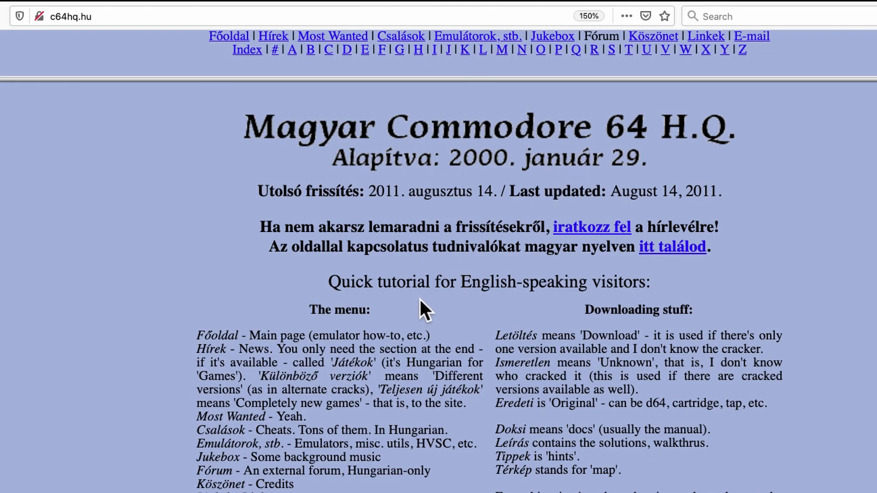
mouse_move(435, 312)
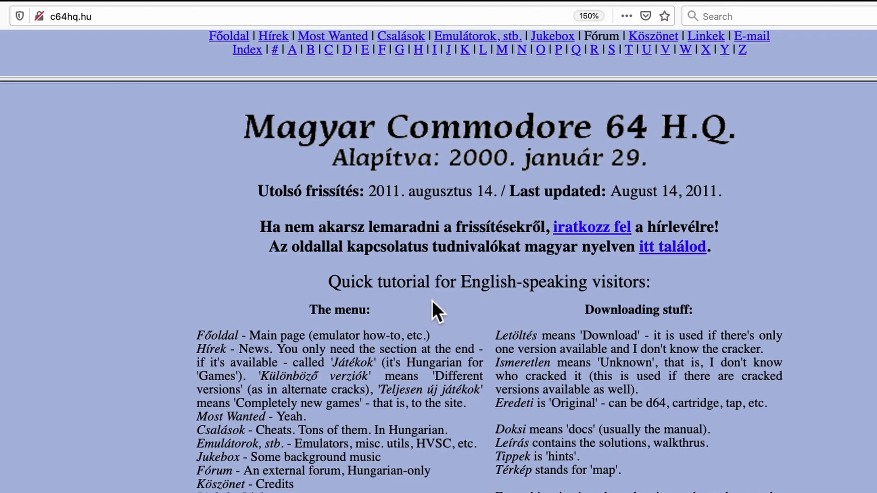
mouse_move(473, 165)
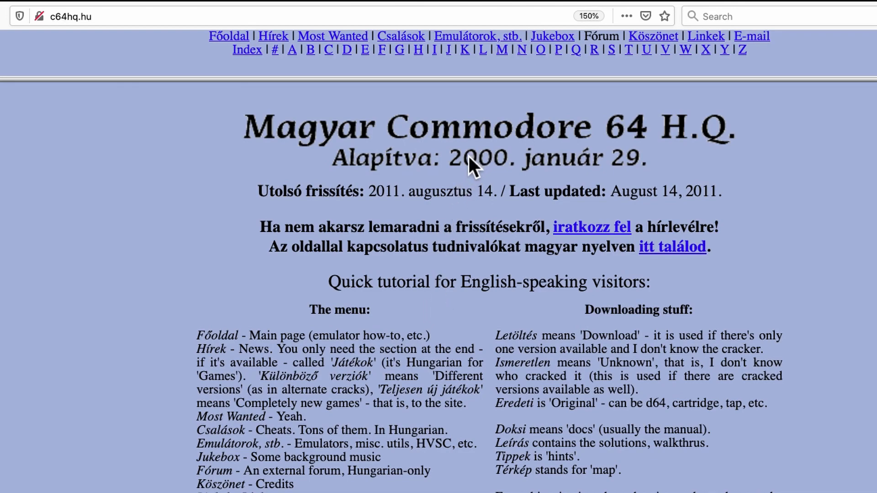
mouse_move(471, 177)
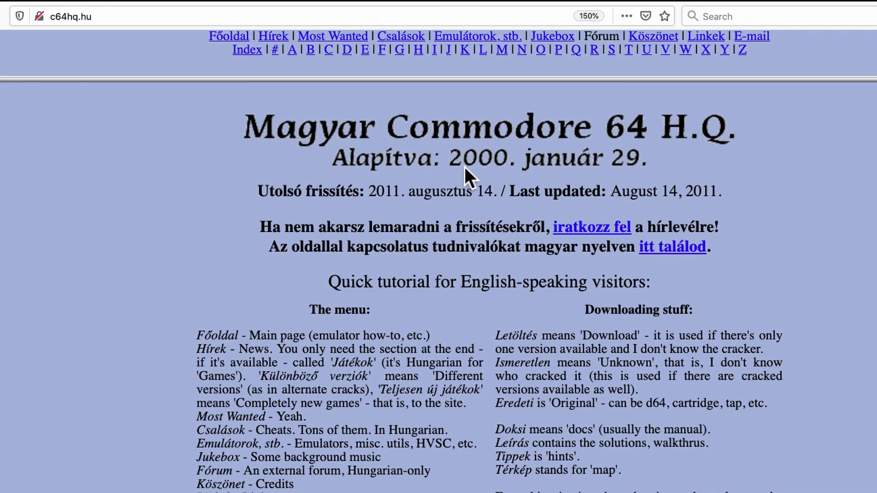
mouse_move(394, 82)
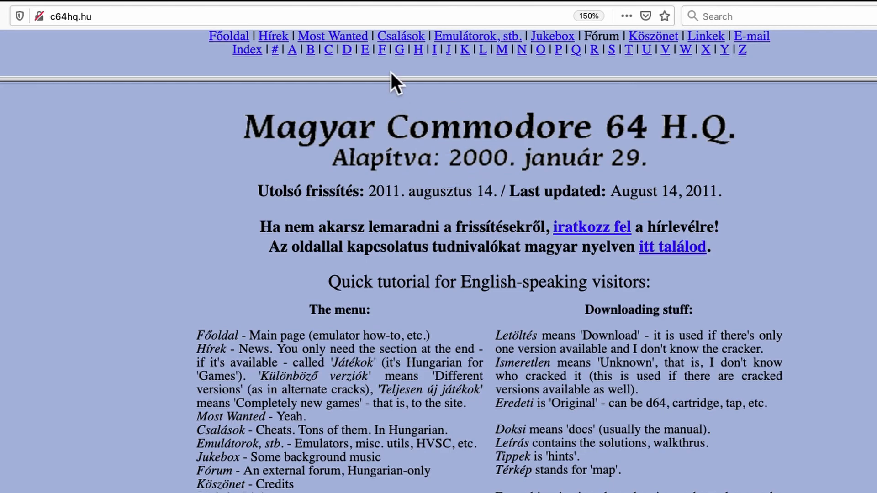
- Show c64hq.hu's list of games starting with G
left_click(398, 50)
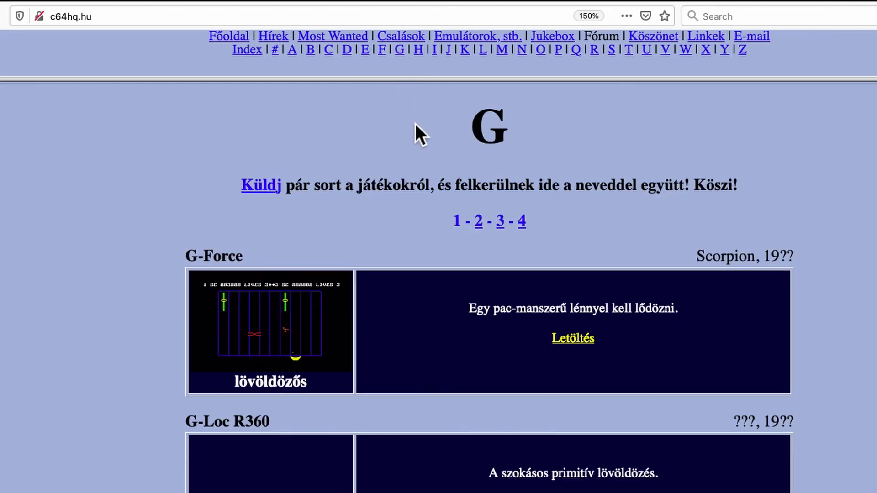
mouse_move(421, 257)
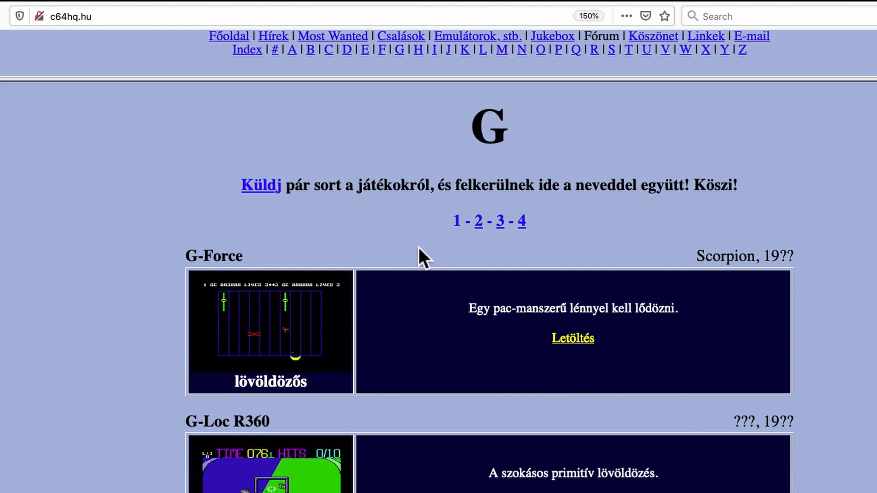
mouse_move(700, 273)
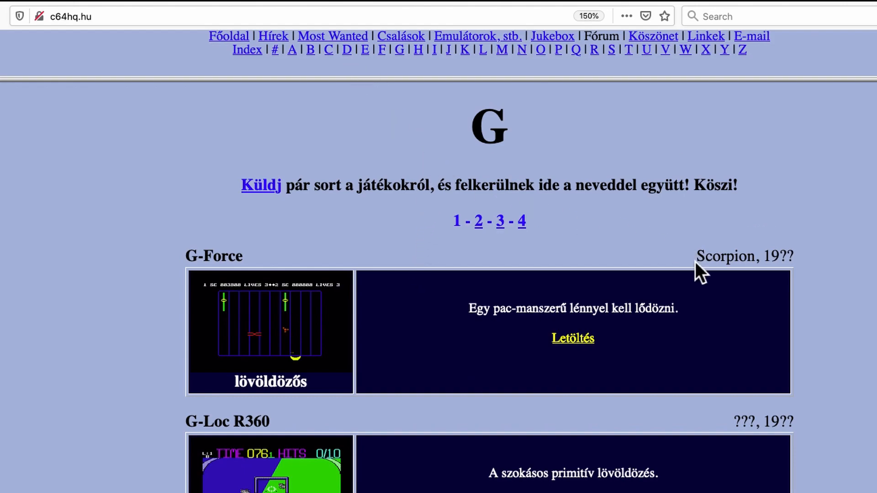
scroll("down", 3)
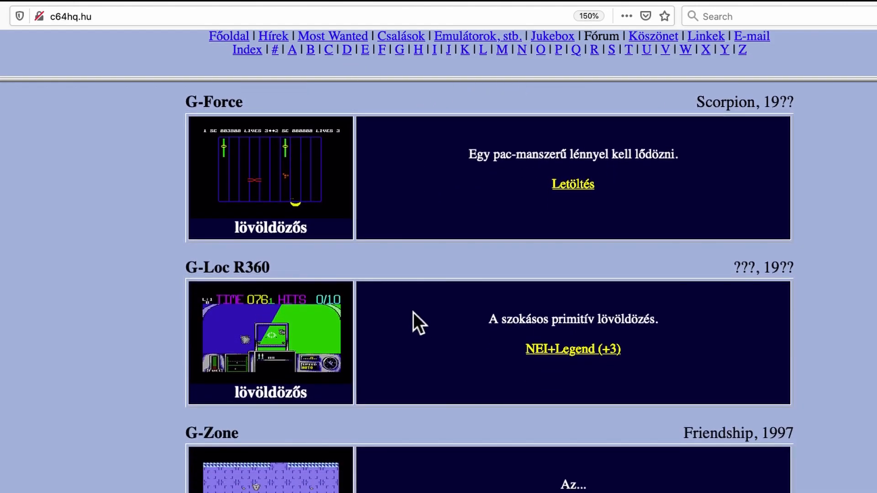
scroll("up", 3)
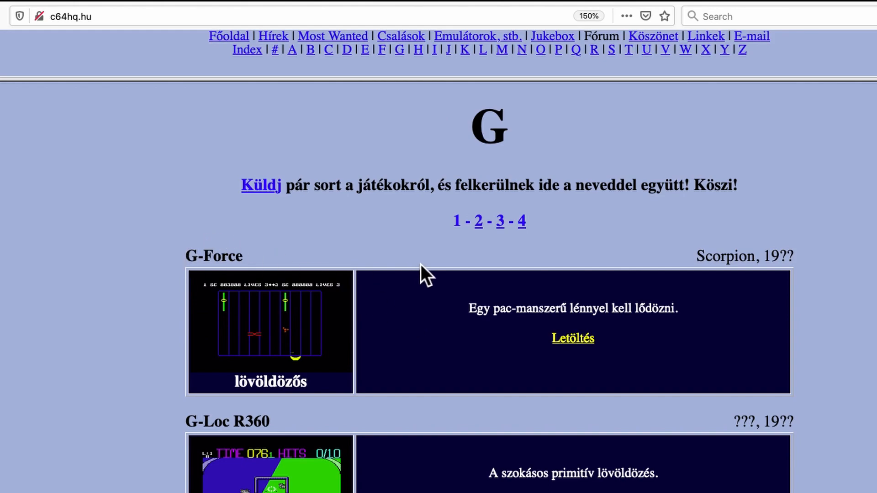
mouse_move(515, 237)
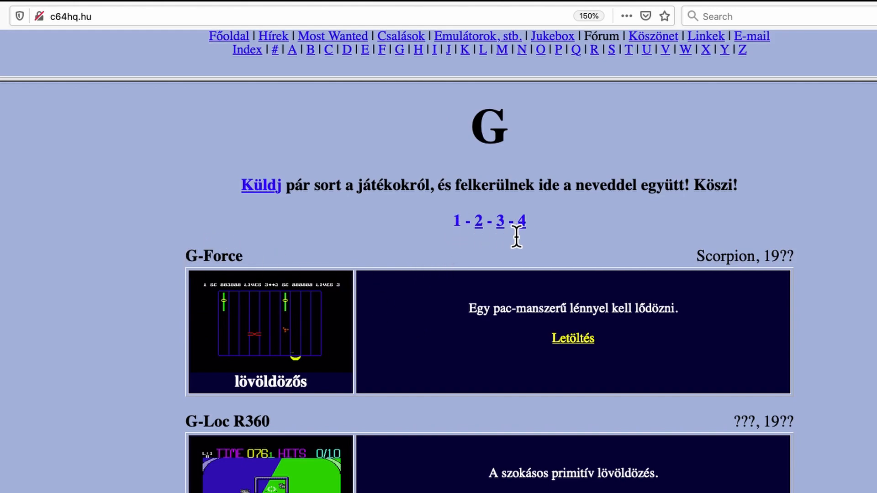
mouse_move(408, 265)
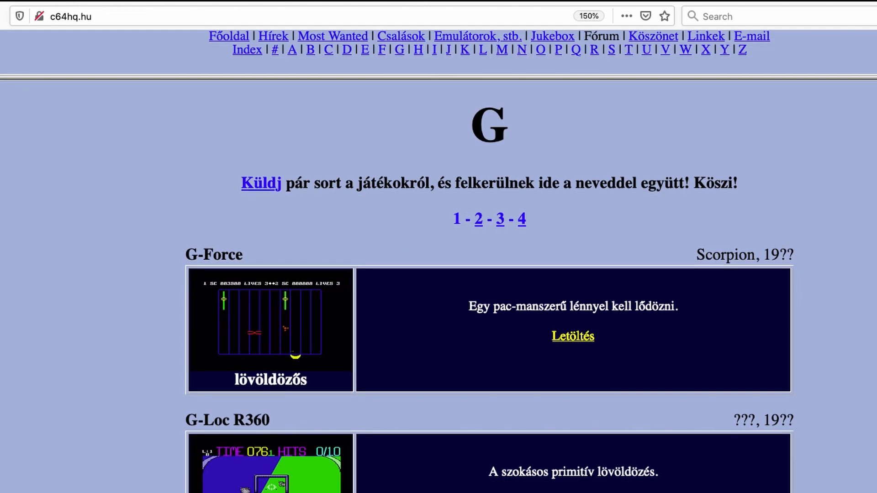
mouse_move(407, 264)
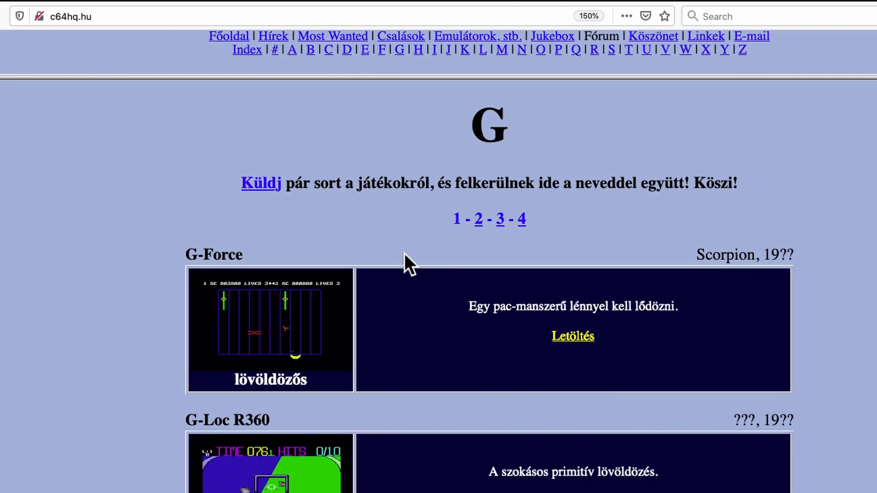
- Page through the G list to page 3, then back to page 2 starting with Genesis
left_click(457, 219)
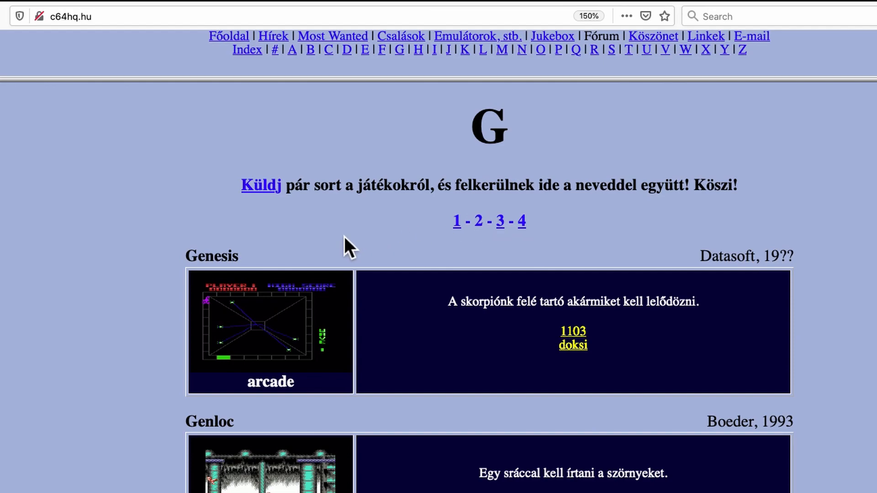
left_click(499, 221)
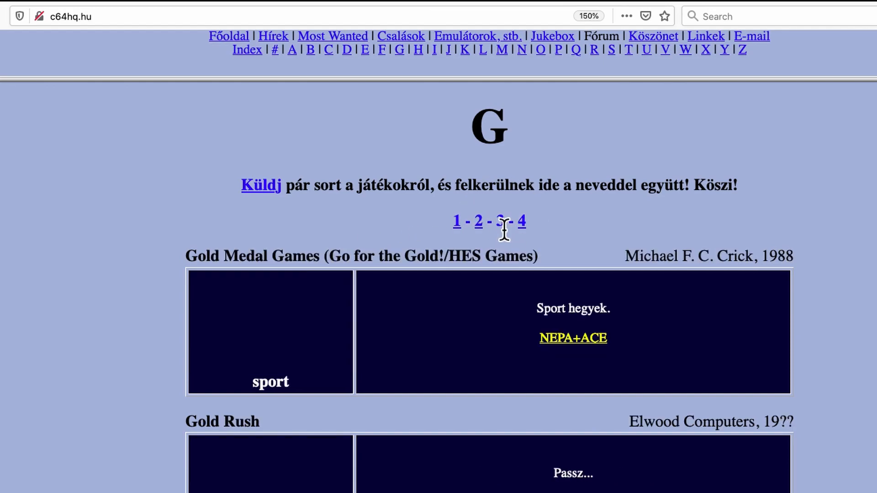
left_click(477, 221)
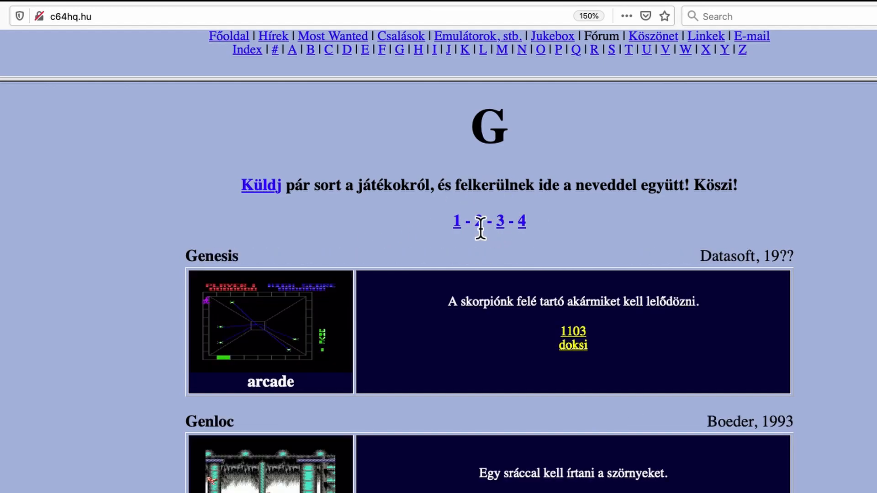
- Scroll page 2 of the G list to Ghost-Driver and Activision's 1984 Ghostbusters
scroll("down", 3)
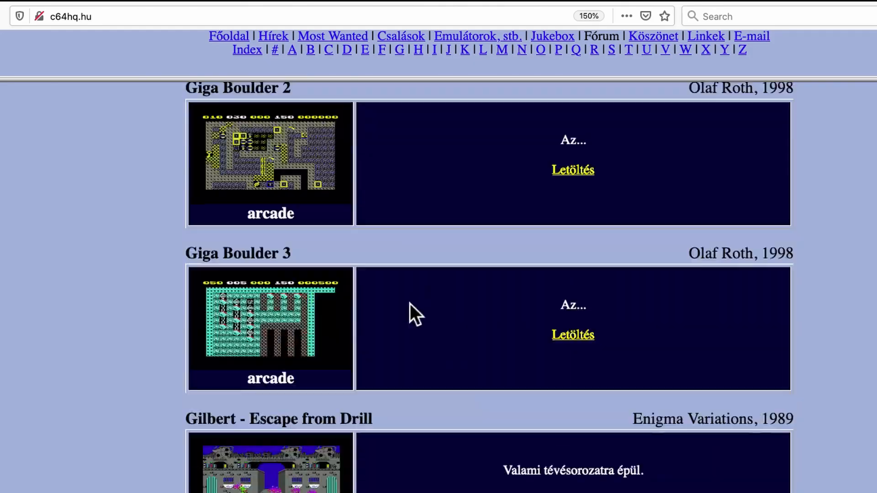
scroll("down", 3)
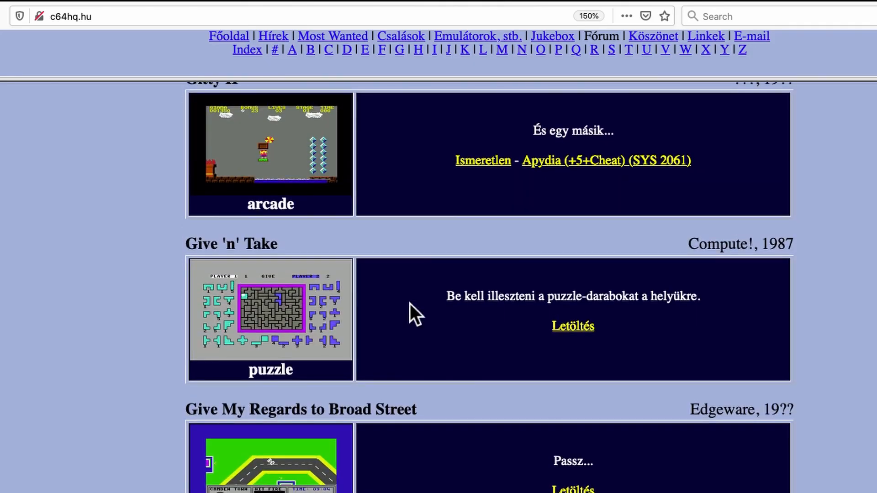
scroll("down", 3)
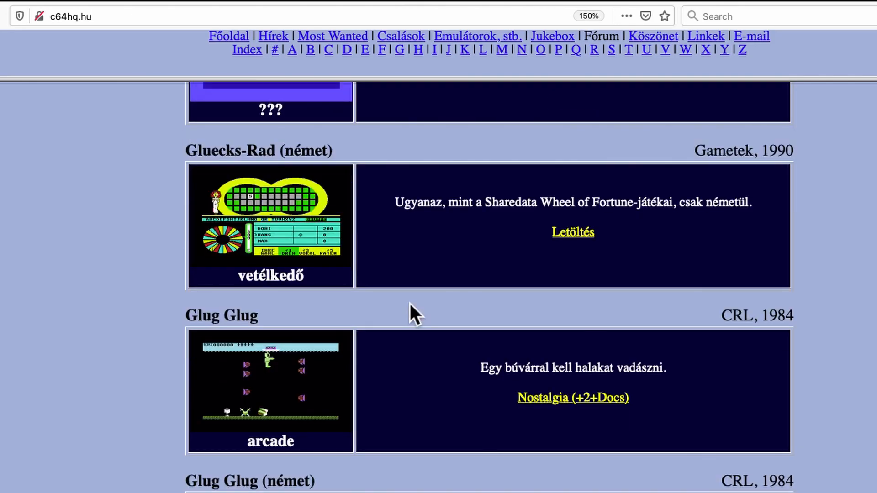
scroll("down", 3)
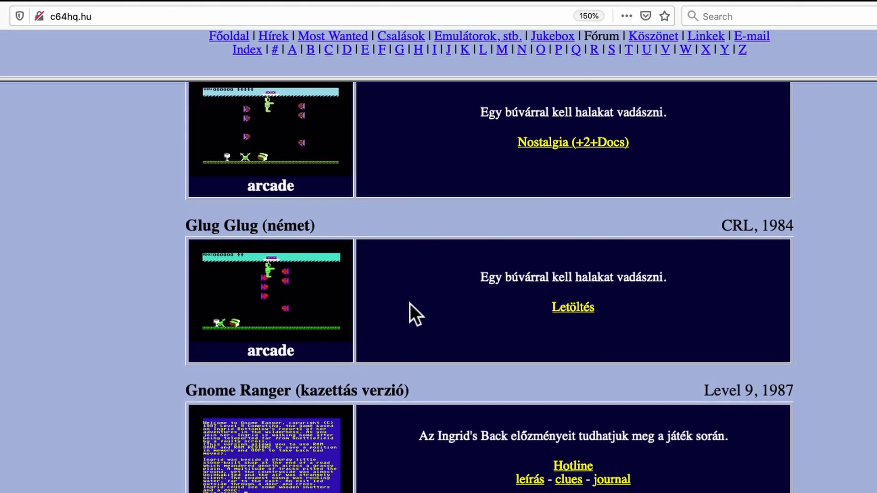
scroll("down", 3)
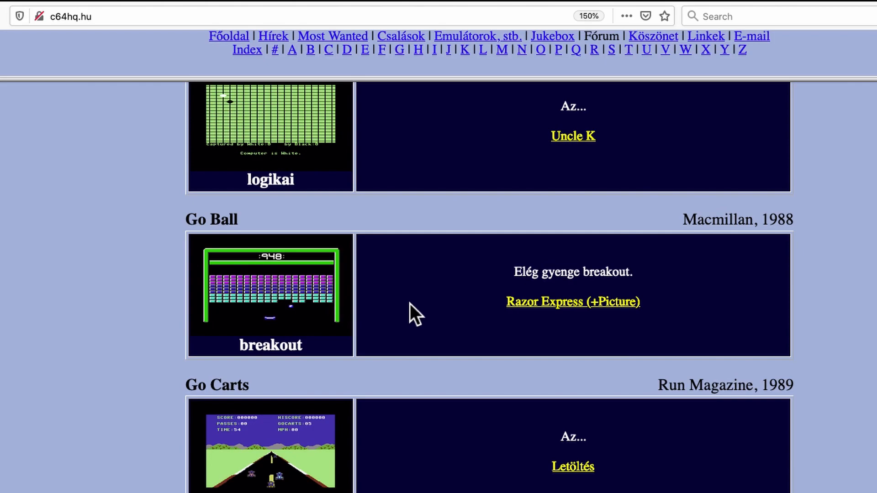
scroll("down", 3)
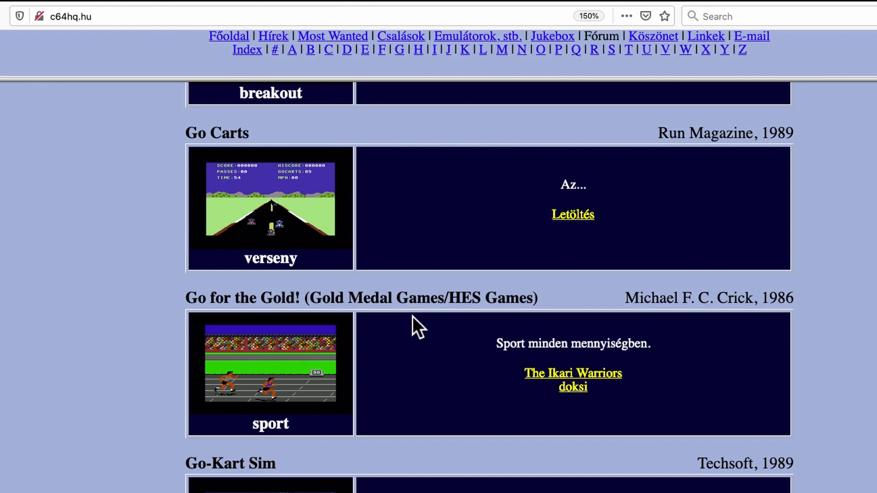
scroll("down", 3)
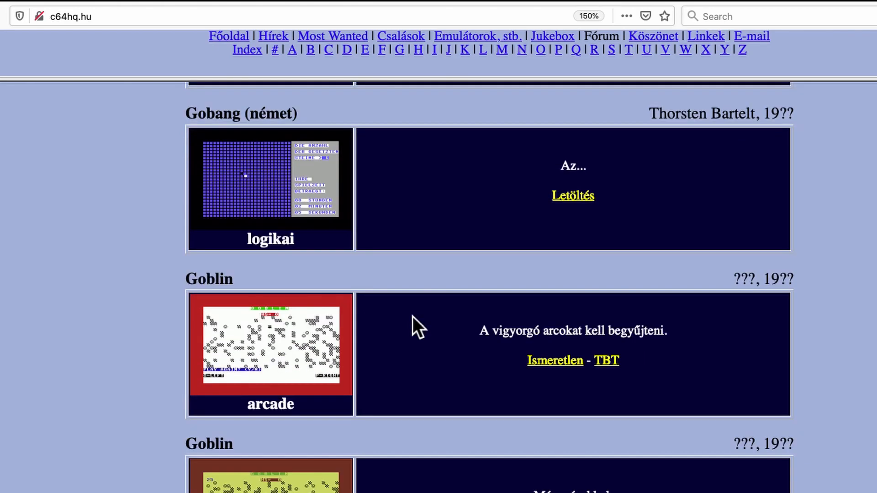
scroll("down", 3)
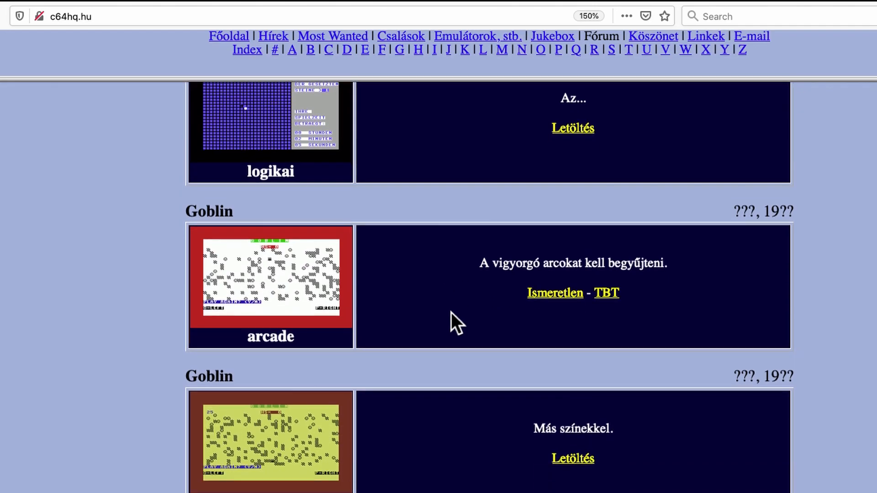
scroll("down", 3)
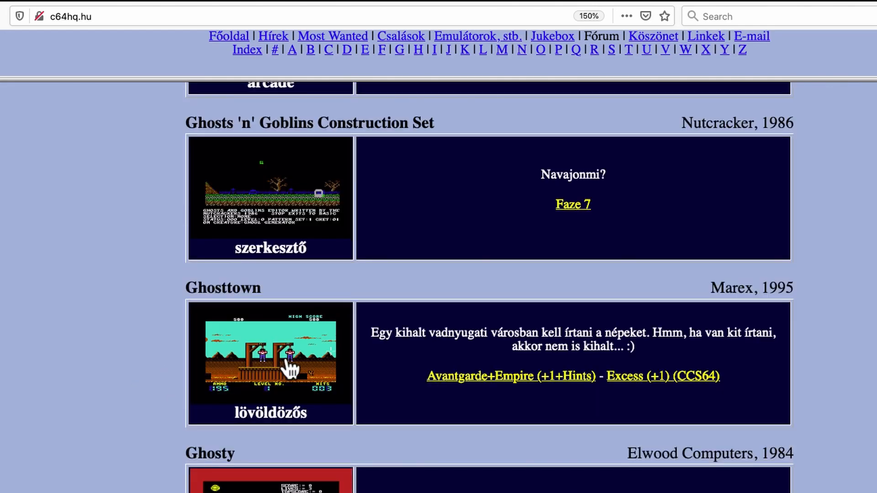
scroll("up", 3)
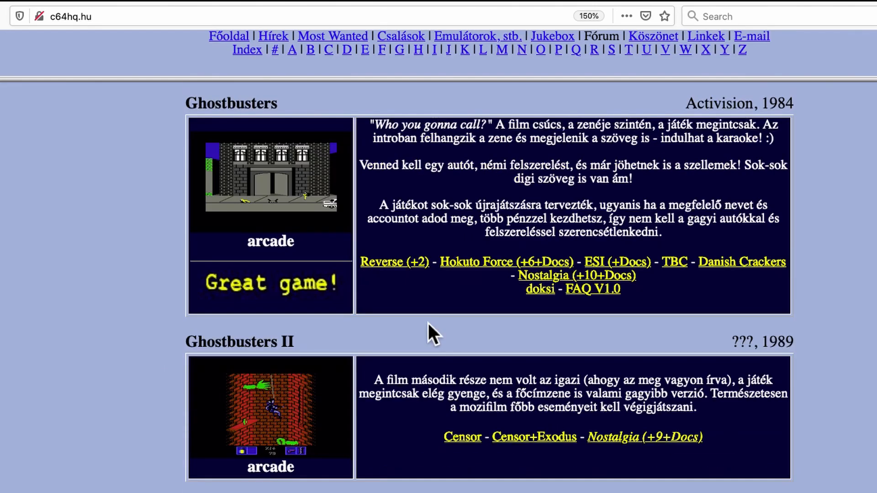
scroll("up", 3)
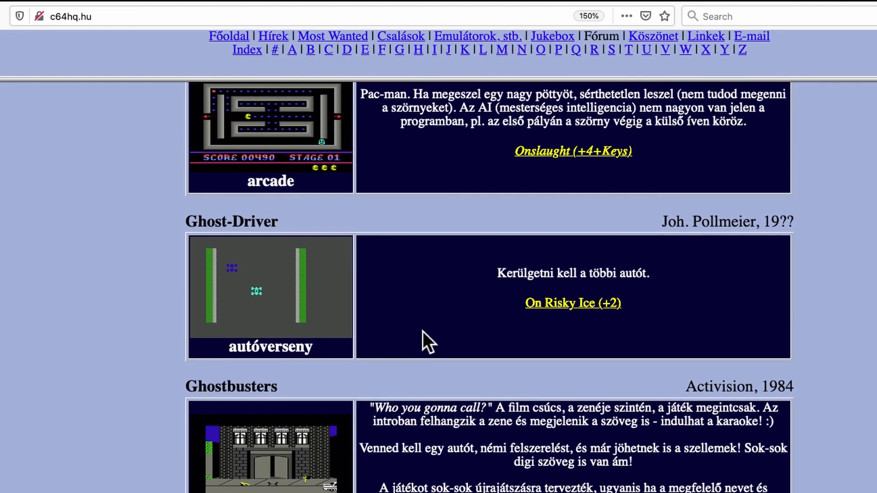
scroll("down", 3)
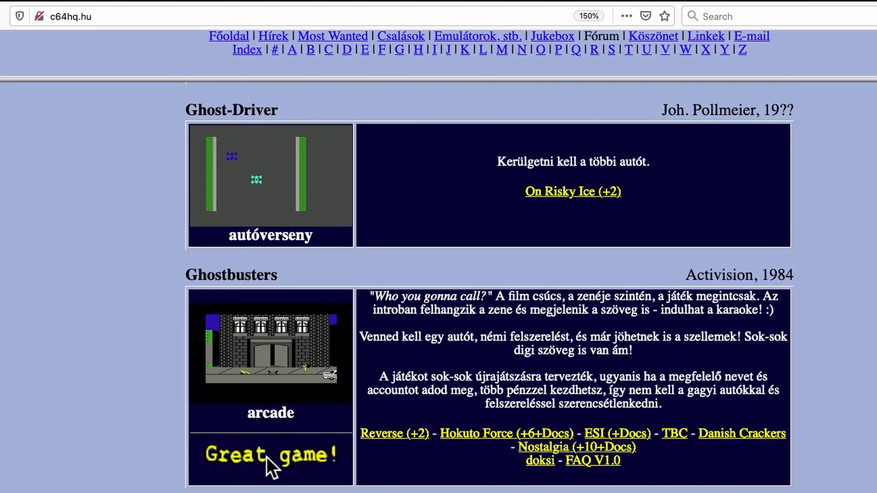
mouse_move(540, 445)
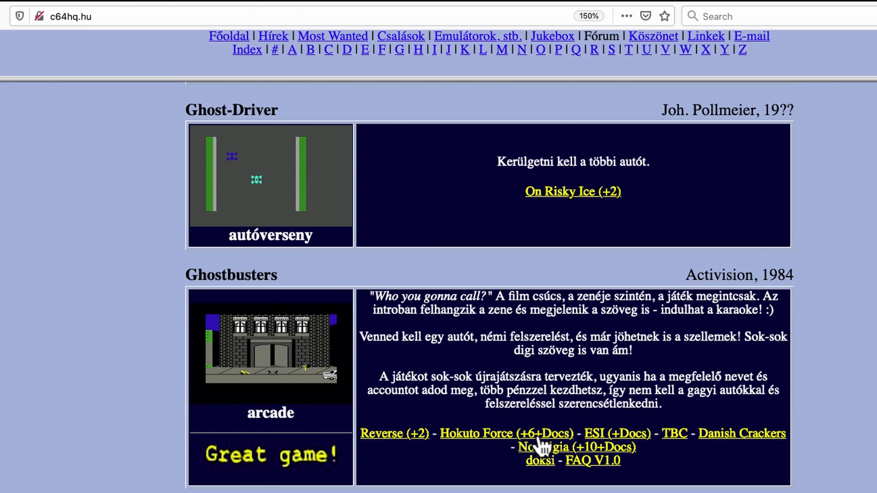
mouse_move(551, 469)
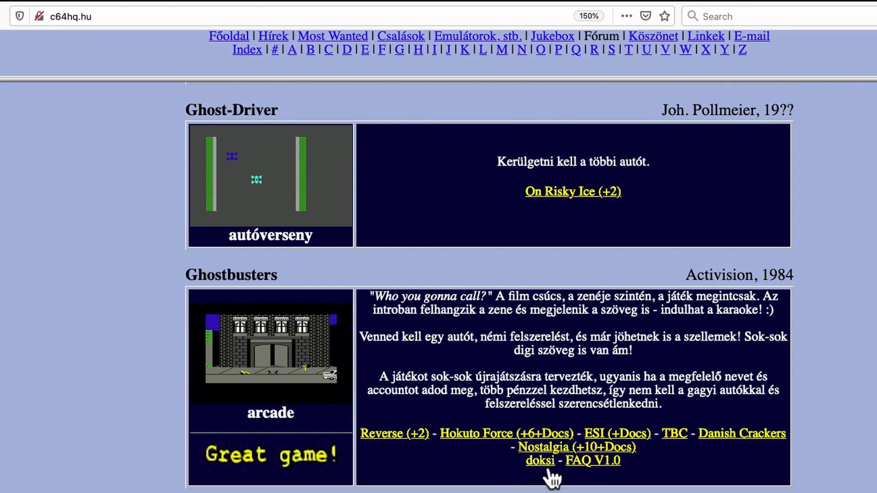
left_click(540, 460)
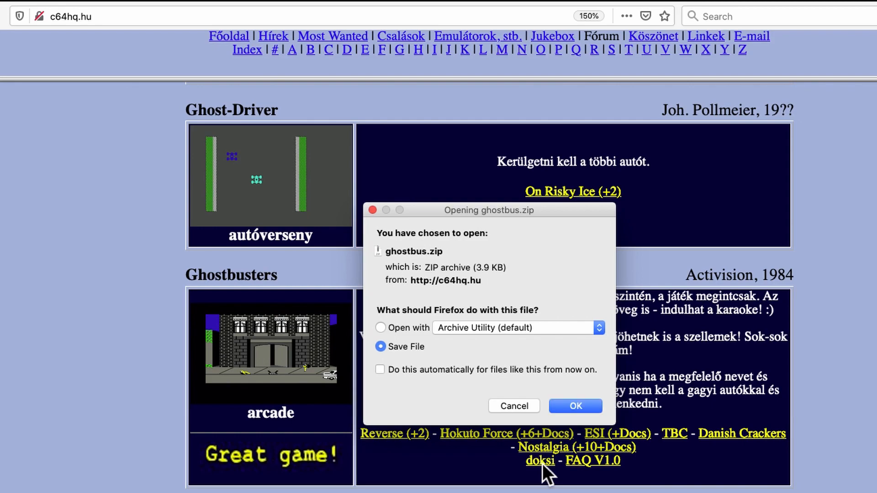
left_click(513, 406)
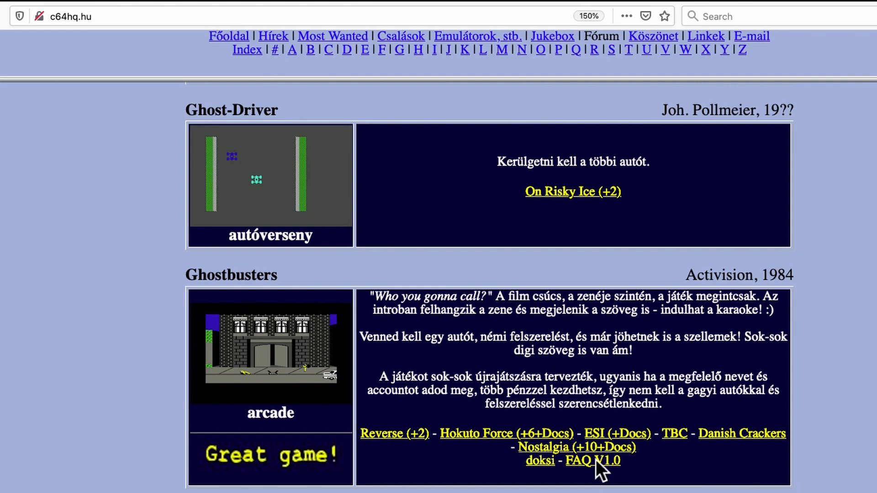
left_click(592, 460)
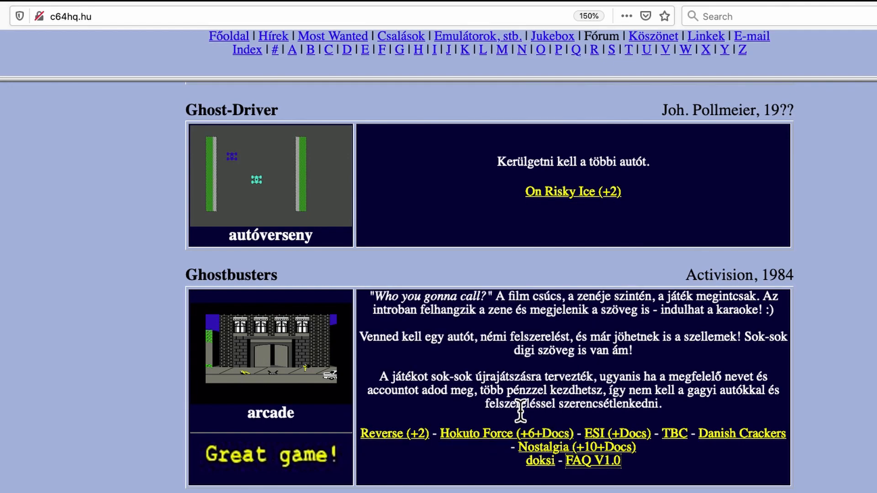
mouse_move(583, 478)
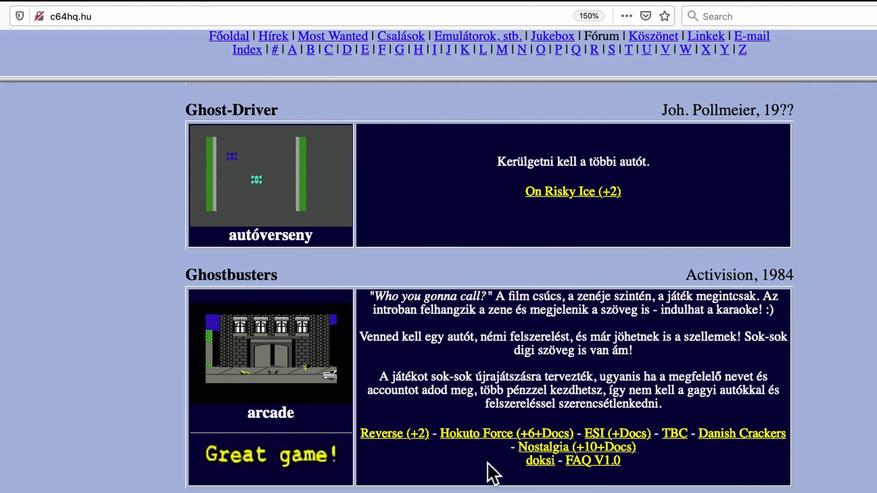
scroll("down", 3)
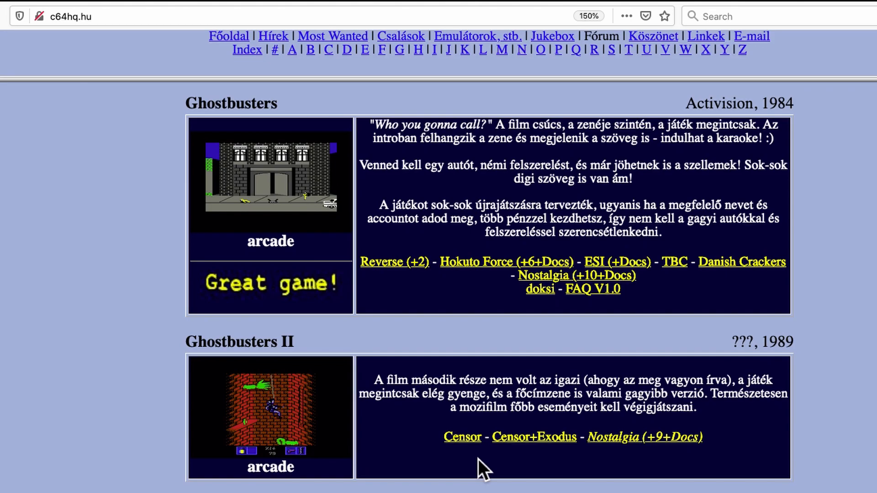
scroll("up", 3)
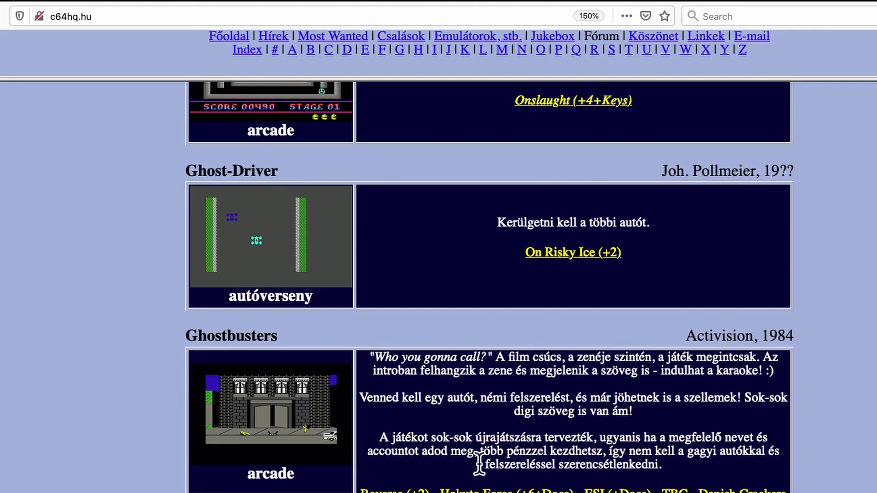
scroll("up", 3)
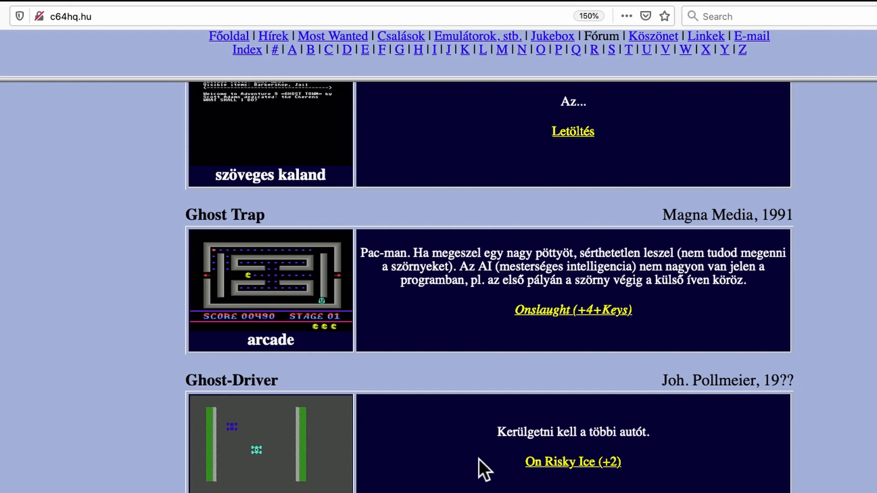
mouse_move(457, 448)
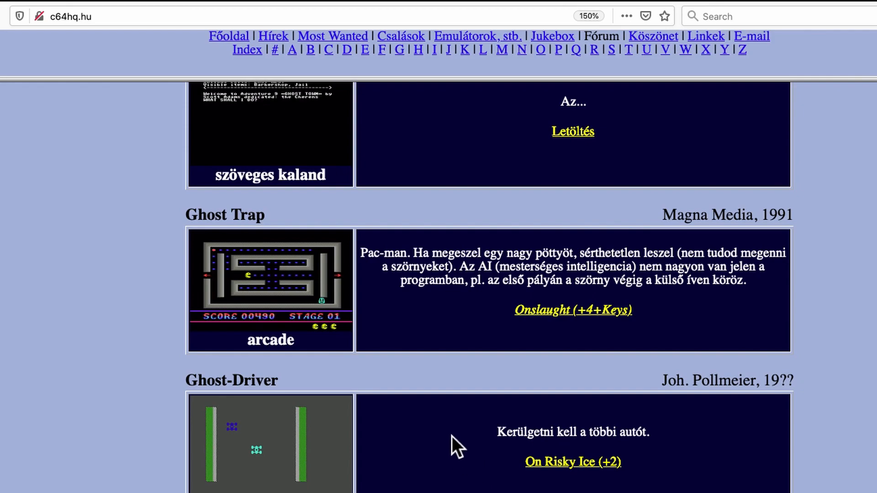
scroll("down", 3)
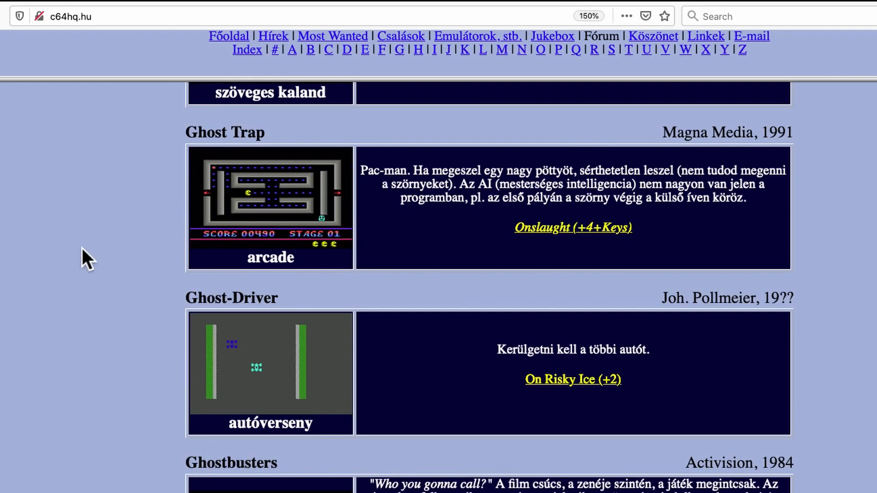